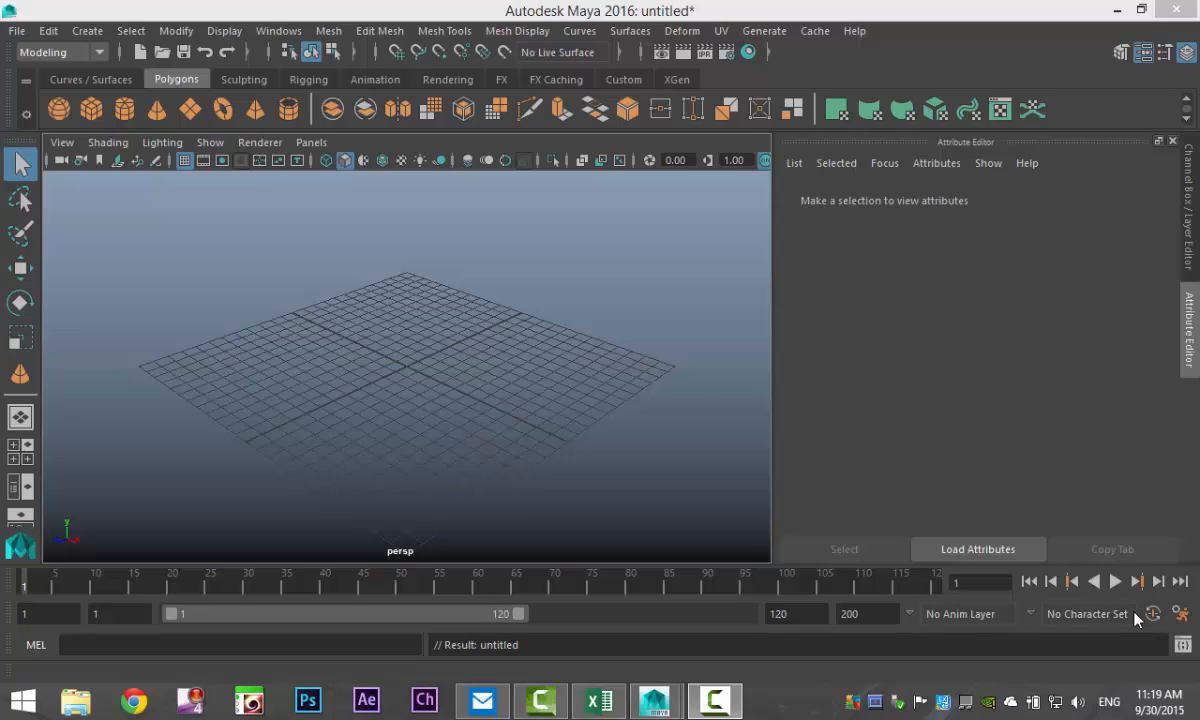
{"action": "mouse_move", "coordinate": [400, 400]}
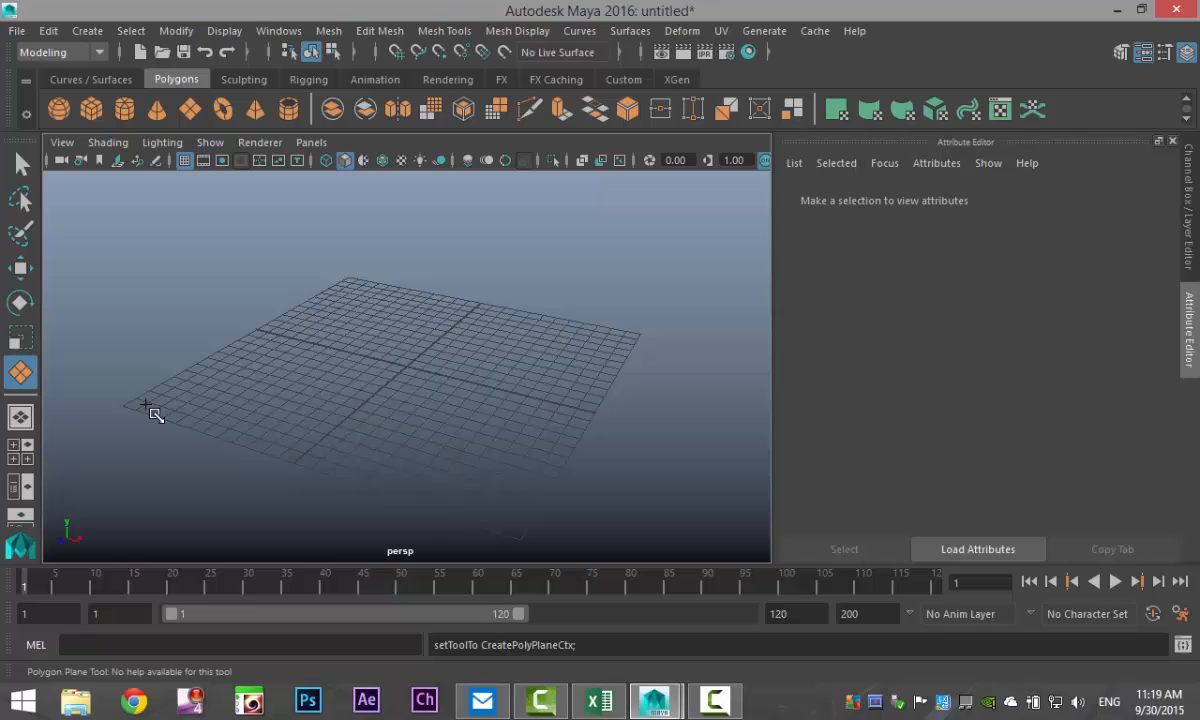
Draw a polygon floor plane and extrude its back edge upward into a wall.
{"action": "left_click_drag", "start_coordinate": [148, 408], "coordinate": [650, 332]}
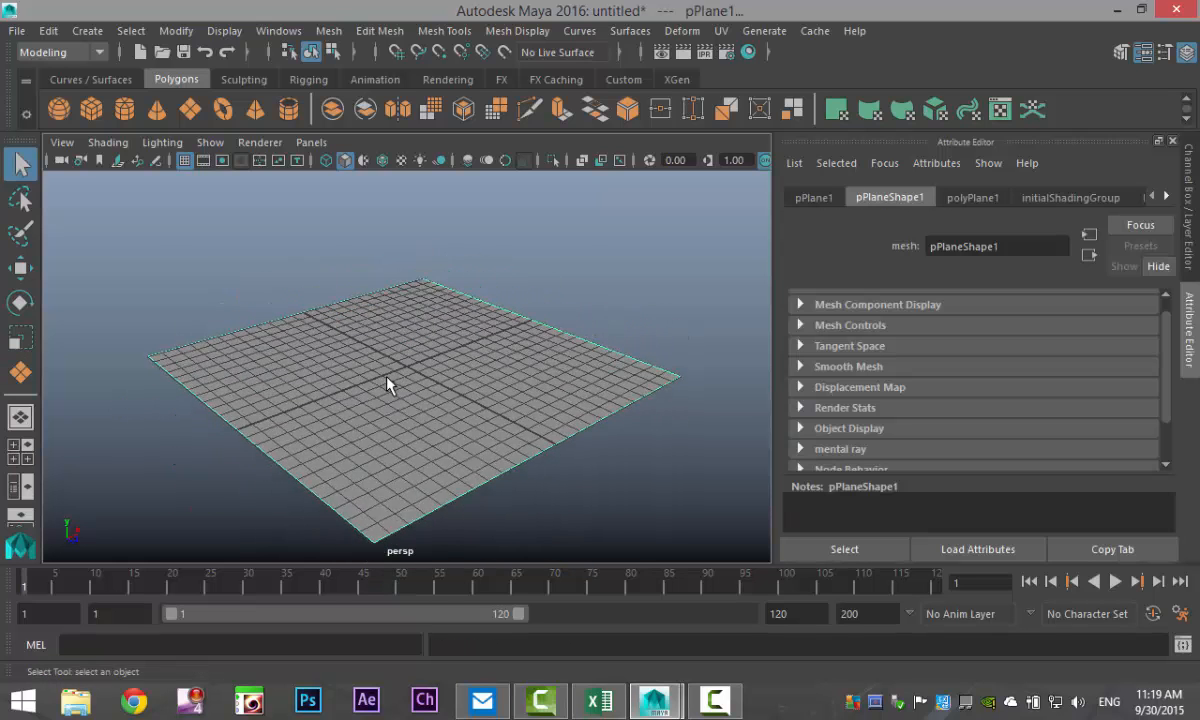
{"action": "right_click", "coordinate": [390, 384]}
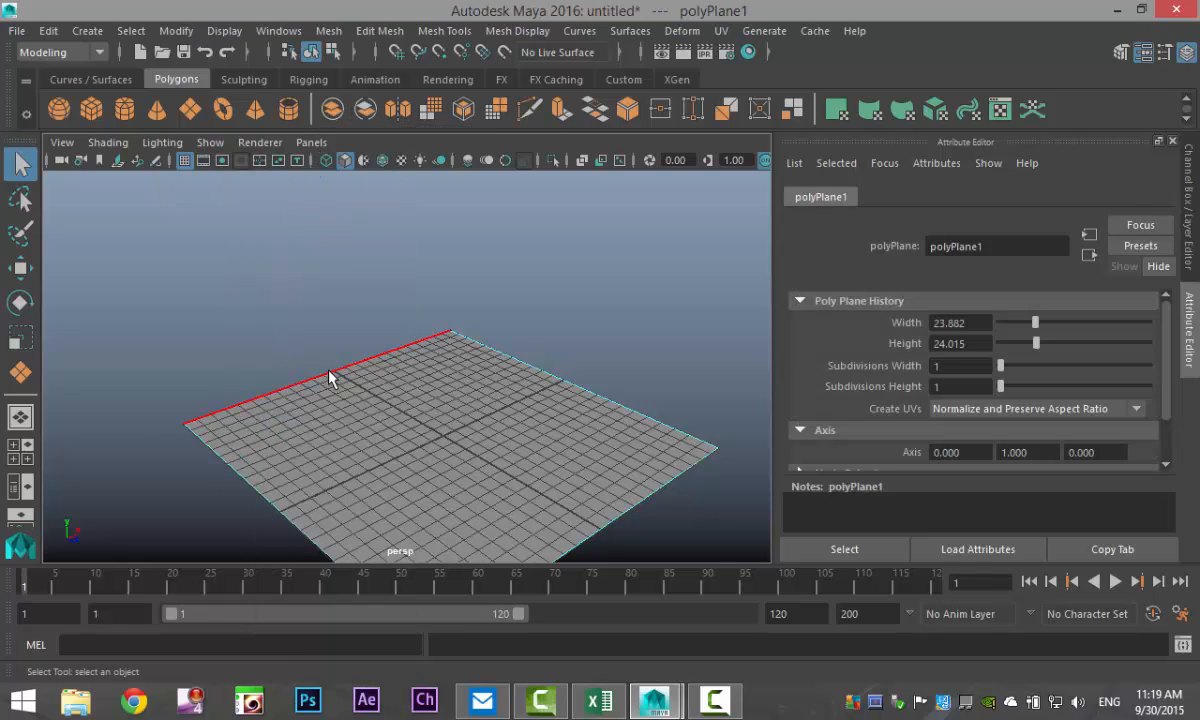
{"action": "left_click", "coordinate": [380, 32]}
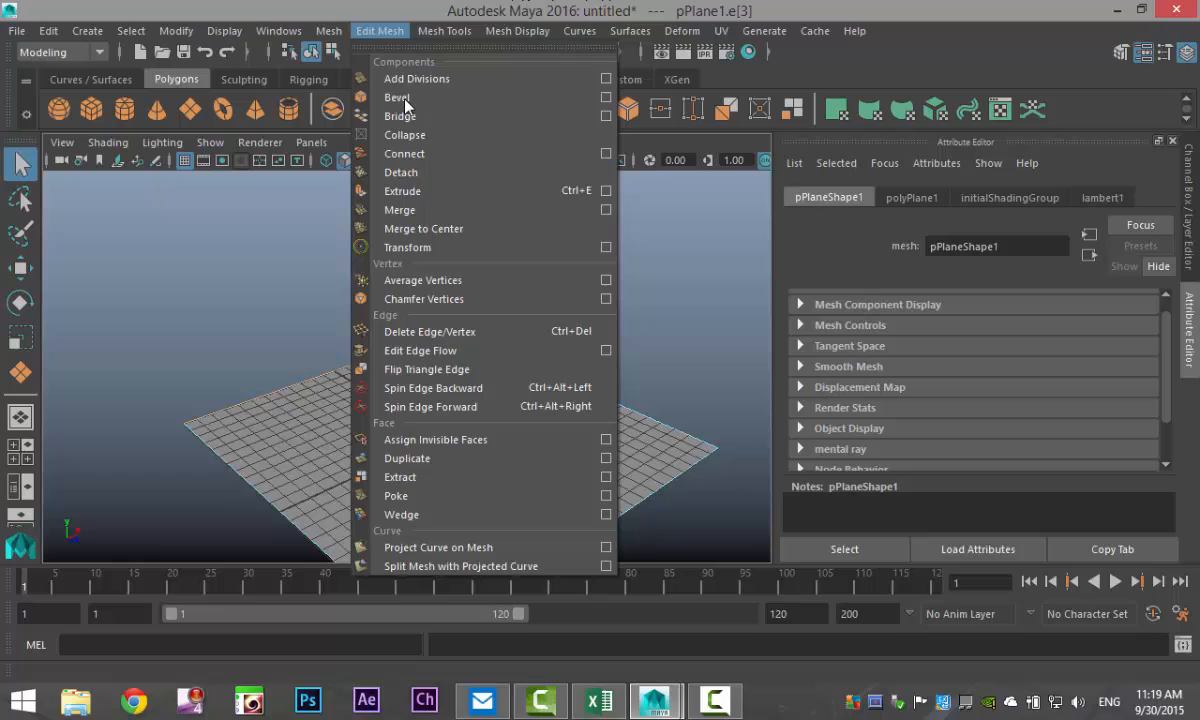
{"action": "left_click", "coordinate": [402, 192]}
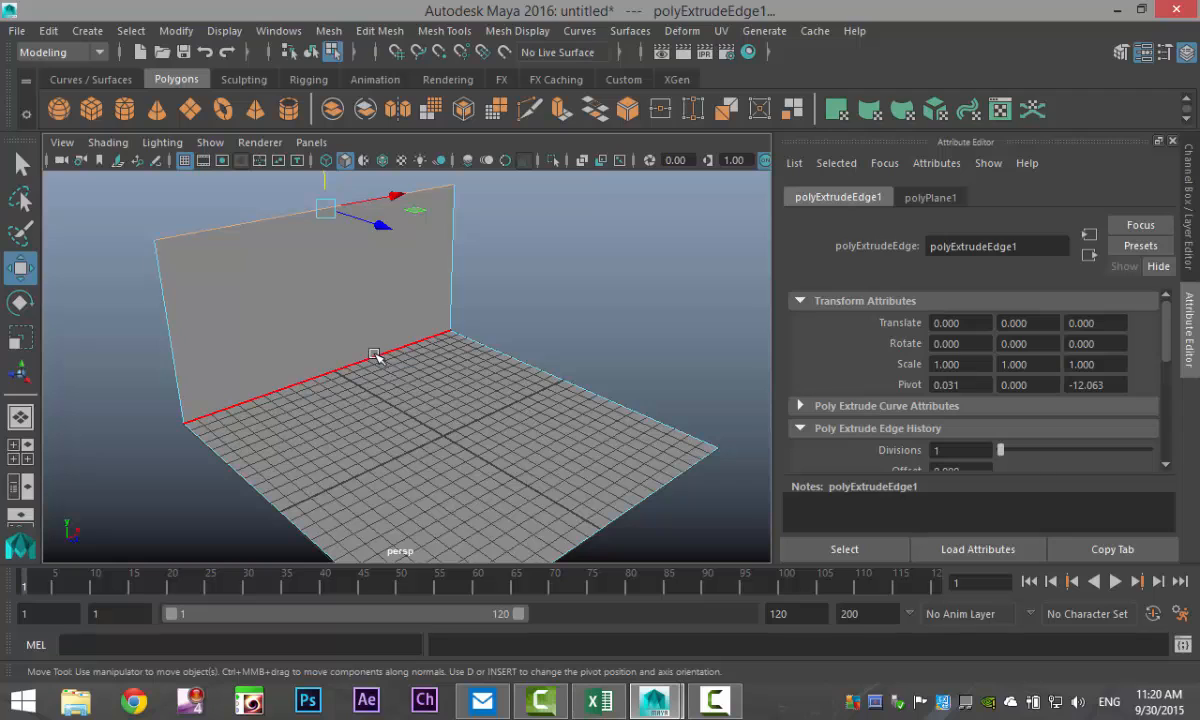
Bevel the floor-wall corner edge (Fraction 0.4, 10 segments) into a rounded backdrop.
{"action": "left_click", "coordinate": [380, 32]}
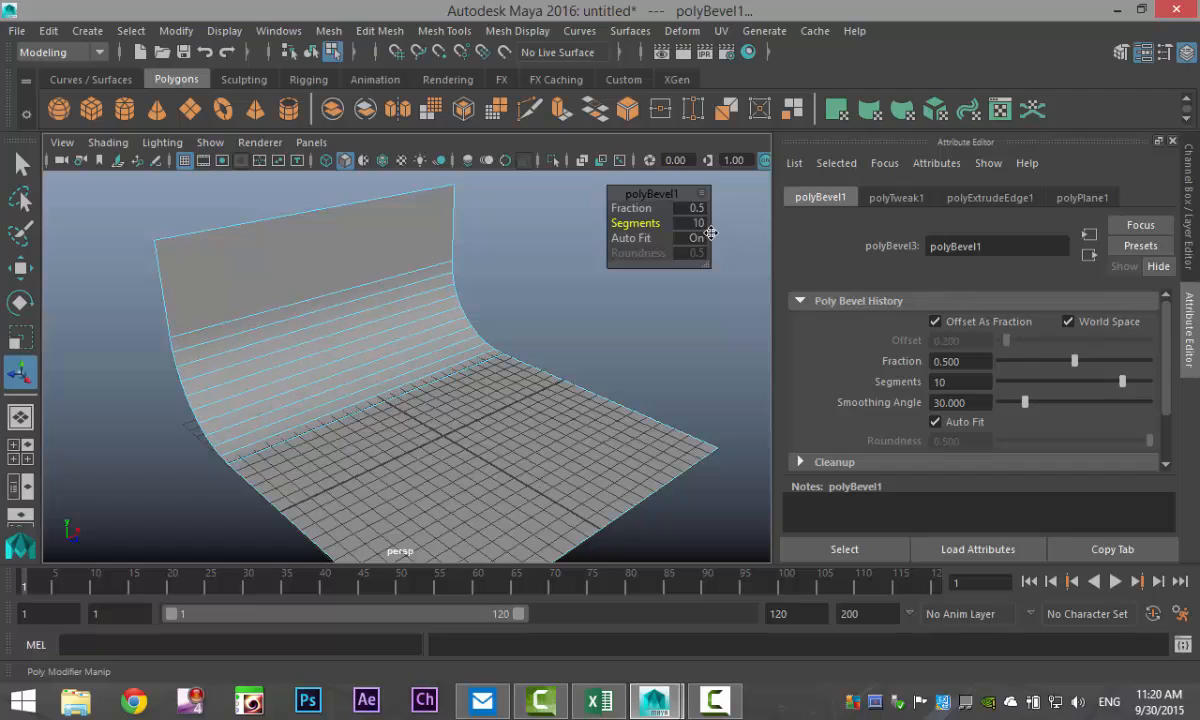
{"action": "mouse_move", "coordinate": [632, 208]}
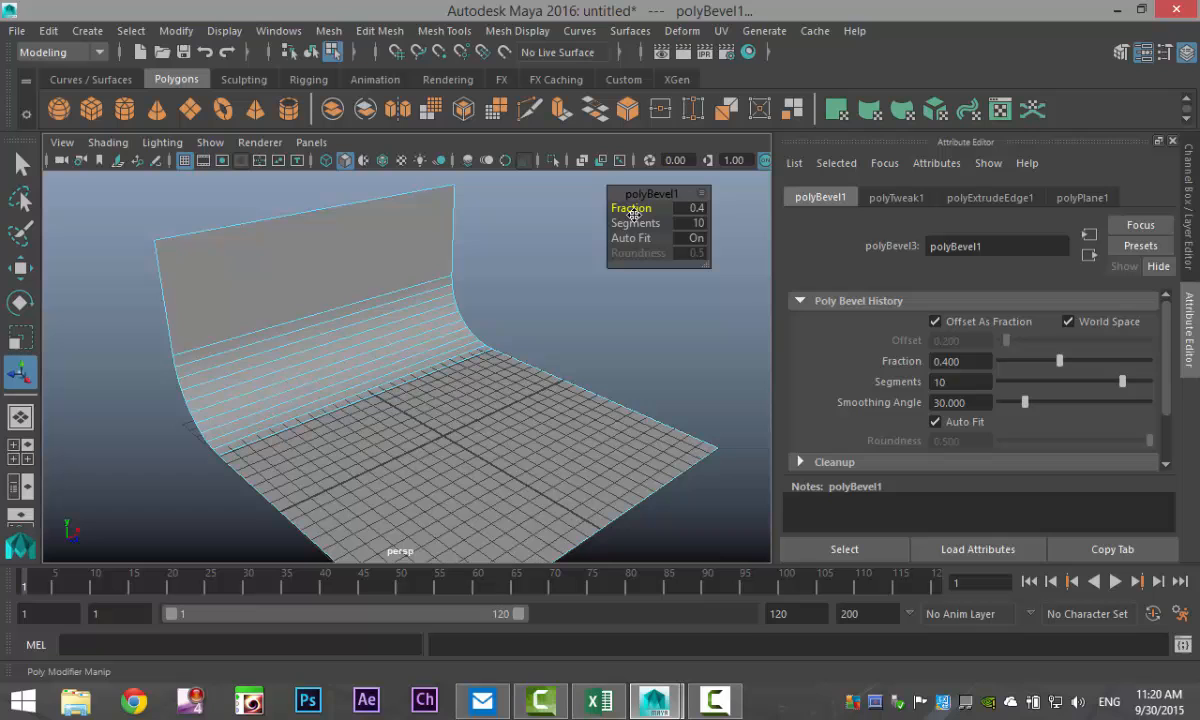
{"action": "left_click", "coordinate": [658, 340]}
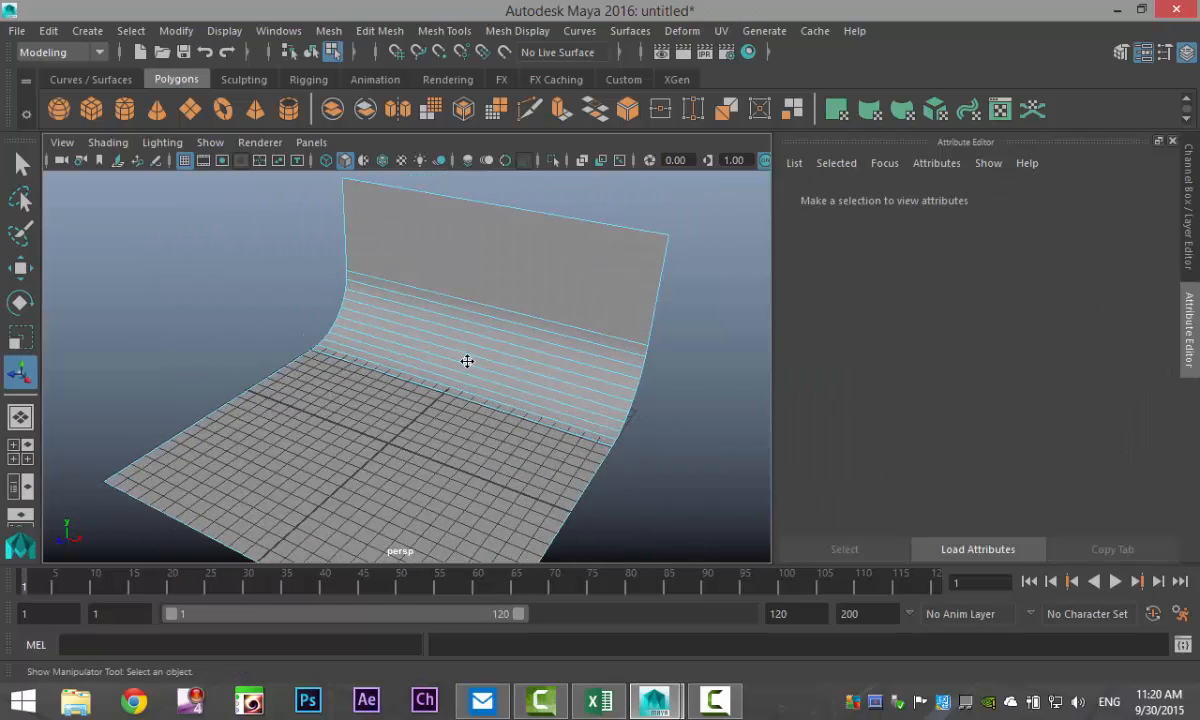
Assign a new V-Ray material to the backdrop, filtering the list with 'vra'.
{"action": "right_click", "coordinate": [464, 360]}
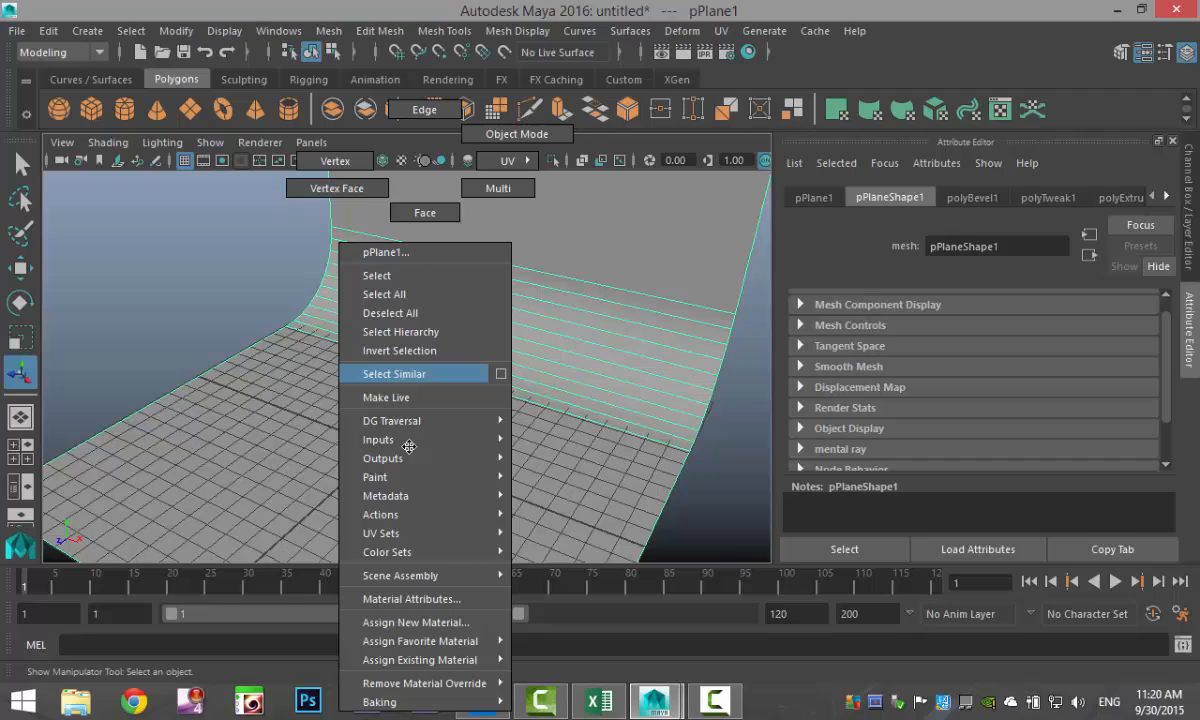
{"action": "left_click", "coordinate": [416, 620]}
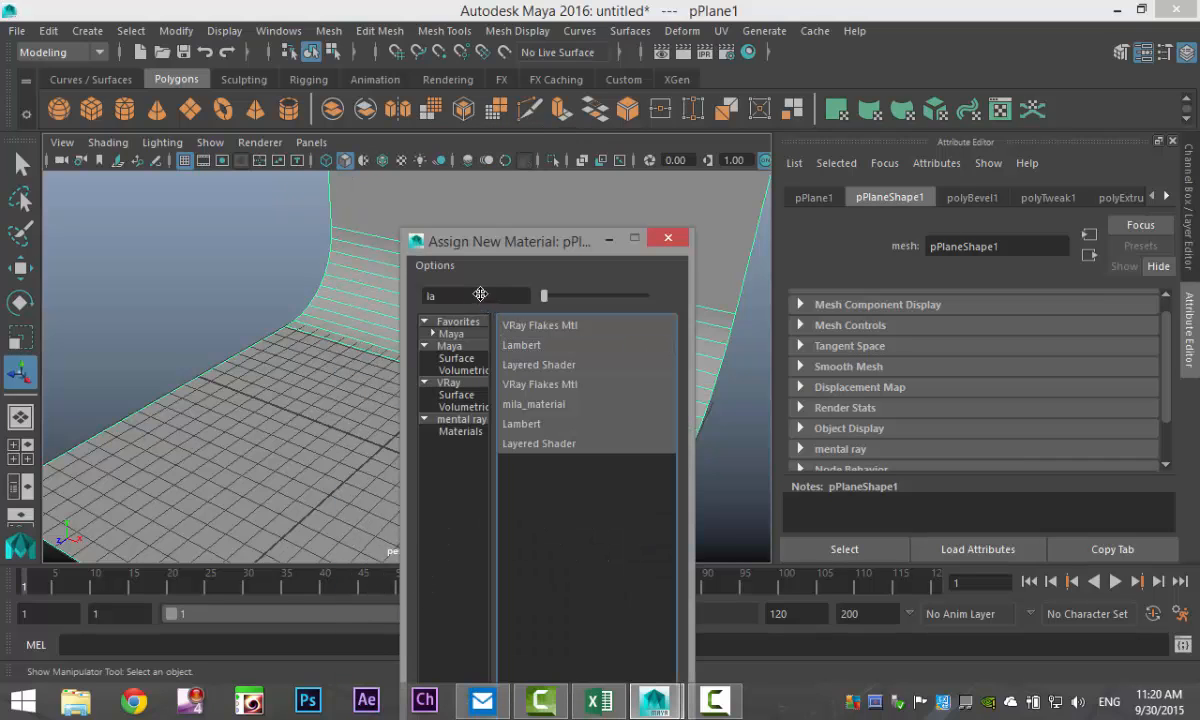
{"action": "type", "text": "vra"}
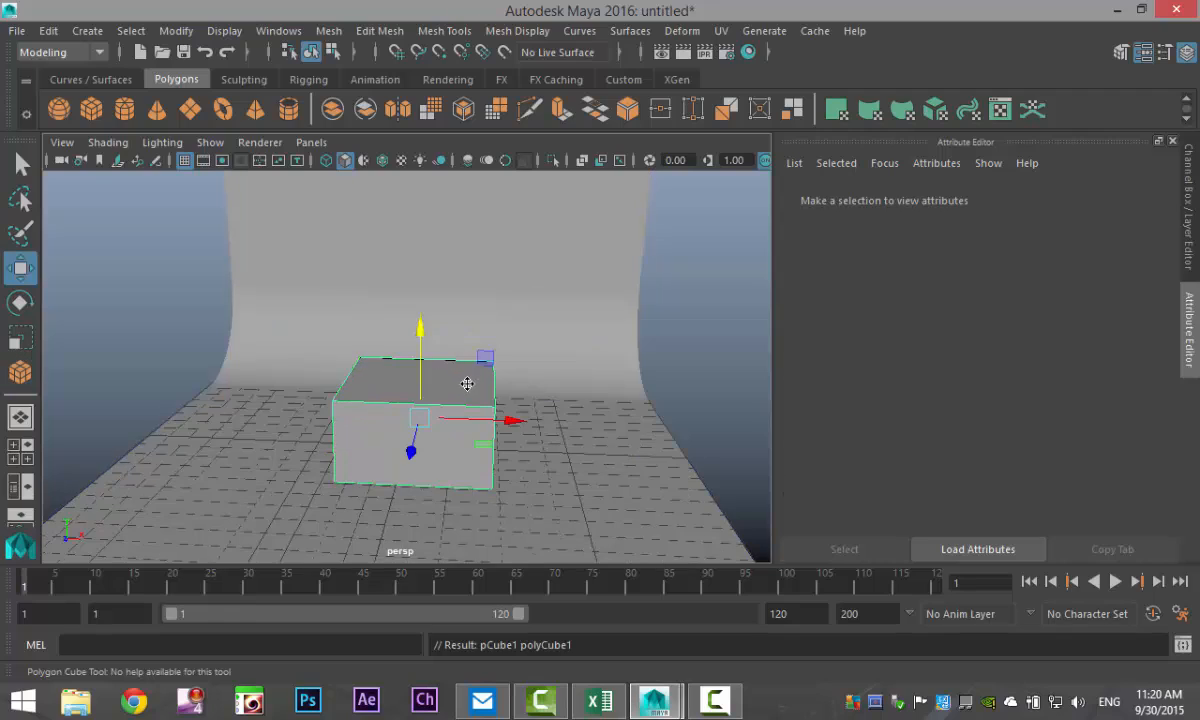
Scale the cube wider into a flatter rectangular block.
{"action": "left_click_drag", "start_coordinate": [468, 384], "coordinate": [552, 380]}
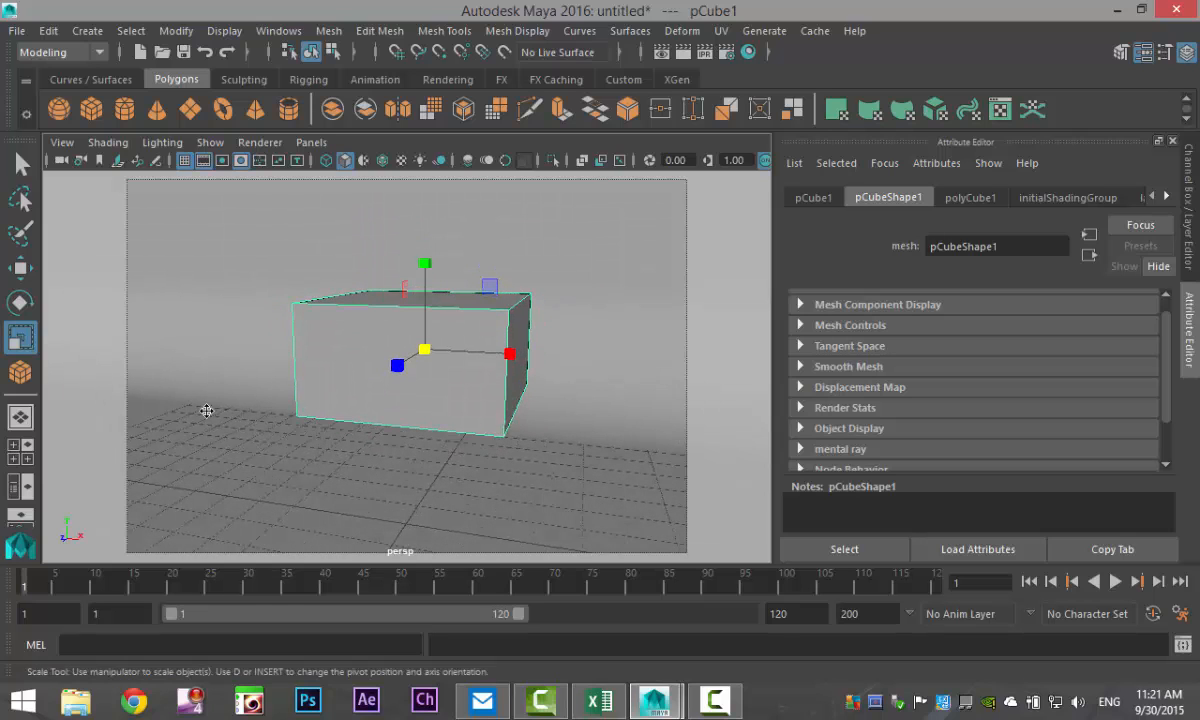
{"action": "left_click", "coordinate": [60, 142]}
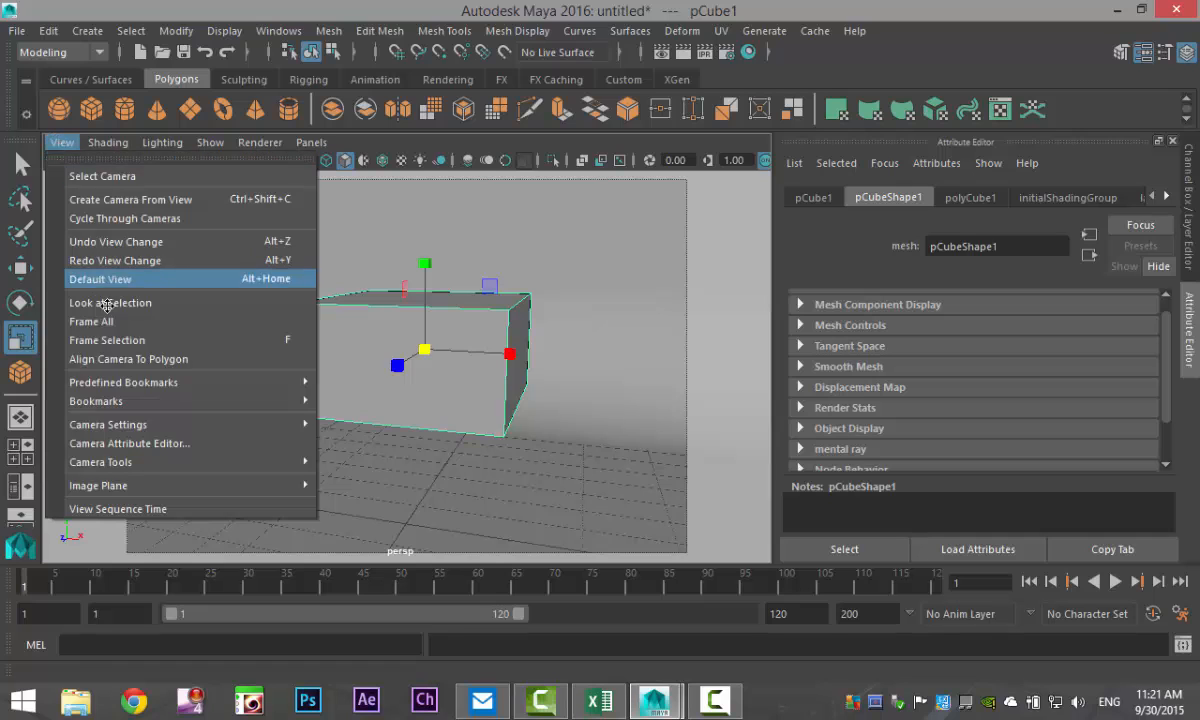
{"action": "left_click", "coordinate": [96, 400]}
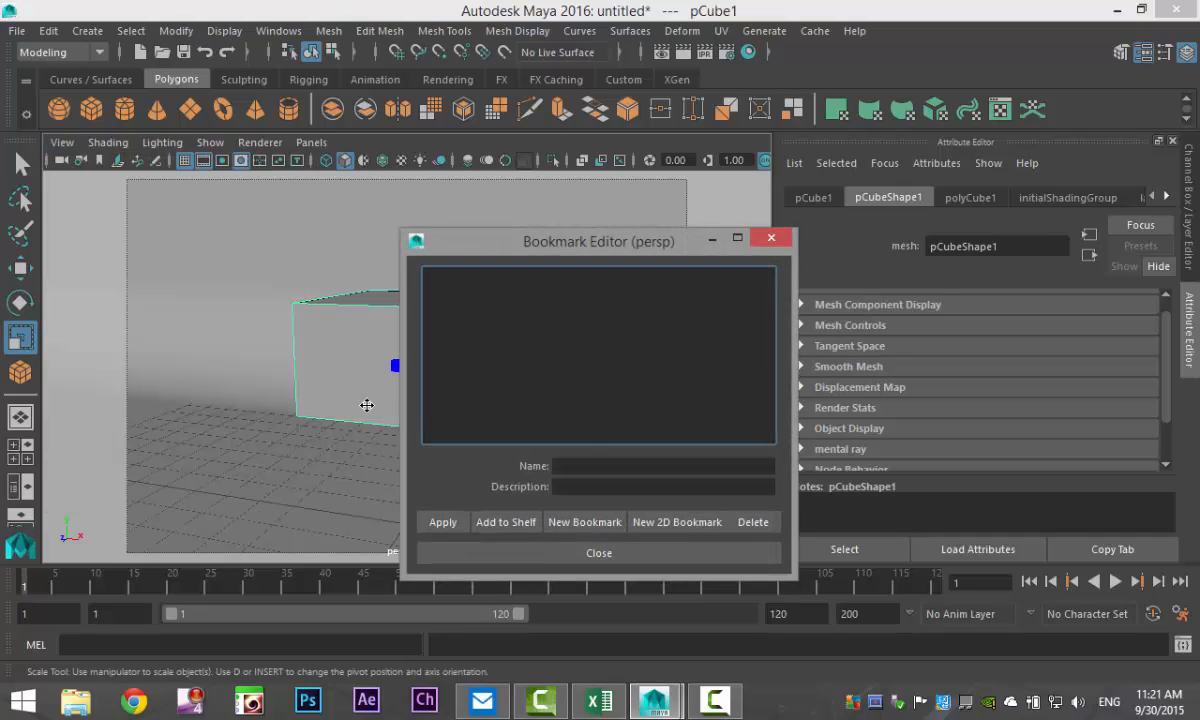
{"action": "type", "text": "N"}
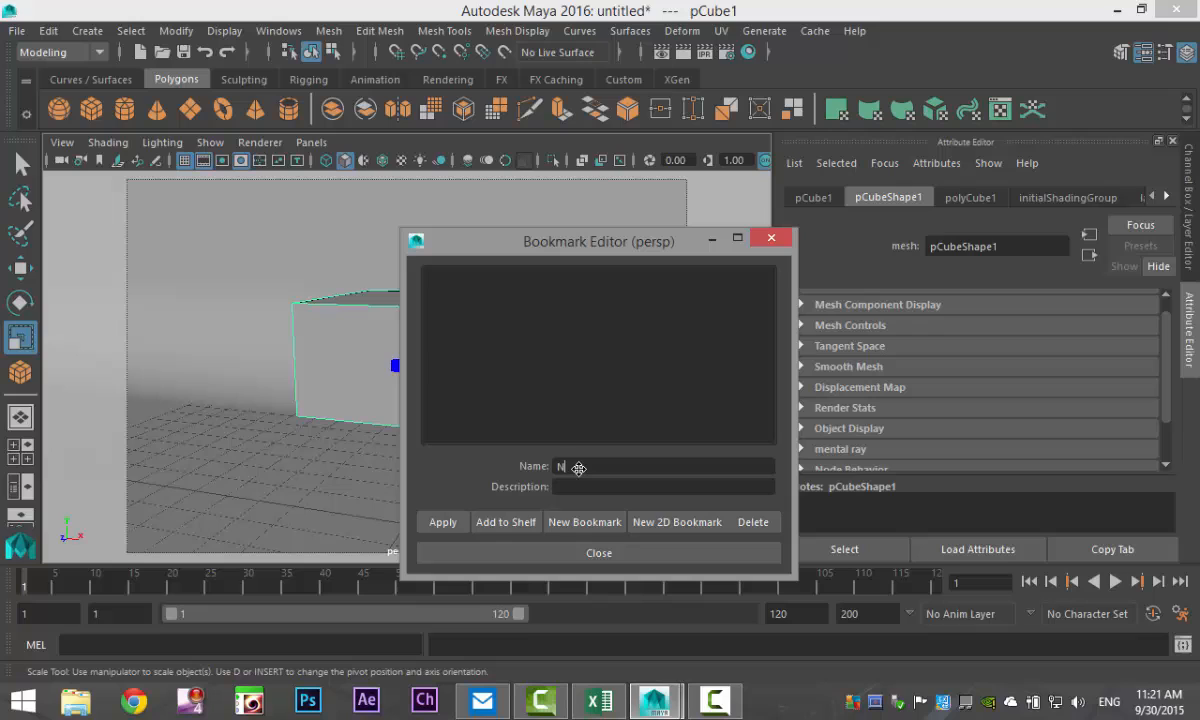
{"action": "type", "text": "ew"}
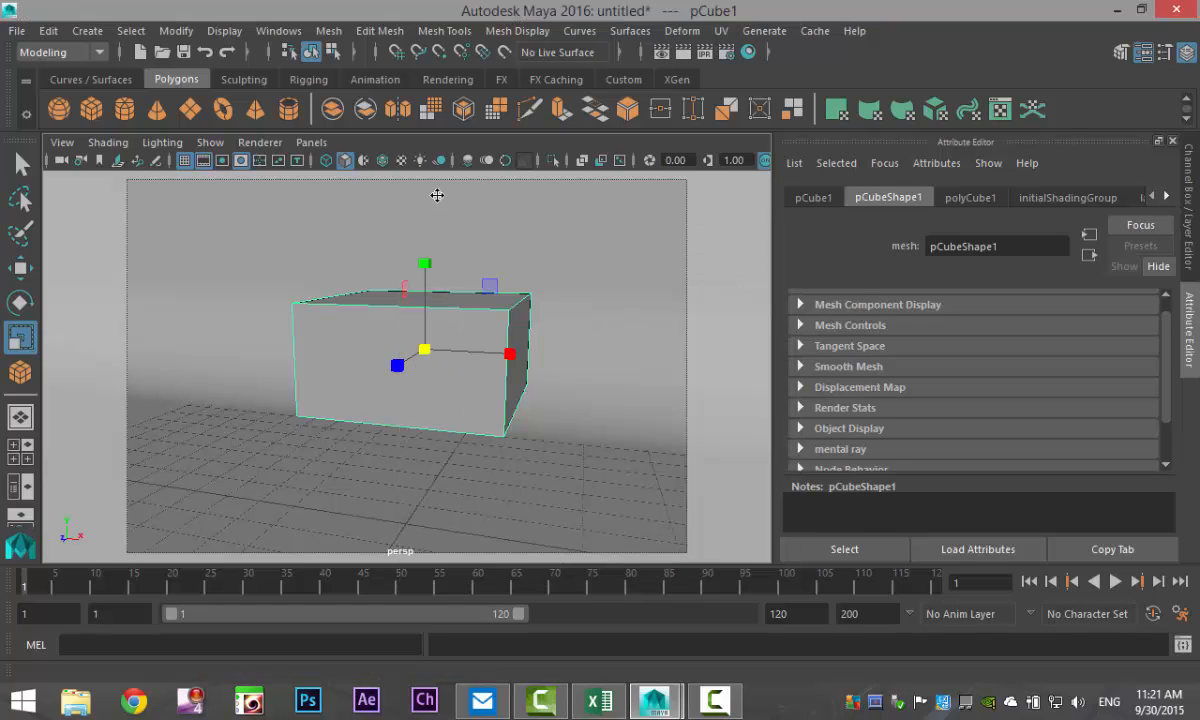
{"action": "mouse_move", "coordinate": [558, 448]}
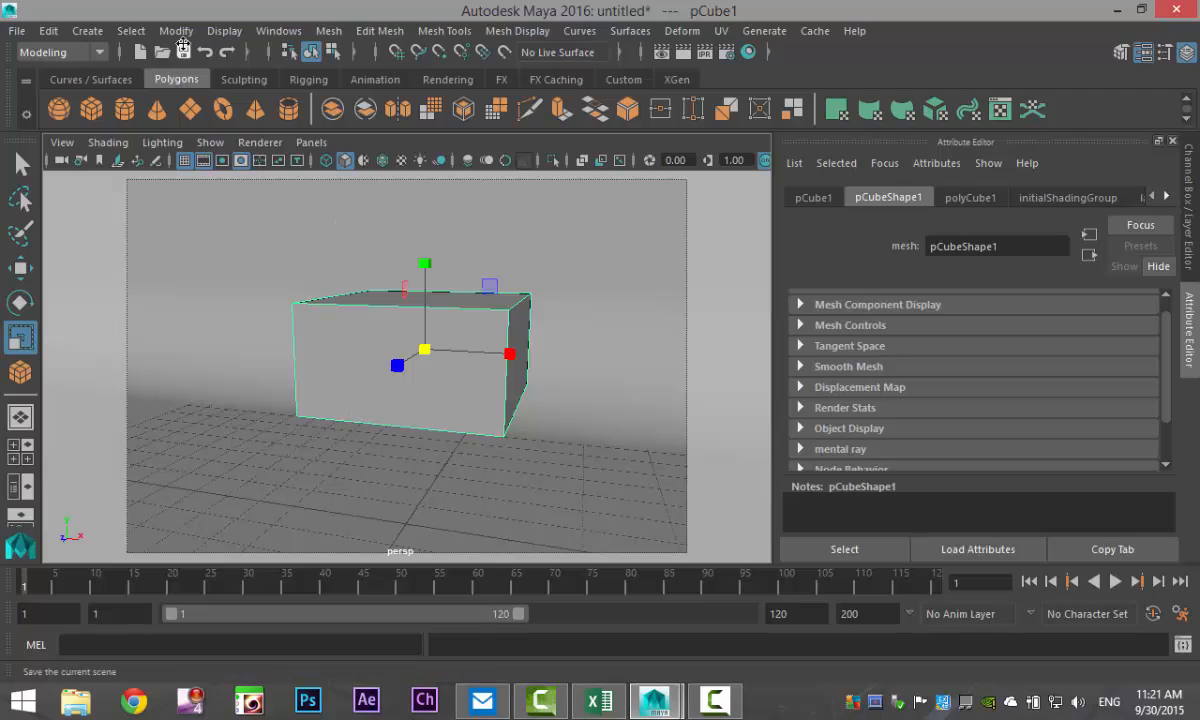
Create a V-Ray rectangle light and move it above and in front of the box.
{"action": "left_click", "coordinate": [88, 30]}
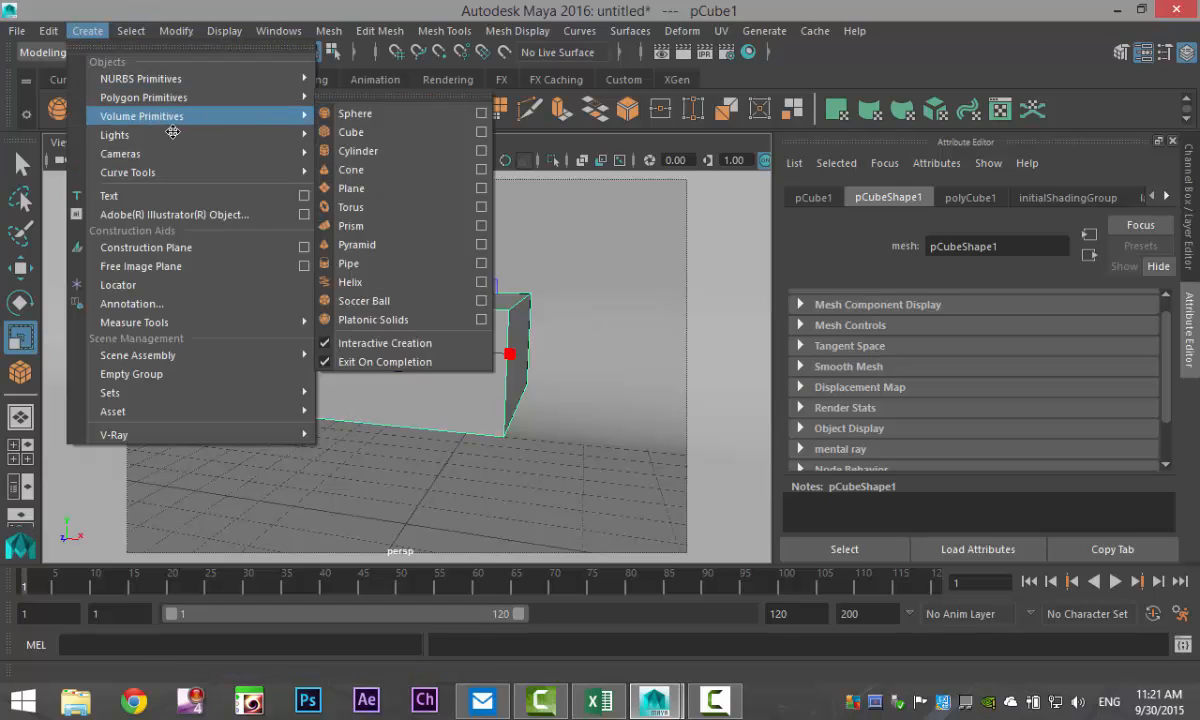
{"action": "mouse_move", "coordinate": [114, 134]}
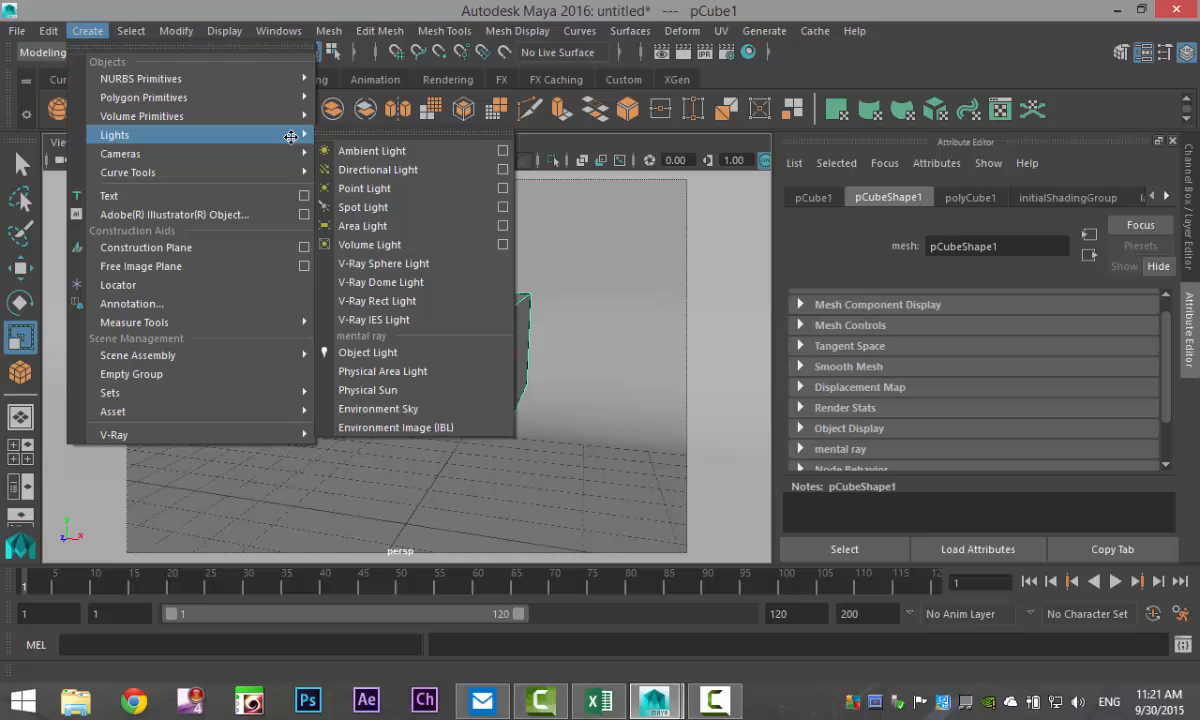
{"action": "mouse_move", "coordinate": [462, 256]}
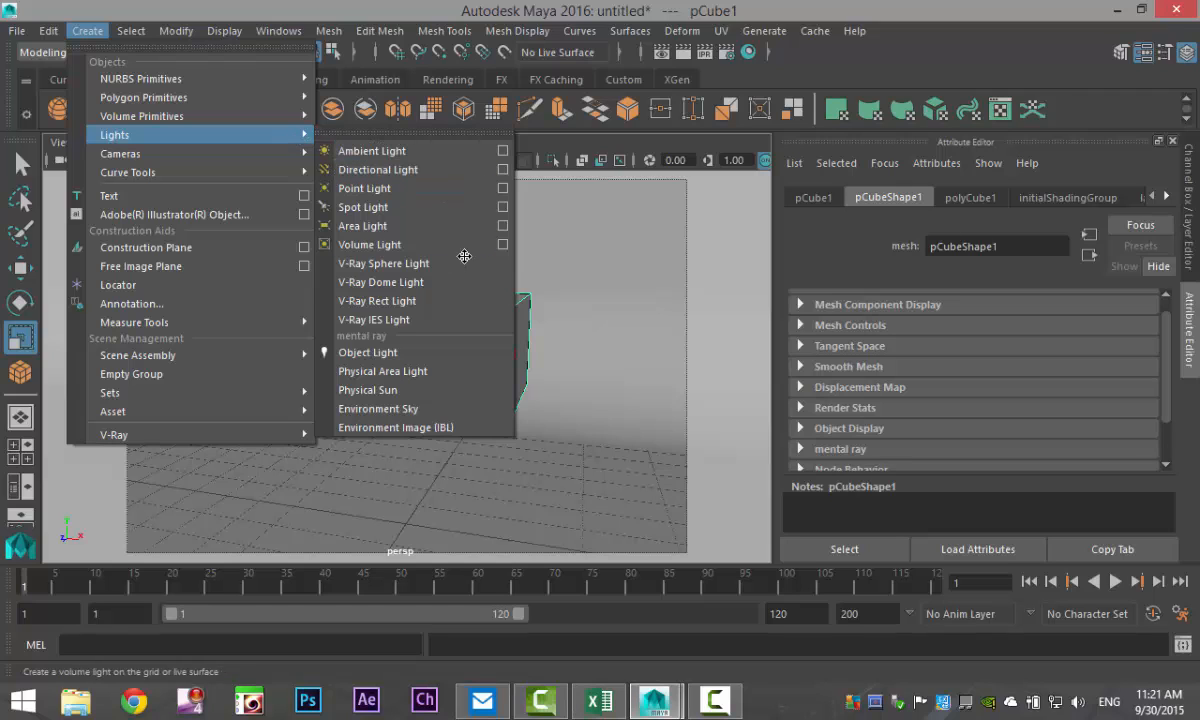
{"action": "left_click", "coordinate": [376, 300]}
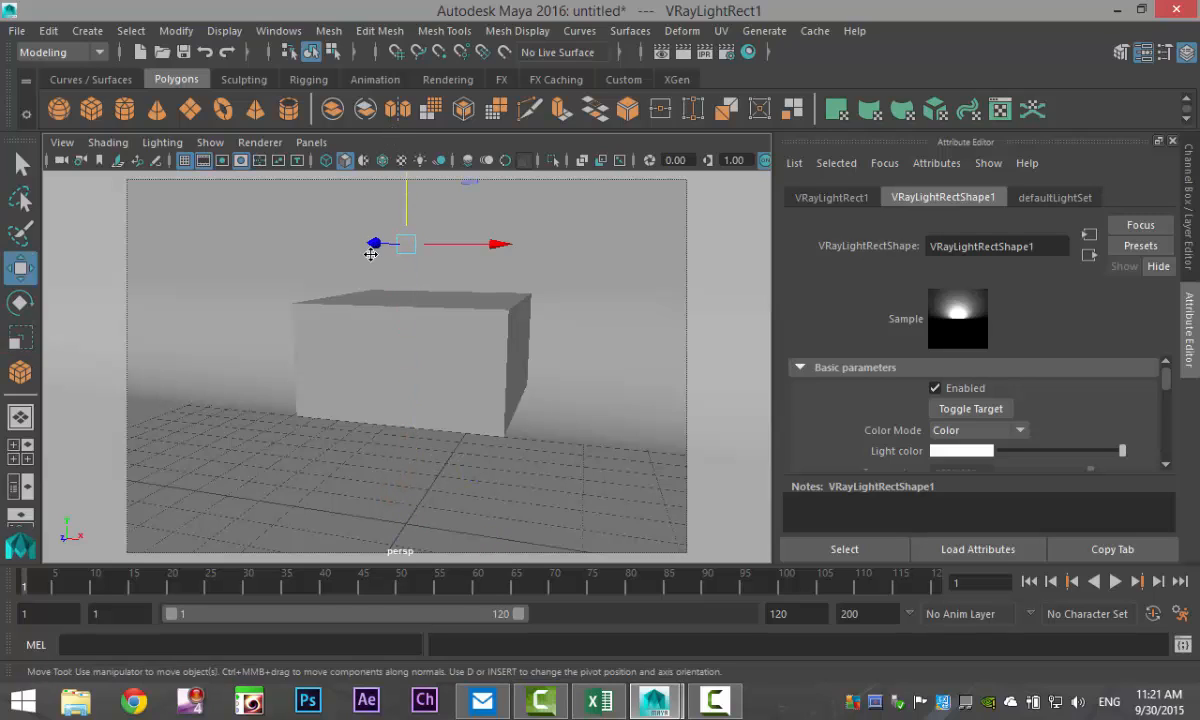
{"action": "left_click_drag", "start_coordinate": [404, 244], "coordinate": [280, 236]}
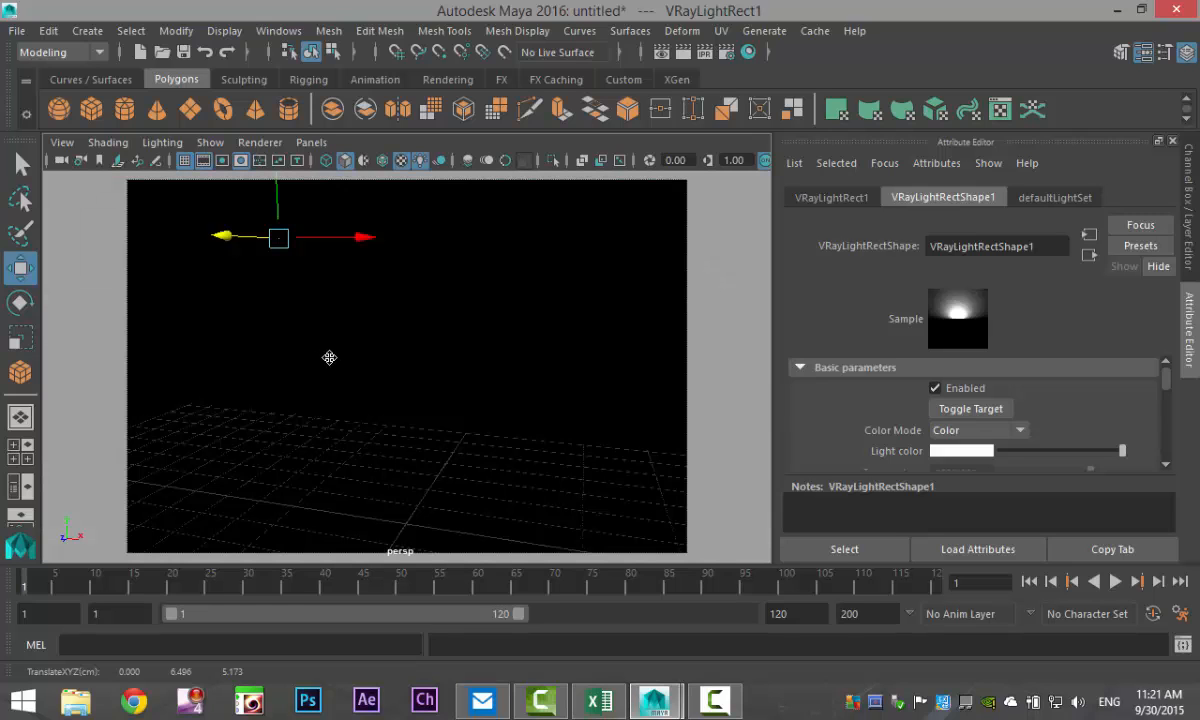
{"action": "left_click_drag", "start_coordinate": [328, 356], "coordinate": [464, 436]}
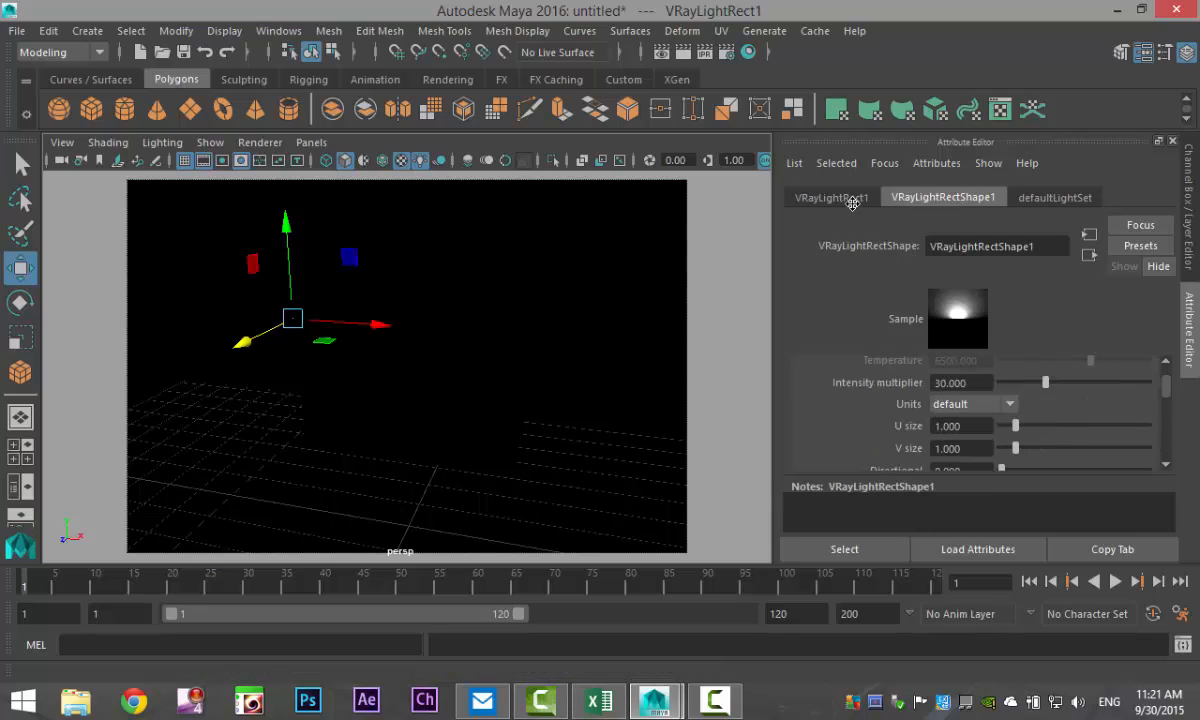
Review the light's transform values and return to its shape settings for intensity 30.
{"action": "left_click", "coordinate": [832, 198]}
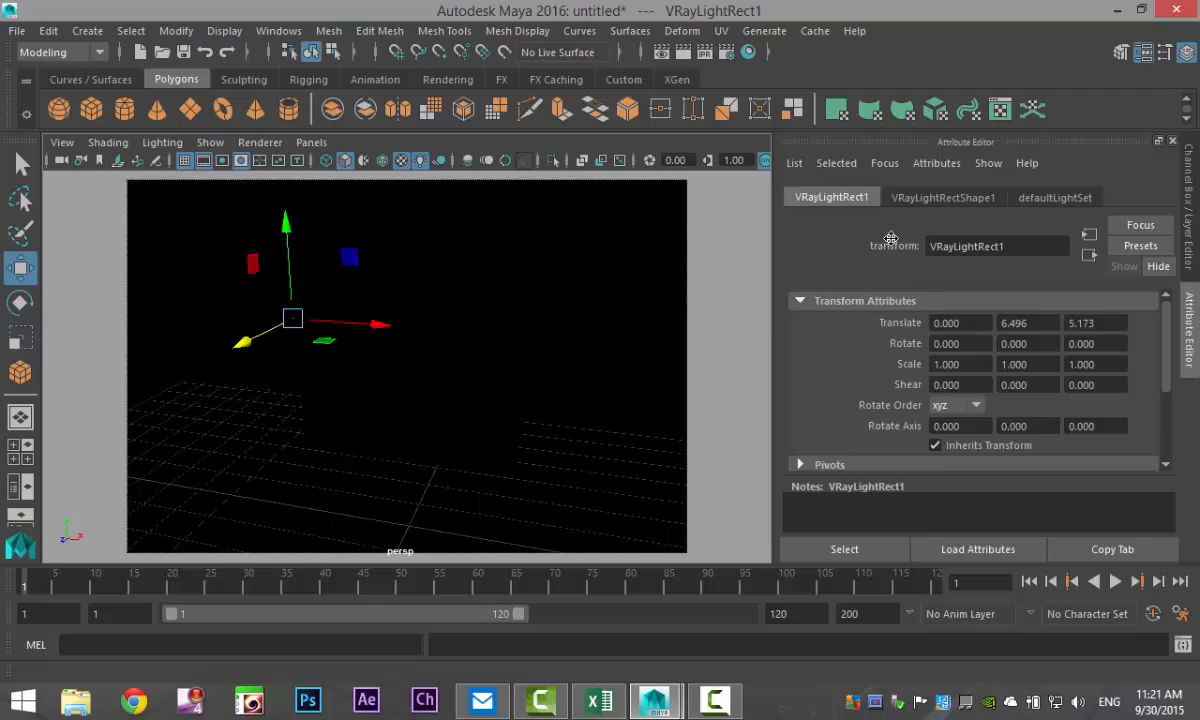
{"action": "left_click", "coordinate": [944, 198]}
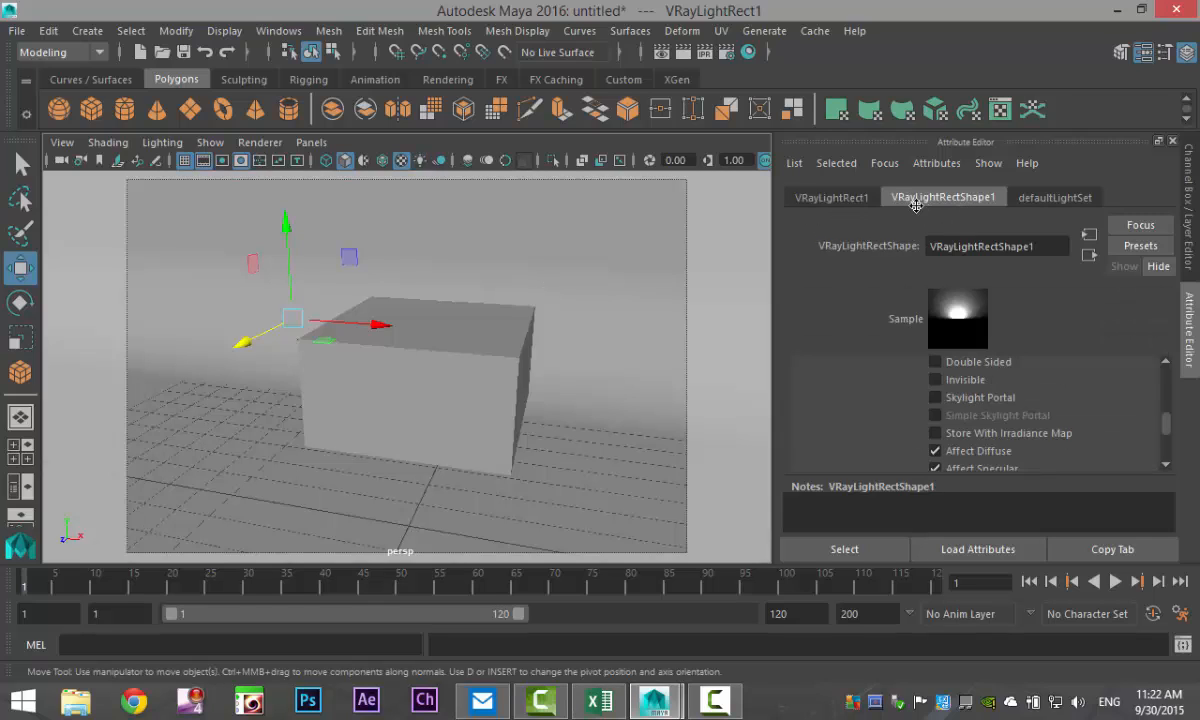
Review the V-Ray test renders of the lit white cube and close the frame buffer.
{"action": "scroll", "scroll_direction": "down", "scroll_amount": 3}
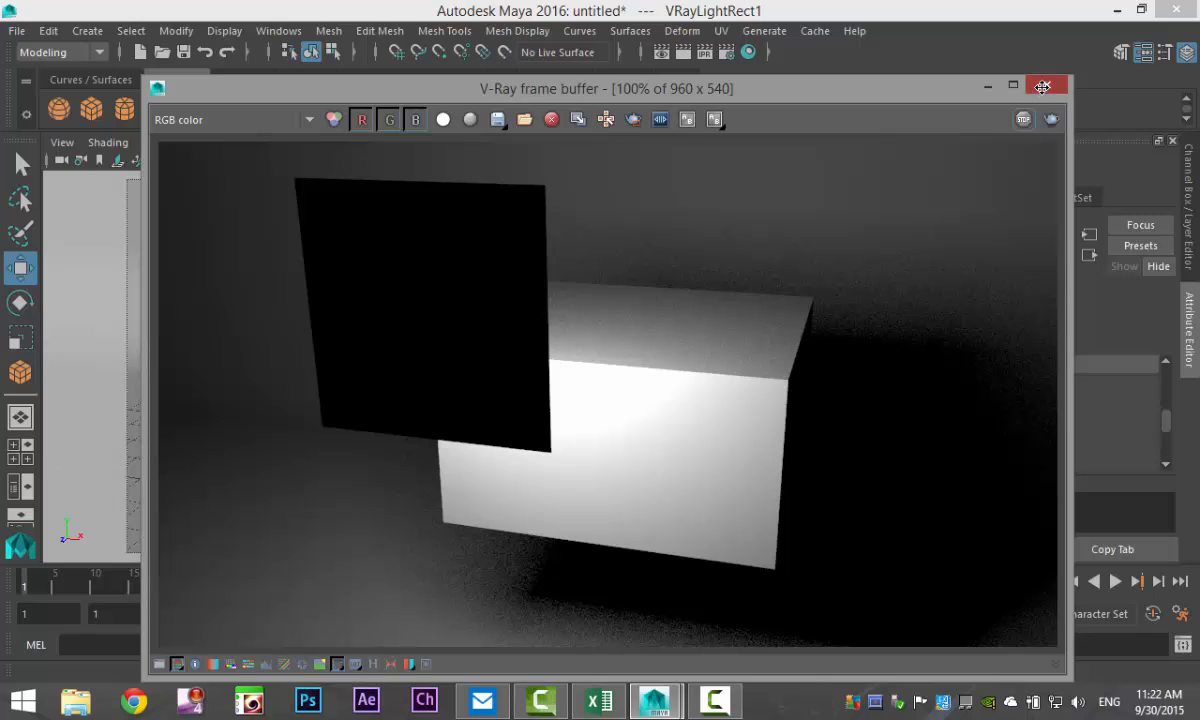
{"action": "left_click", "coordinate": [1044, 84]}
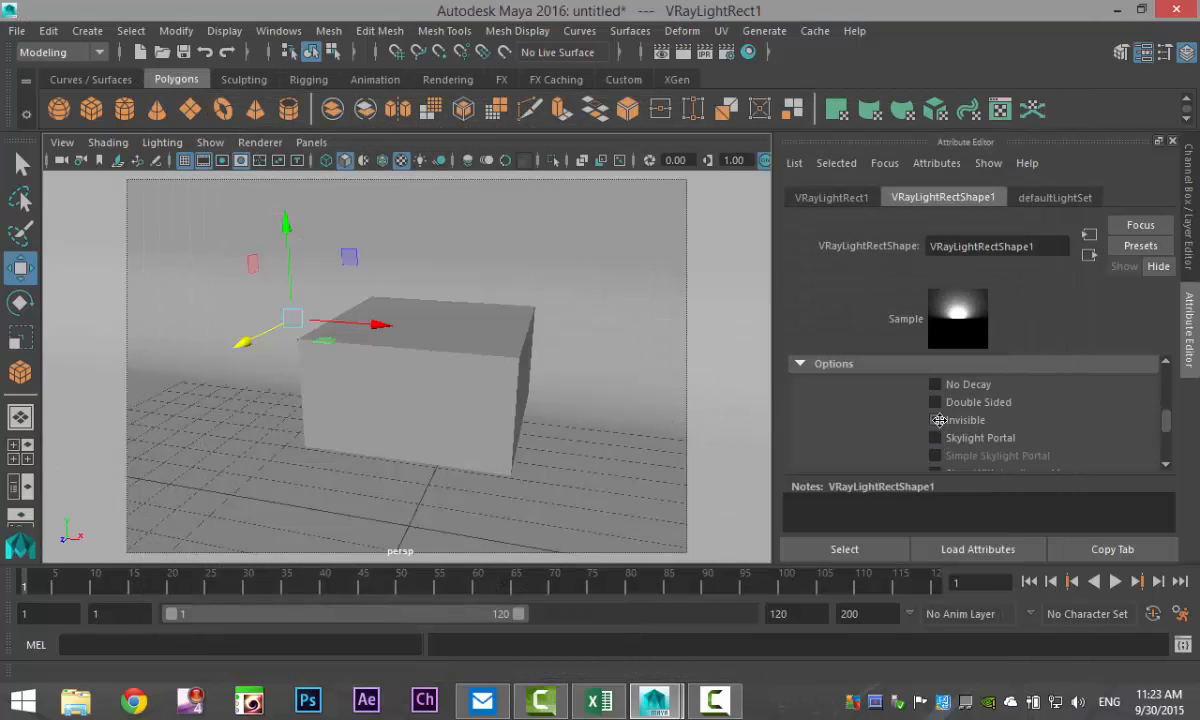
{"action": "left_click", "coordinate": [936, 420]}
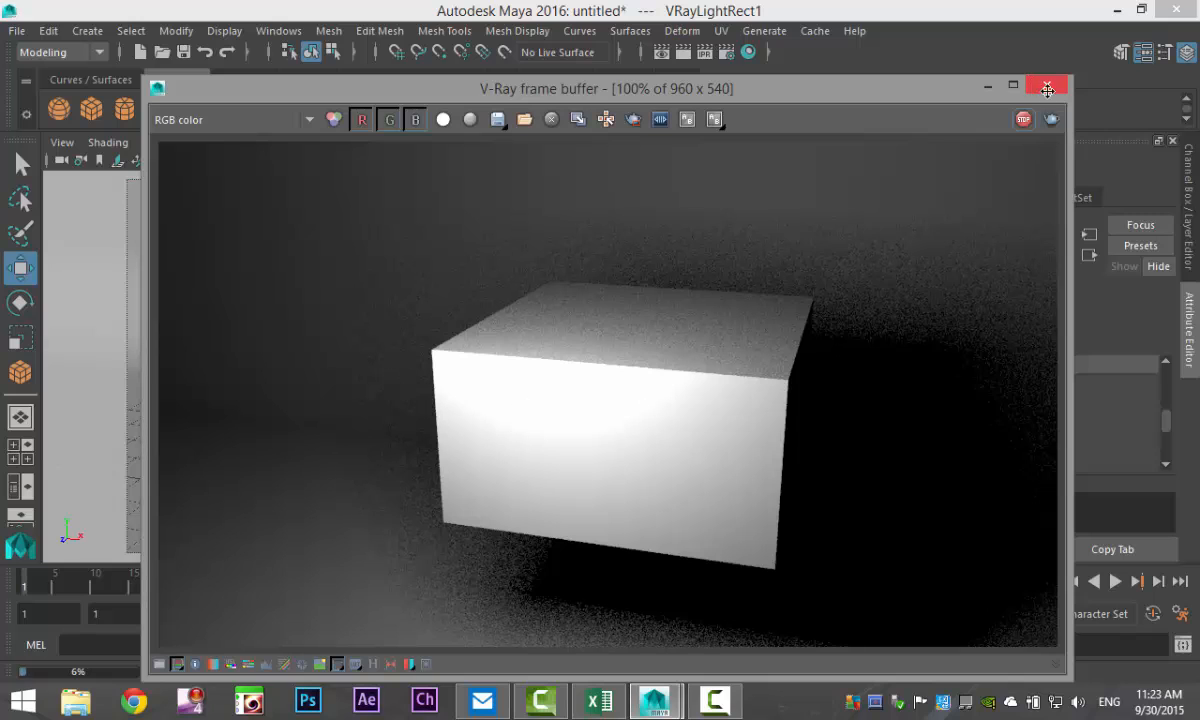
{"action": "left_click", "coordinate": [1048, 88]}
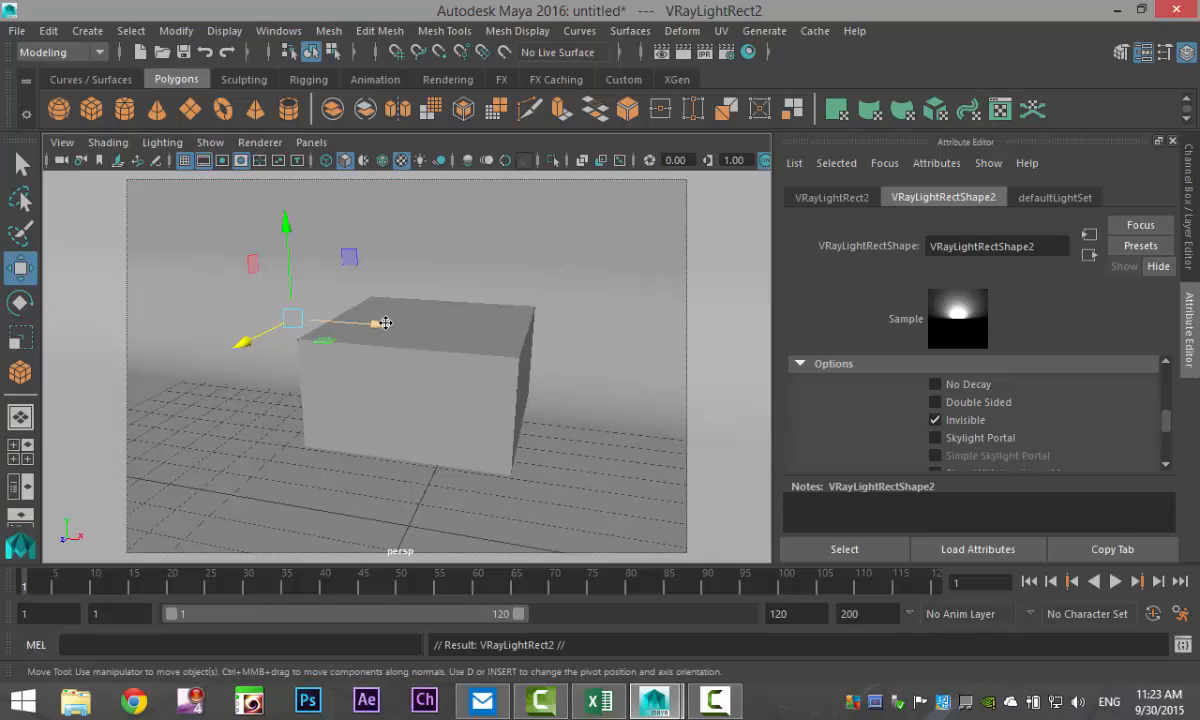
Move VRayLightRect2 up and to the right of the cube, render, and close the result.
{"action": "left_click_drag", "start_coordinate": [290, 318], "coordinate": [600, 340]}
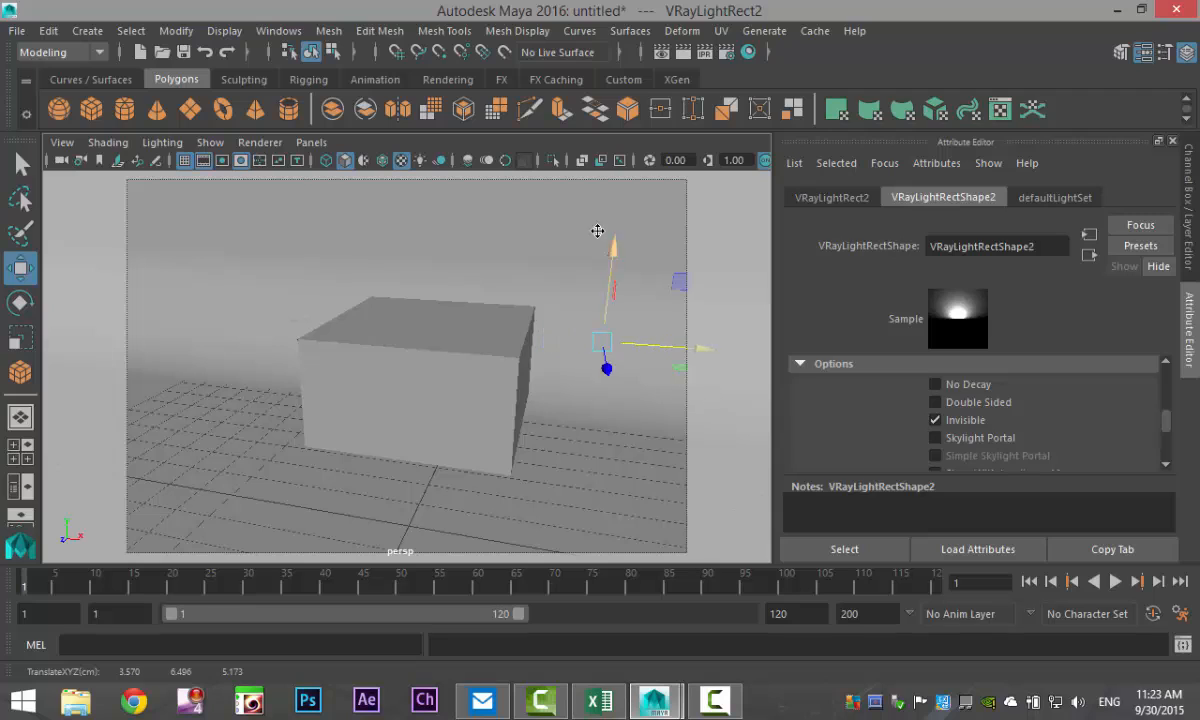
{"action": "left_click_drag", "start_coordinate": [602, 340], "coordinate": [618, 228]}
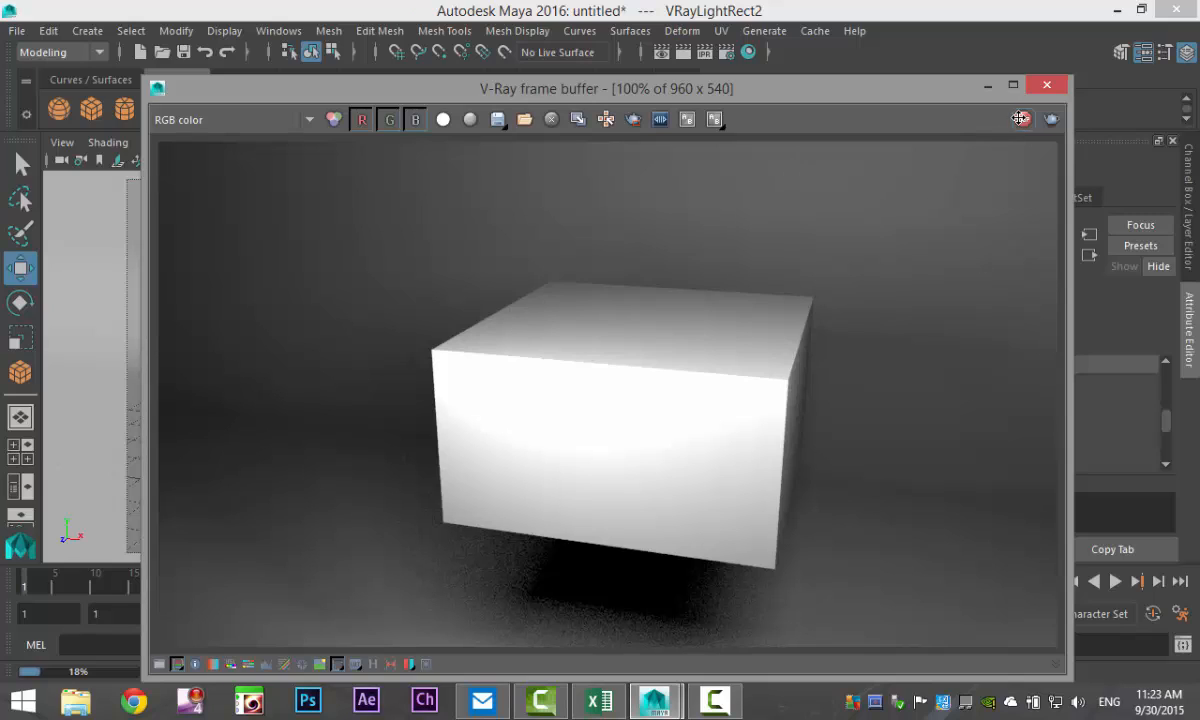
{"action": "mouse_move", "coordinate": [1020, 118]}
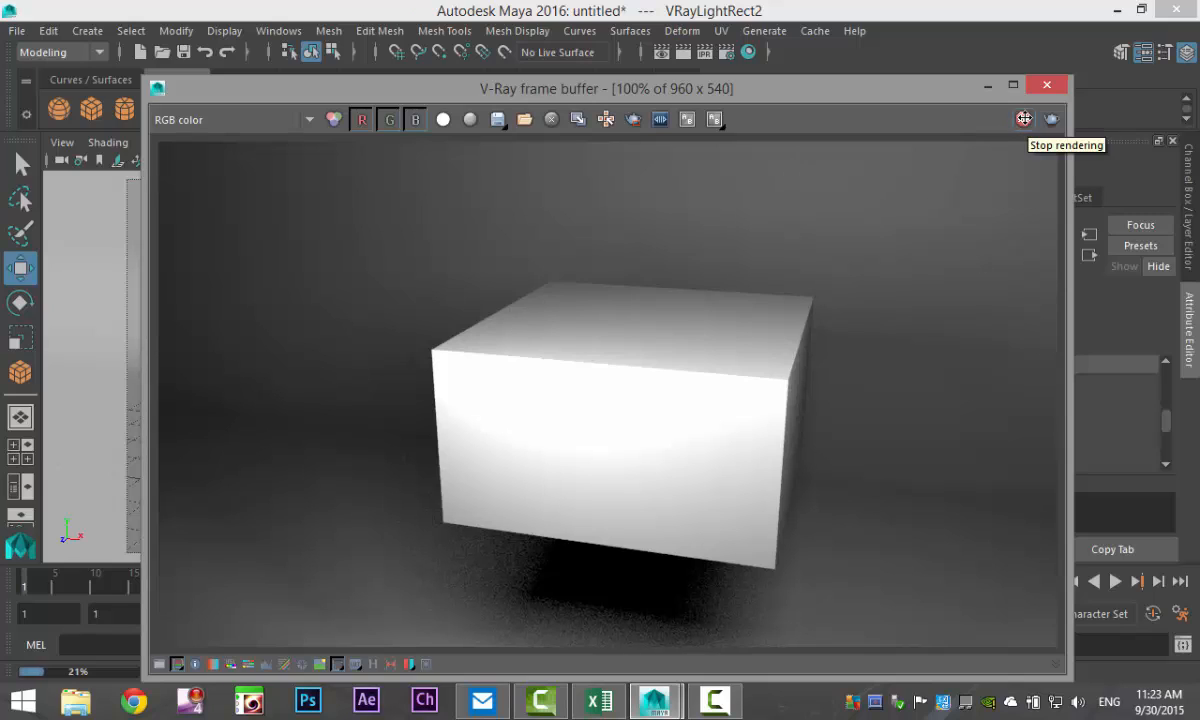
{"action": "left_click", "coordinate": [1048, 84]}
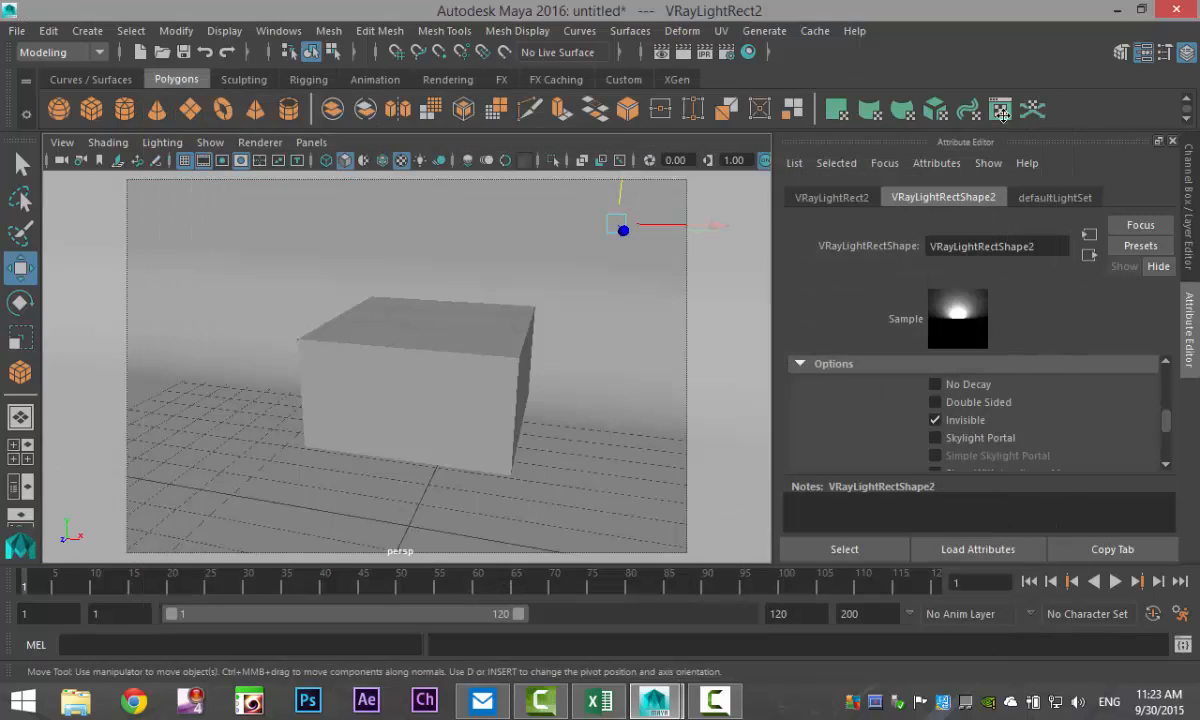
{"action": "mouse_move", "coordinate": [328, 536]}
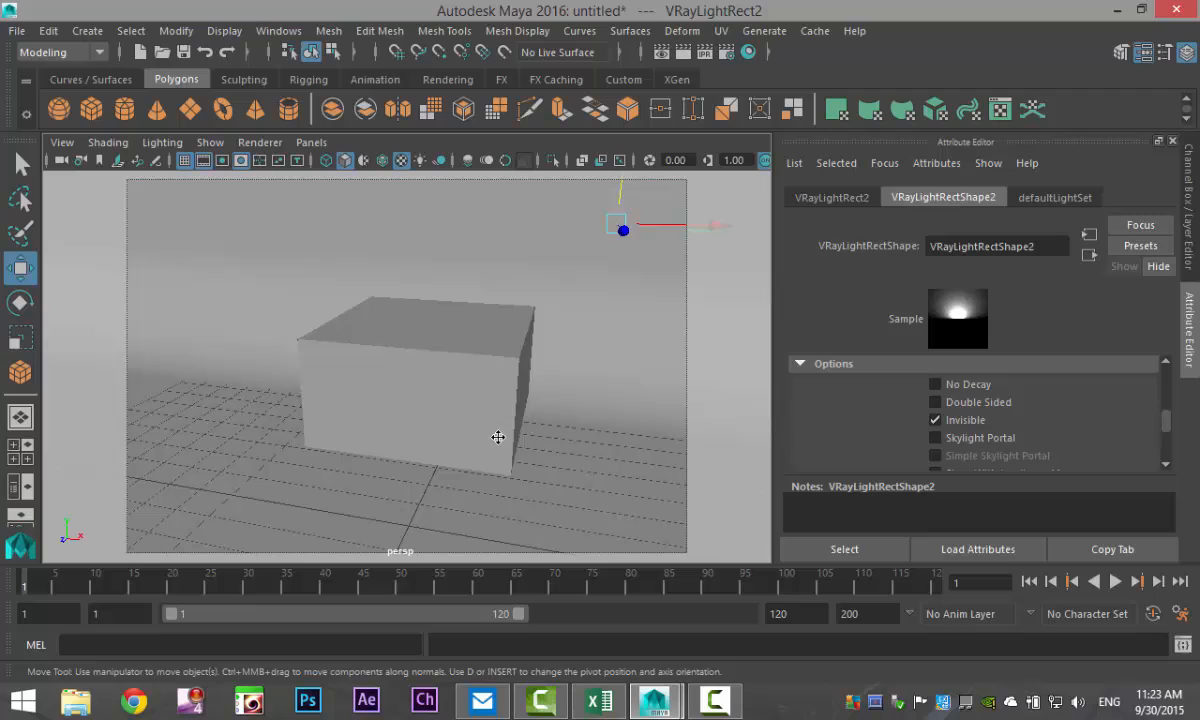
{"action": "mouse_move", "coordinate": [402, 344]}
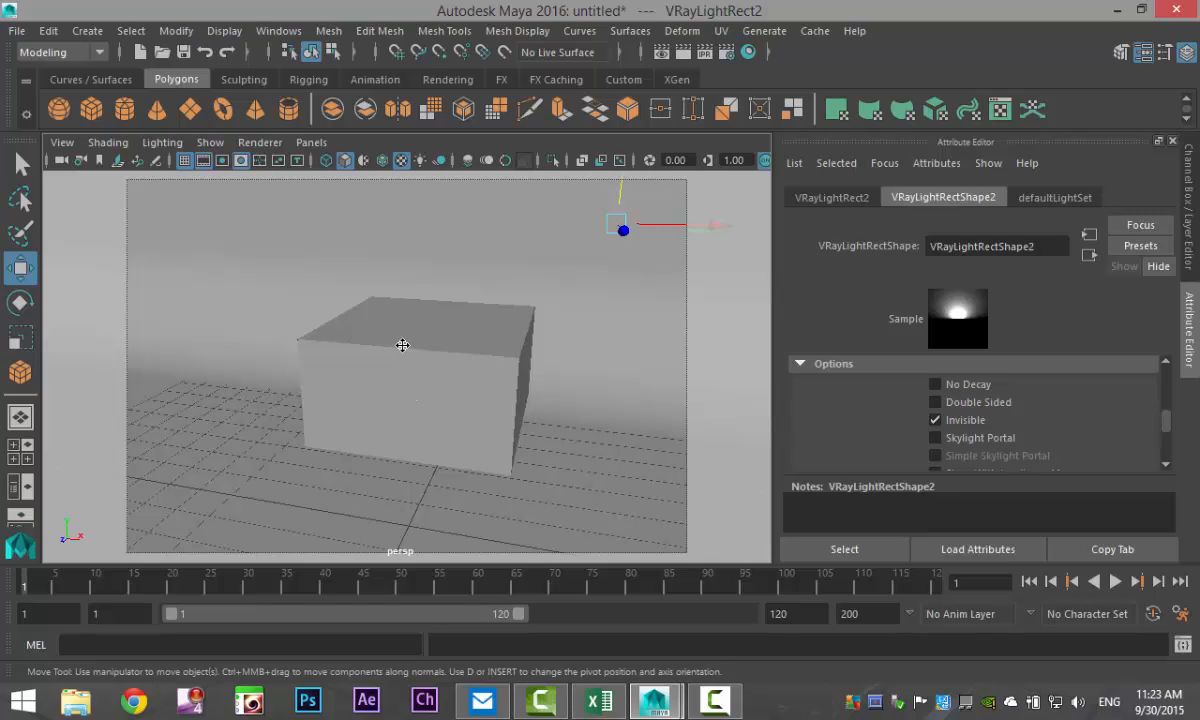
Select pCube1 and start assigning it a new V-Ray material, VRayMtl2.
{"action": "left_click", "coordinate": [400, 344]}
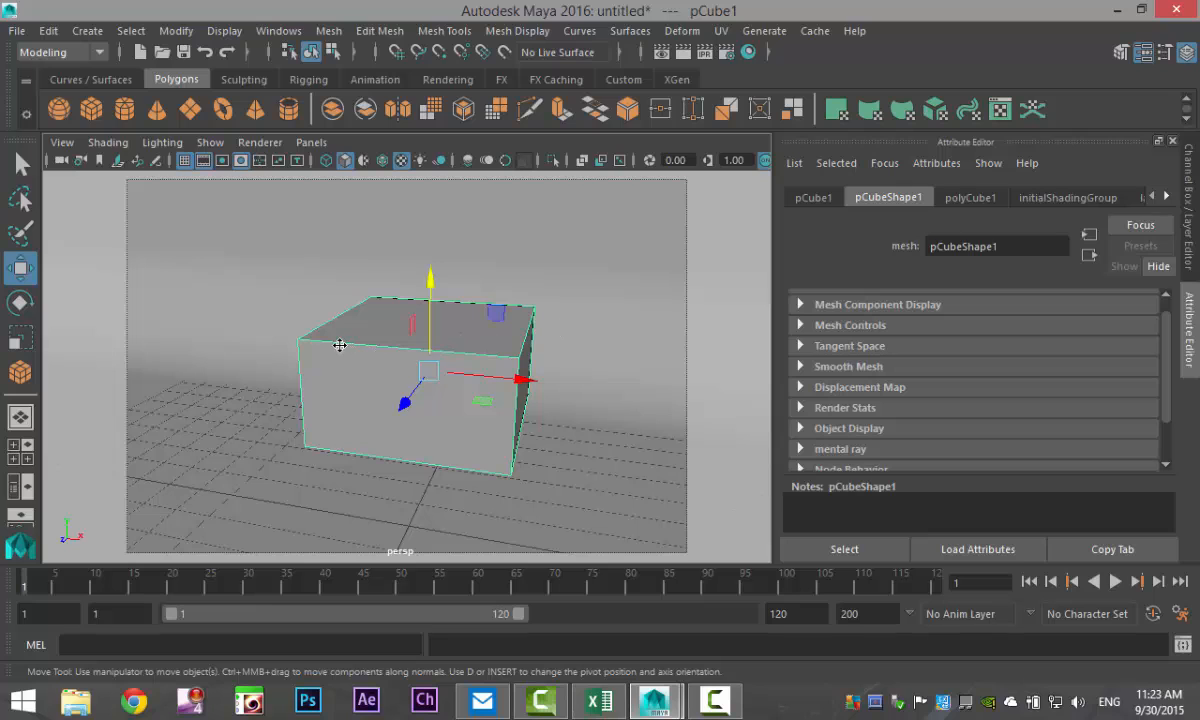
{"action": "right_click", "coordinate": [340, 352]}
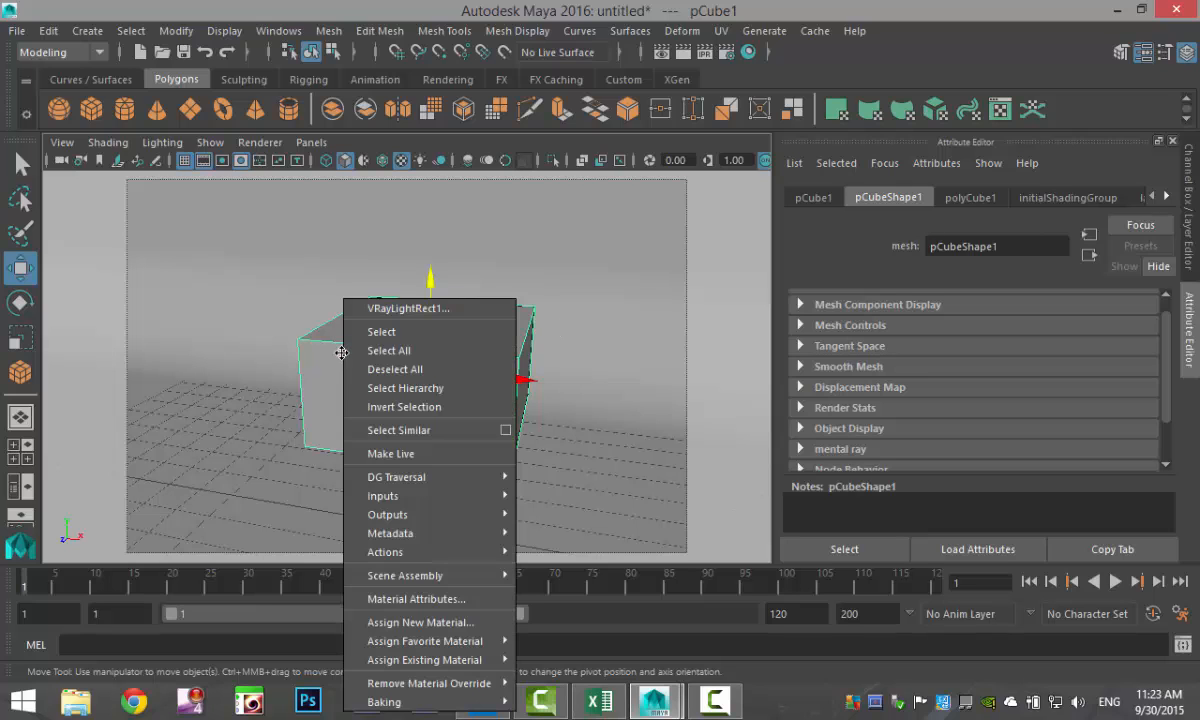
{"action": "left_click", "coordinate": [420, 620]}
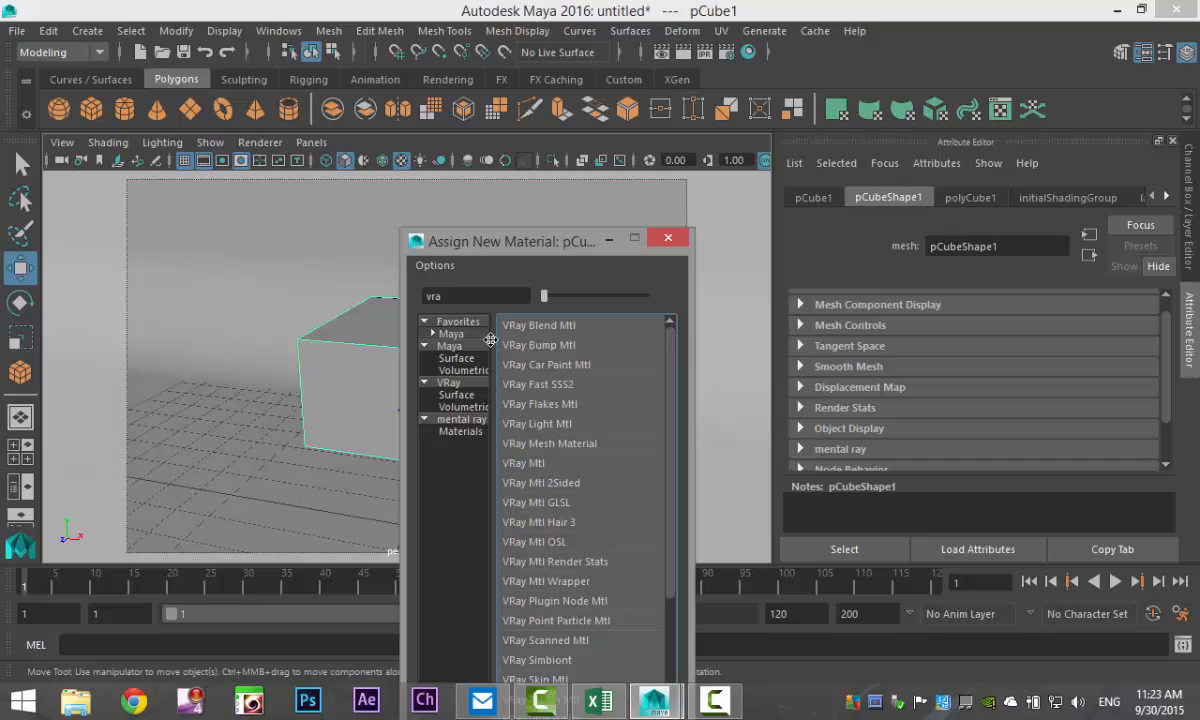
{"action": "mouse_move", "coordinate": [552, 460]}
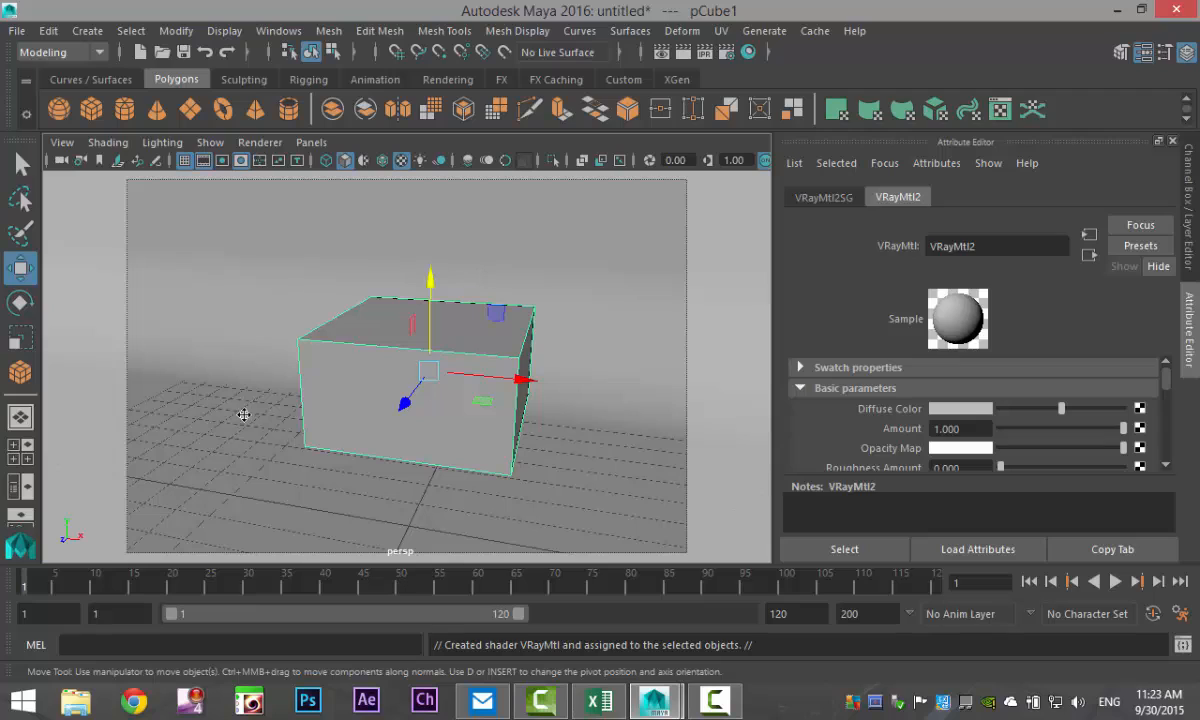
{"action": "mouse_move", "coordinate": [644, 388]}
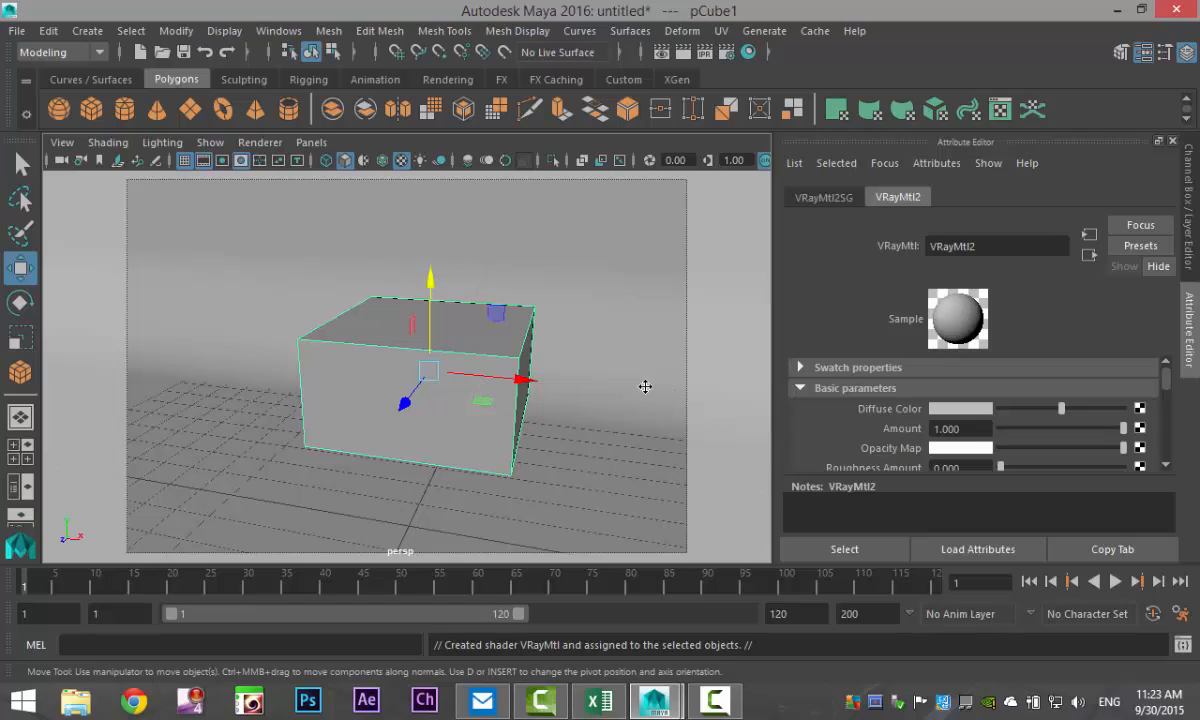
{"action": "mouse_move", "coordinate": [584, 336]}
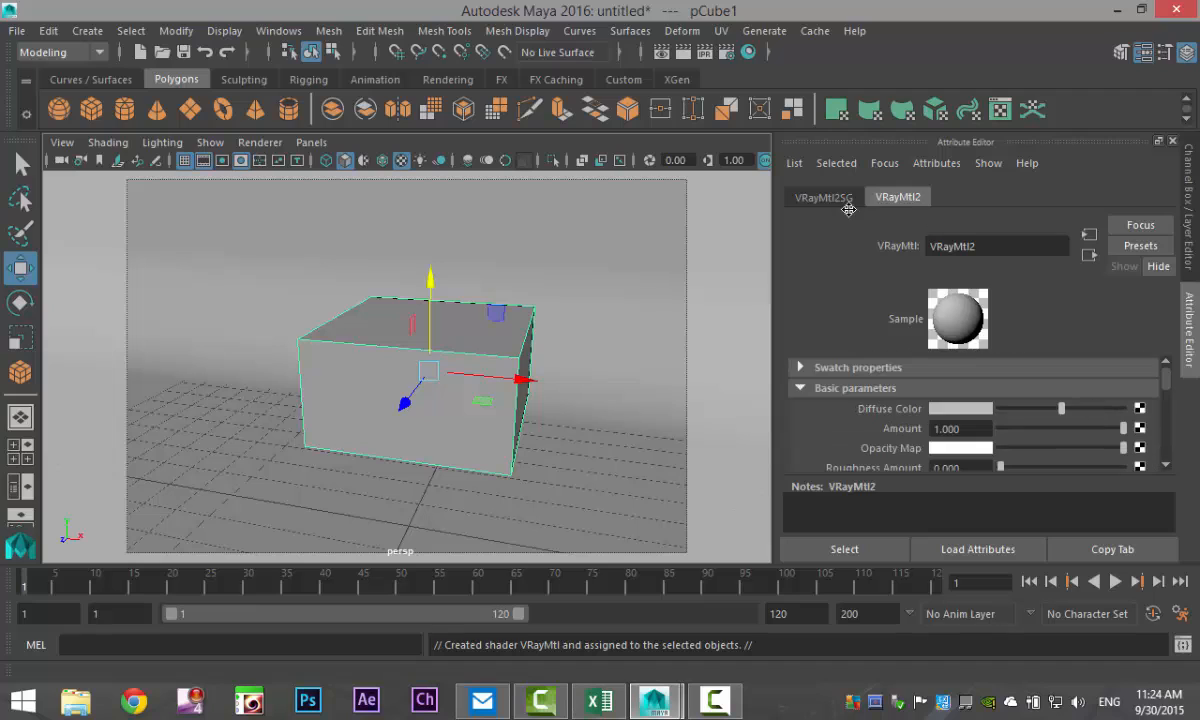
{"action": "mouse_move", "coordinate": [1088, 252]}
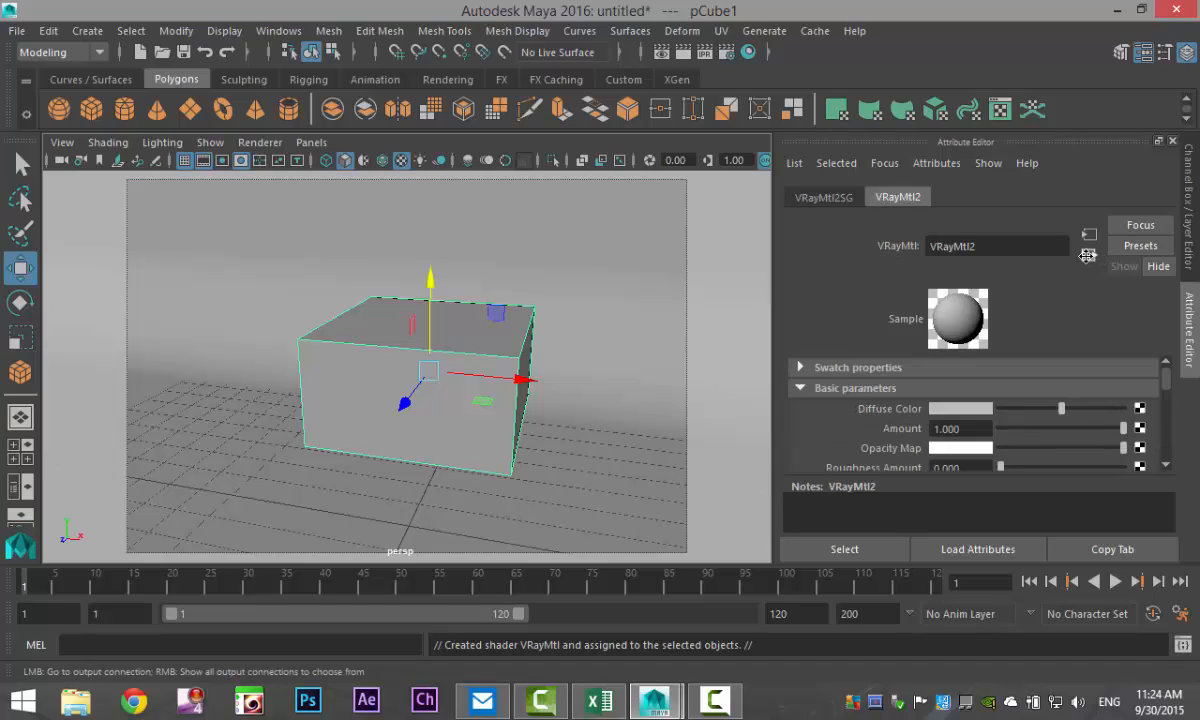
Set VRay Environment Fog as the volume material of the VRayMtl2SG shading group.
{"action": "left_click", "coordinate": [822, 196]}
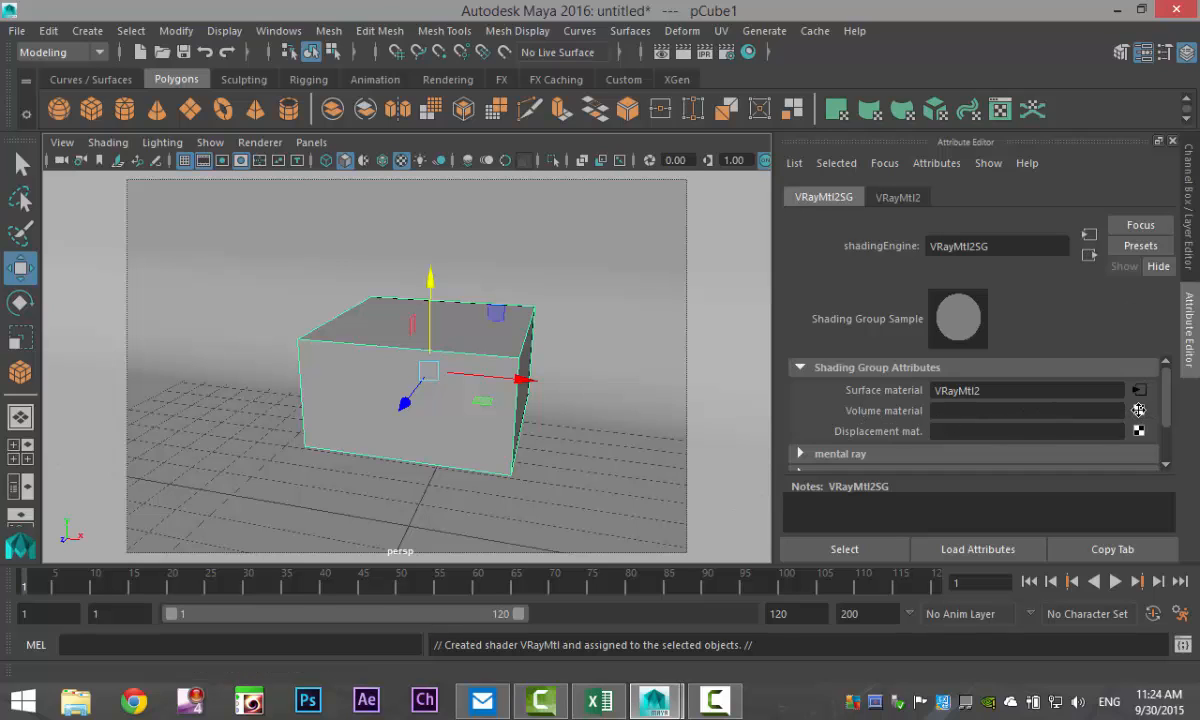
{"action": "left_click", "coordinate": [1138, 390]}
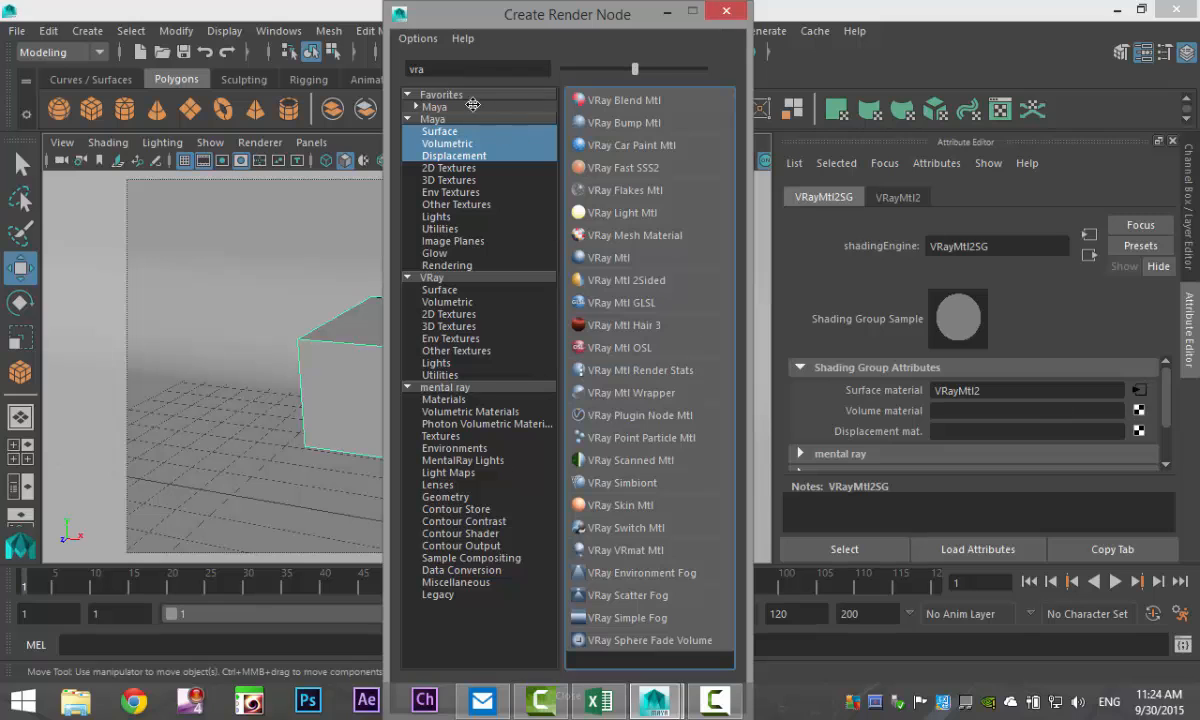
{"action": "mouse_move", "coordinate": [696, 572]}
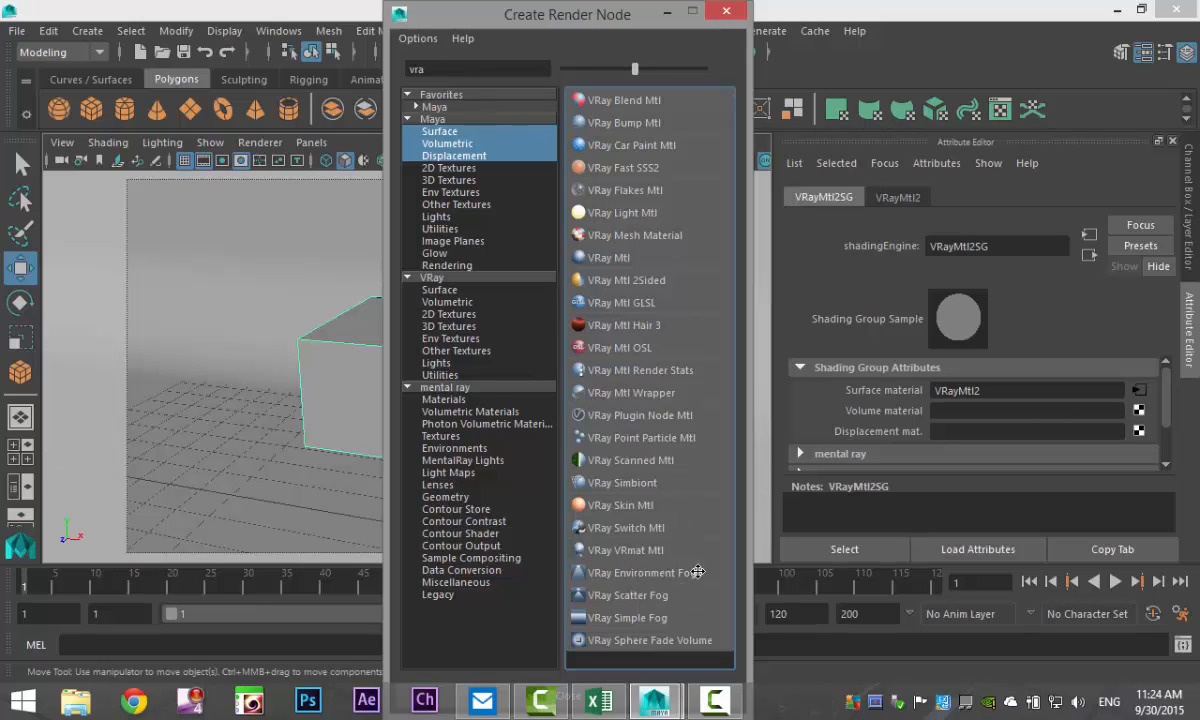
{"action": "left_click", "coordinate": [724, 12]}
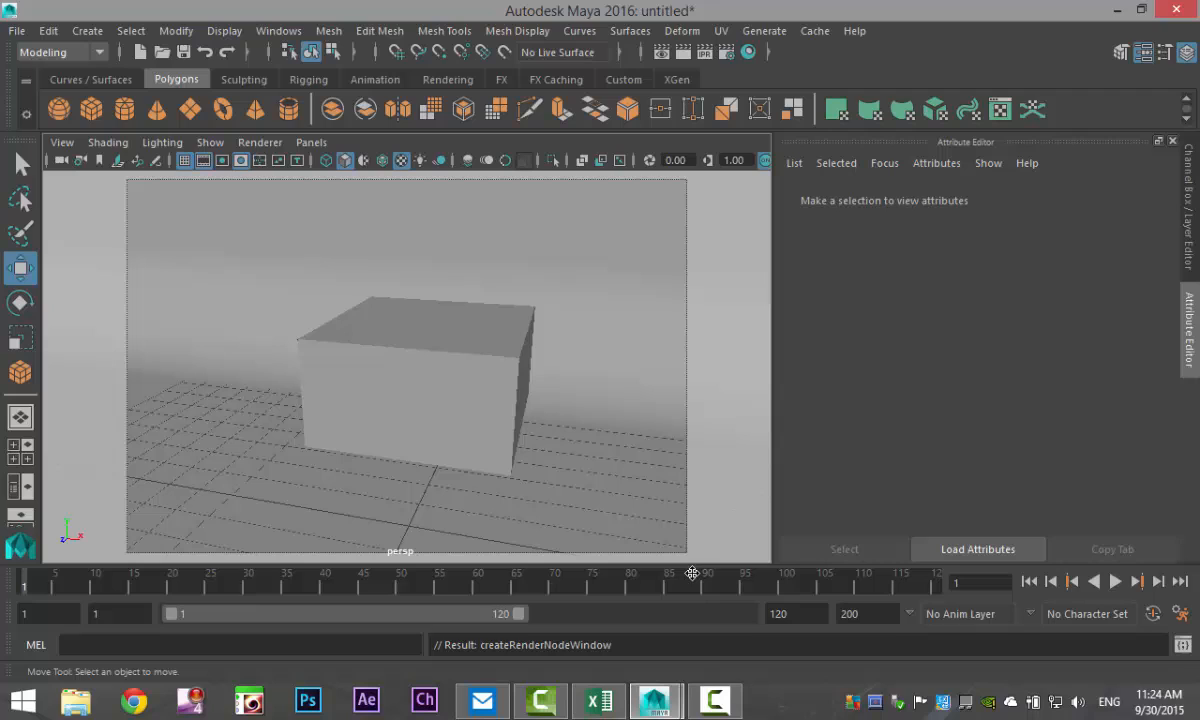
{"action": "mouse_move", "coordinate": [624, 480]}
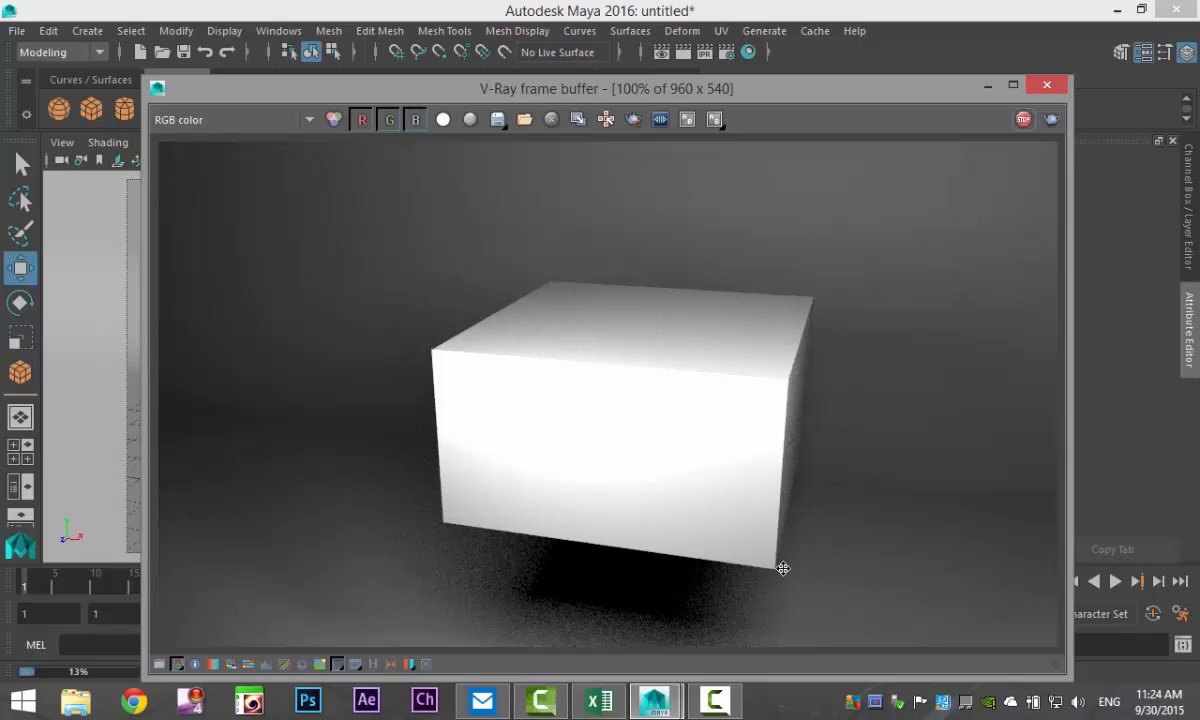
{"action": "mouse_move", "coordinate": [728, 480]}
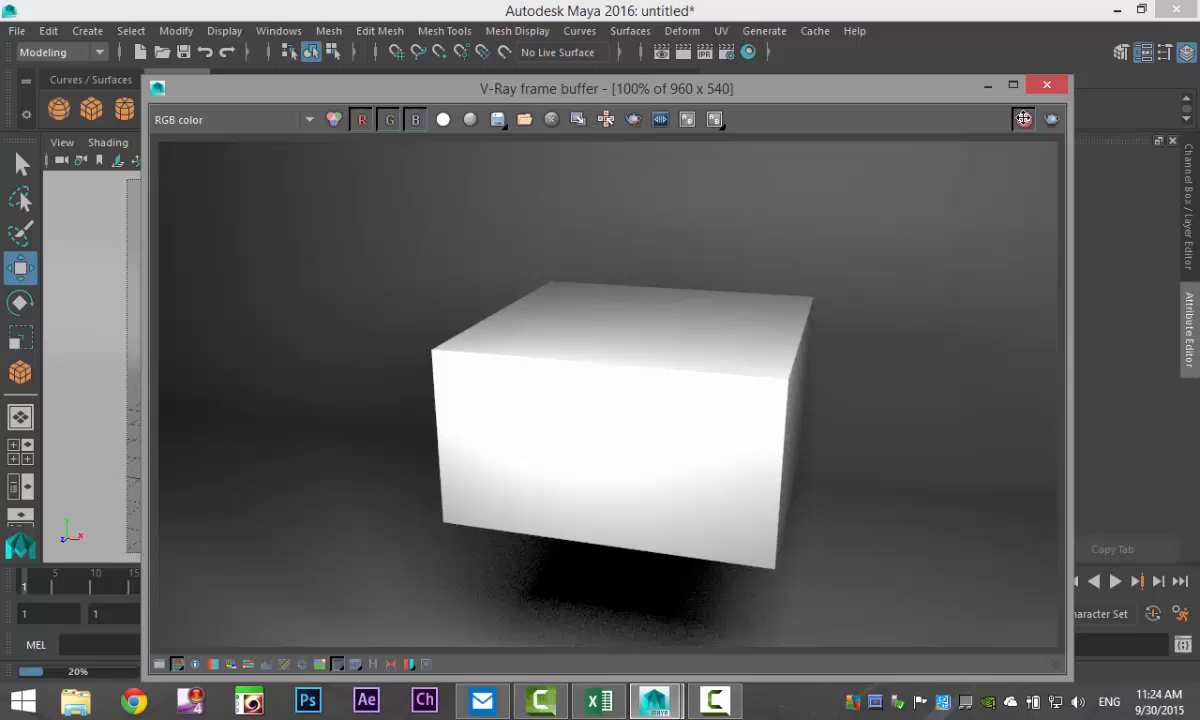
Close the frame buffer, select the cube and show its VRayMtl2 material settings.
{"action": "left_click", "coordinate": [1048, 84]}
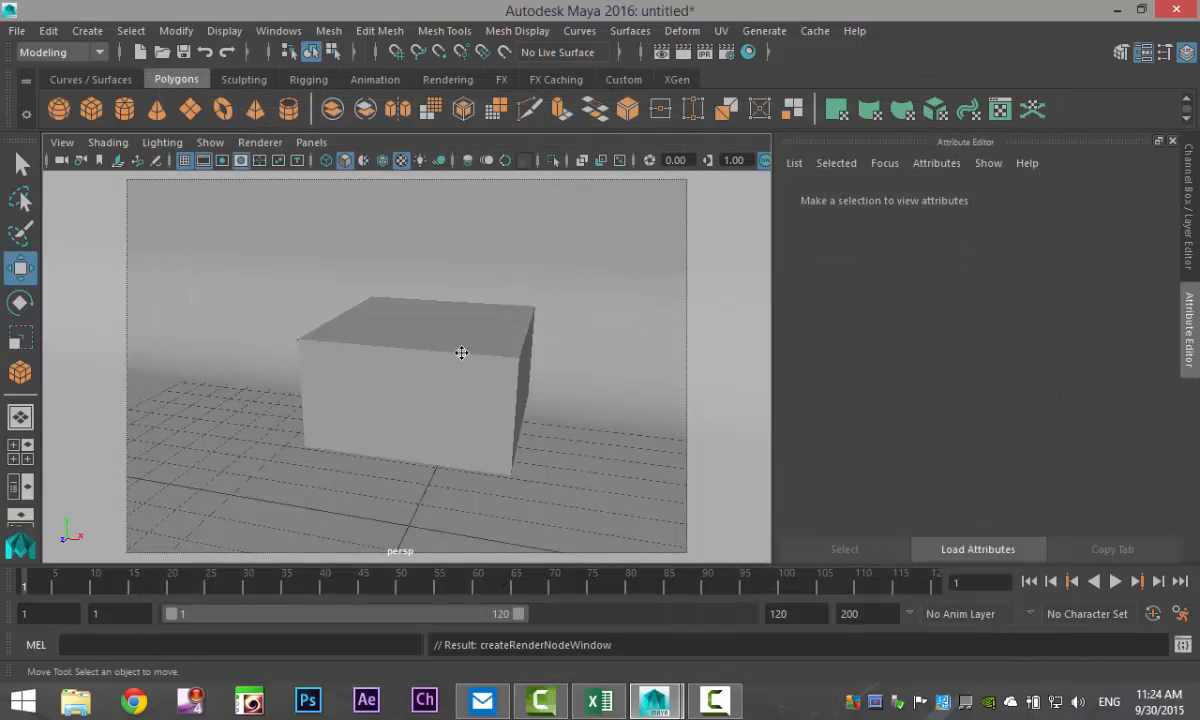
{"action": "left_click", "coordinate": [462, 352]}
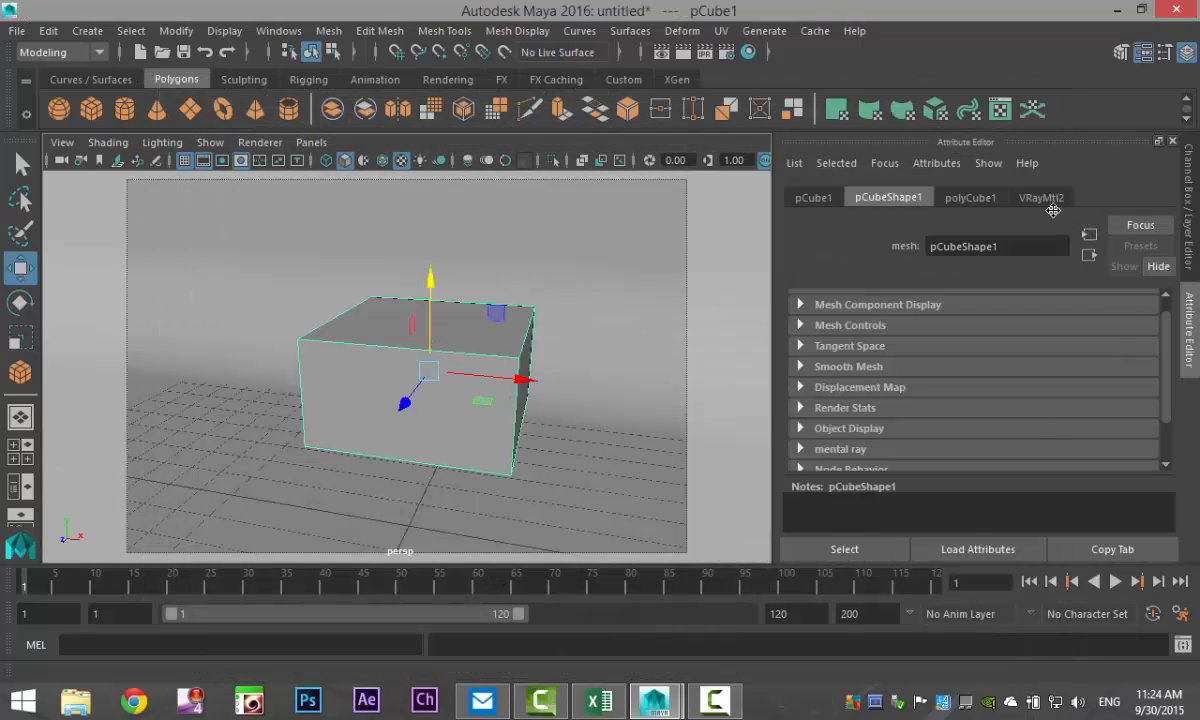
{"action": "left_click", "coordinate": [1040, 198]}
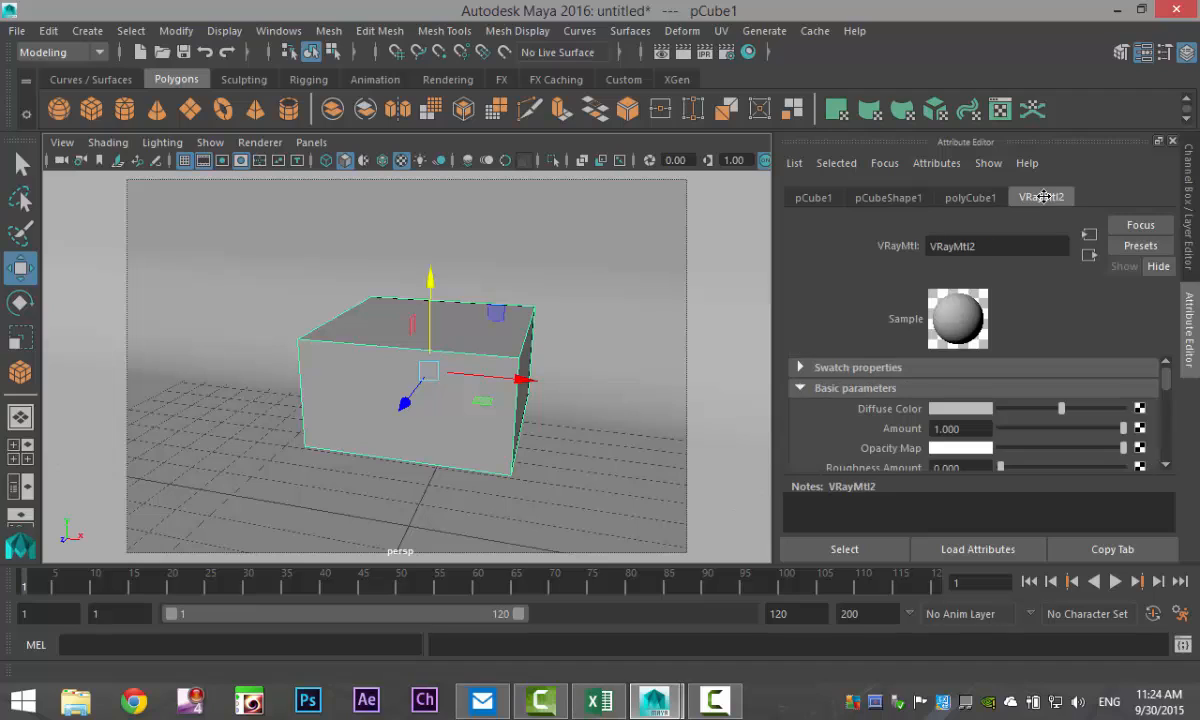
{"action": "mouse_move", "coordinate": [976, 450]}
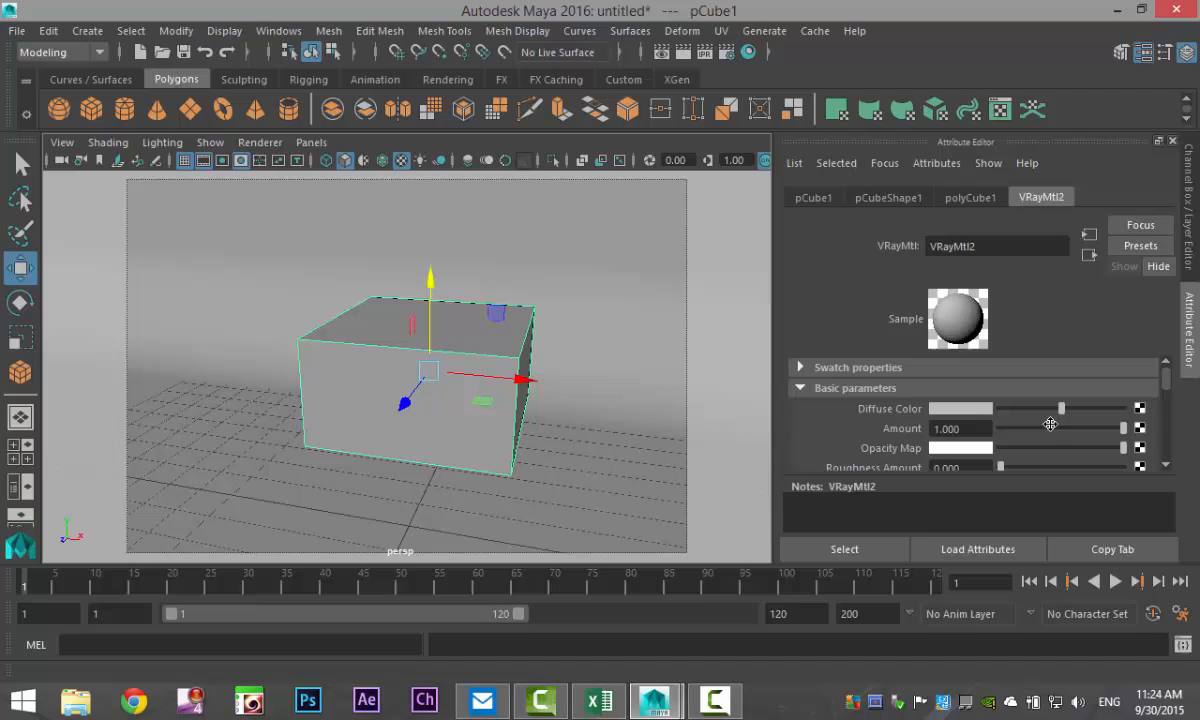
{"action": "mouse_move", "coordinate": [1112, 448]}
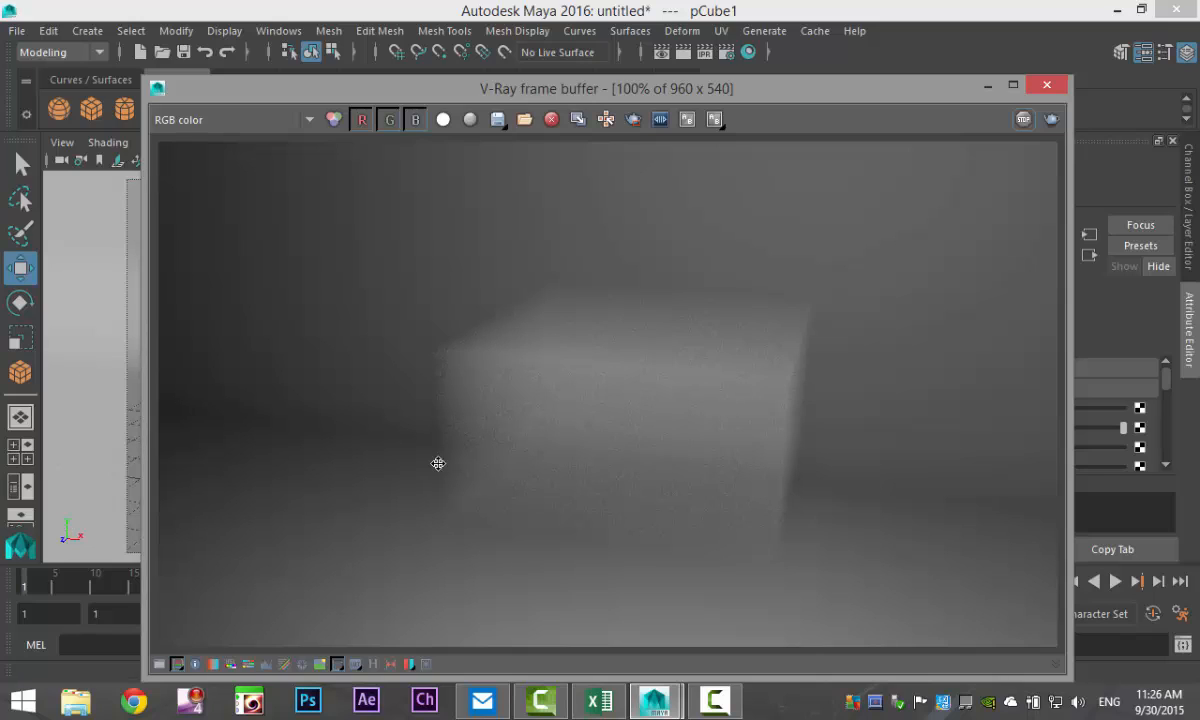
{"action": "mouse_move", "coordinate": [688, 504]}
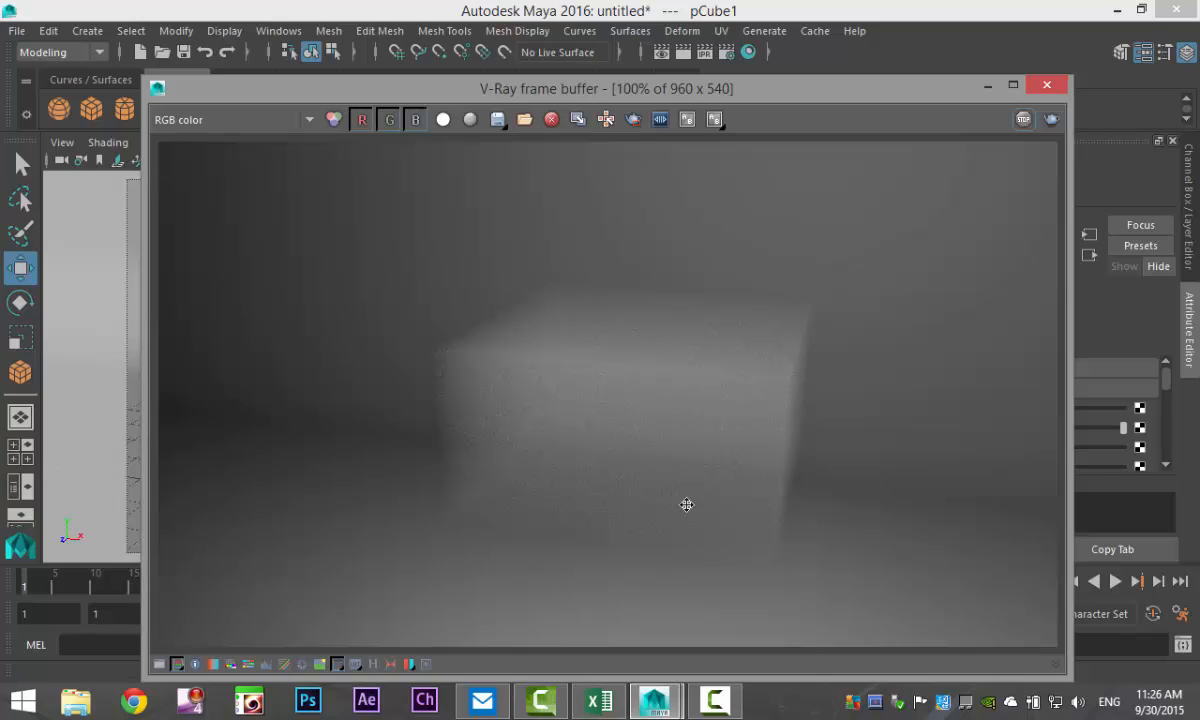
{"action": "mouse_move", "coordinate": [974, 112]}
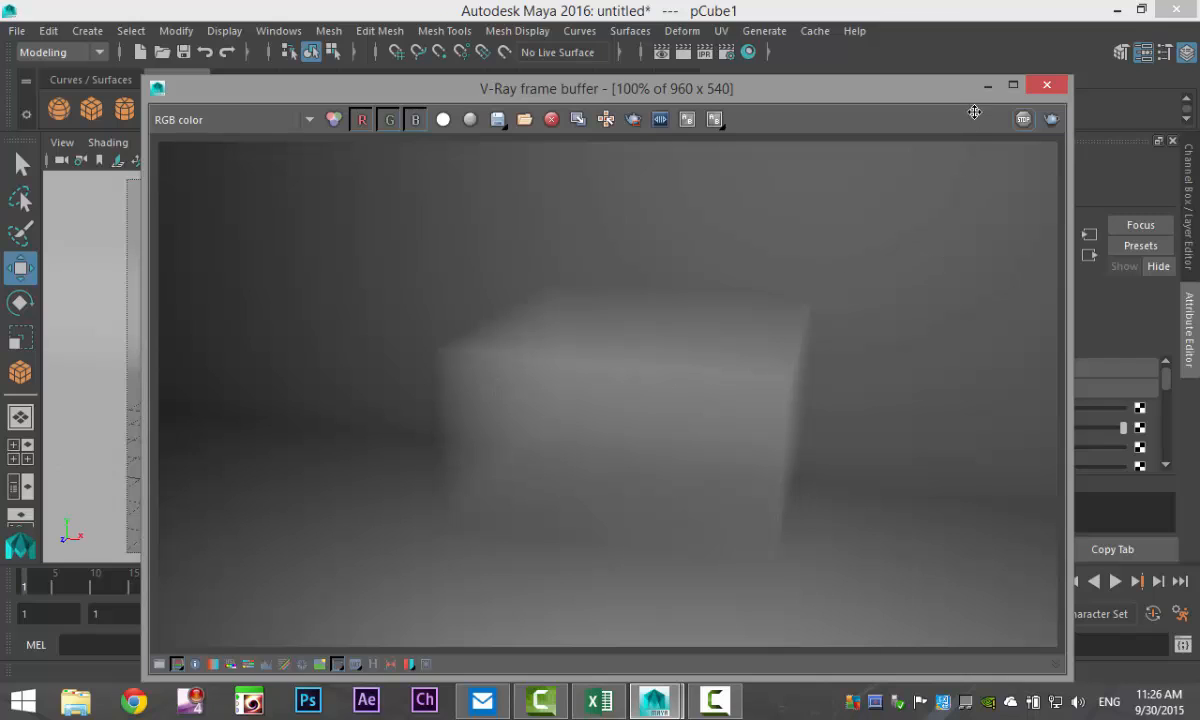
{"action": "mouse_move", "coordinate": [986, 84]}
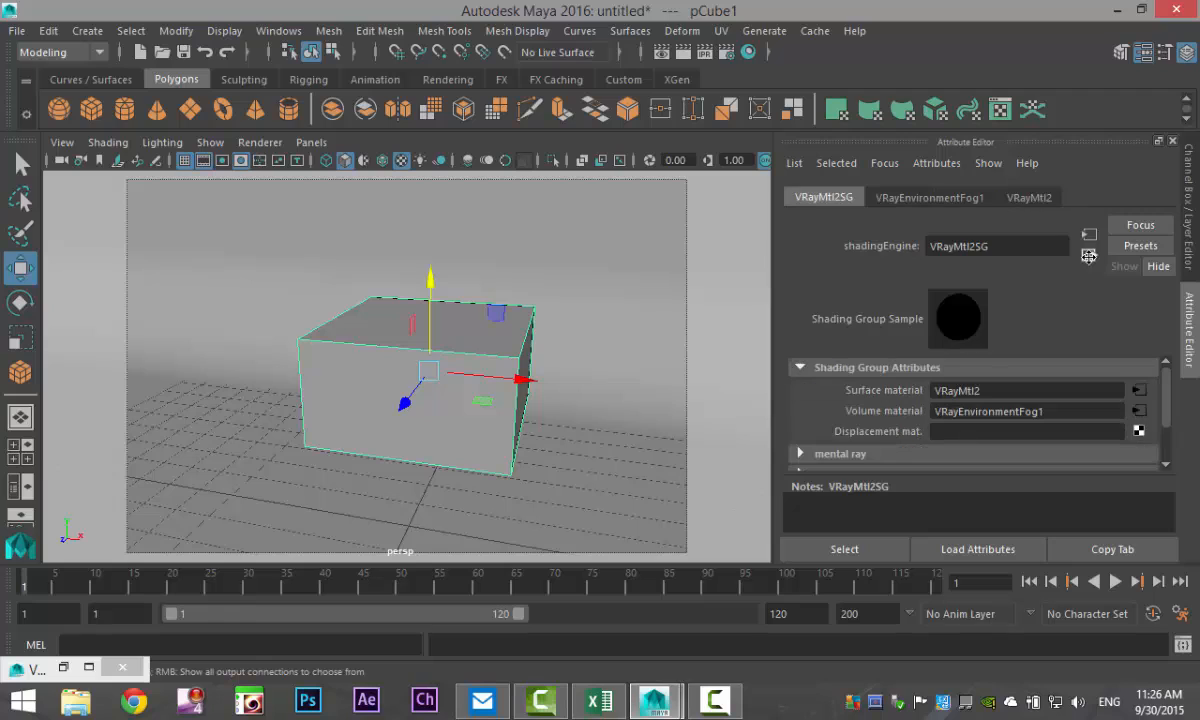
Open the VRayEnvironmentFog1 settings from the shading group and enter value 8.
{"action": "scroll", "scroll_direction": "down", "scroll_amount": 3}
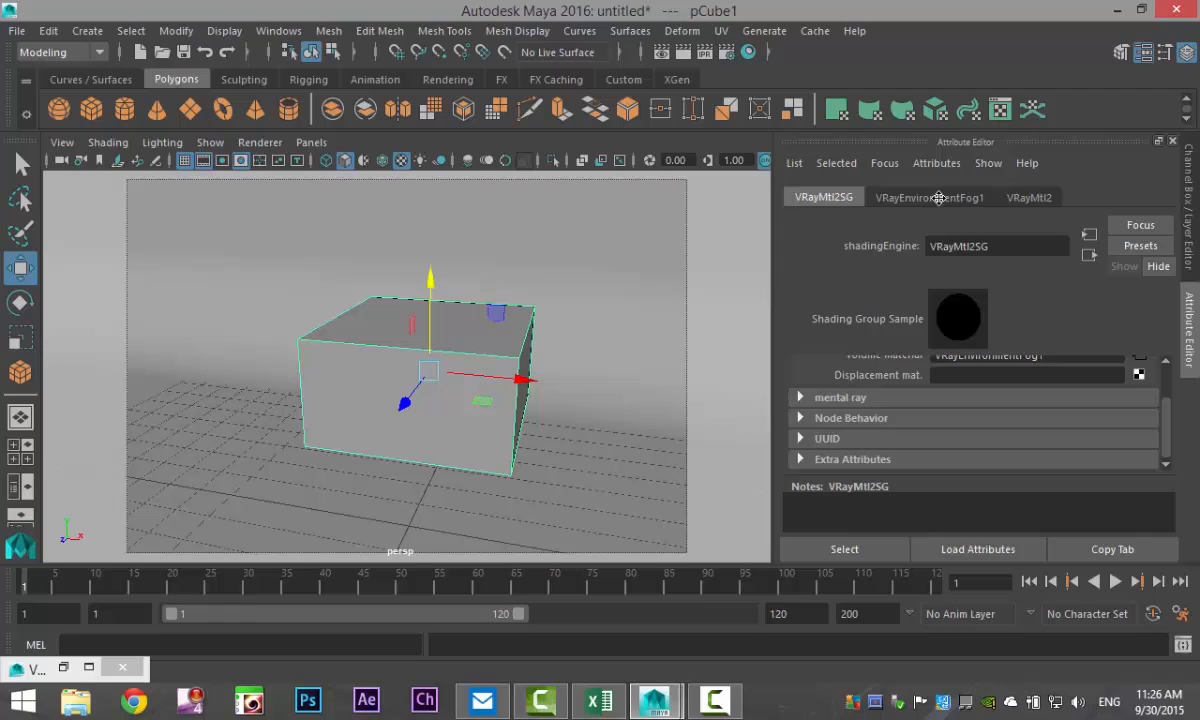
{"action": "left_click", "coordinate": [928, 198]}
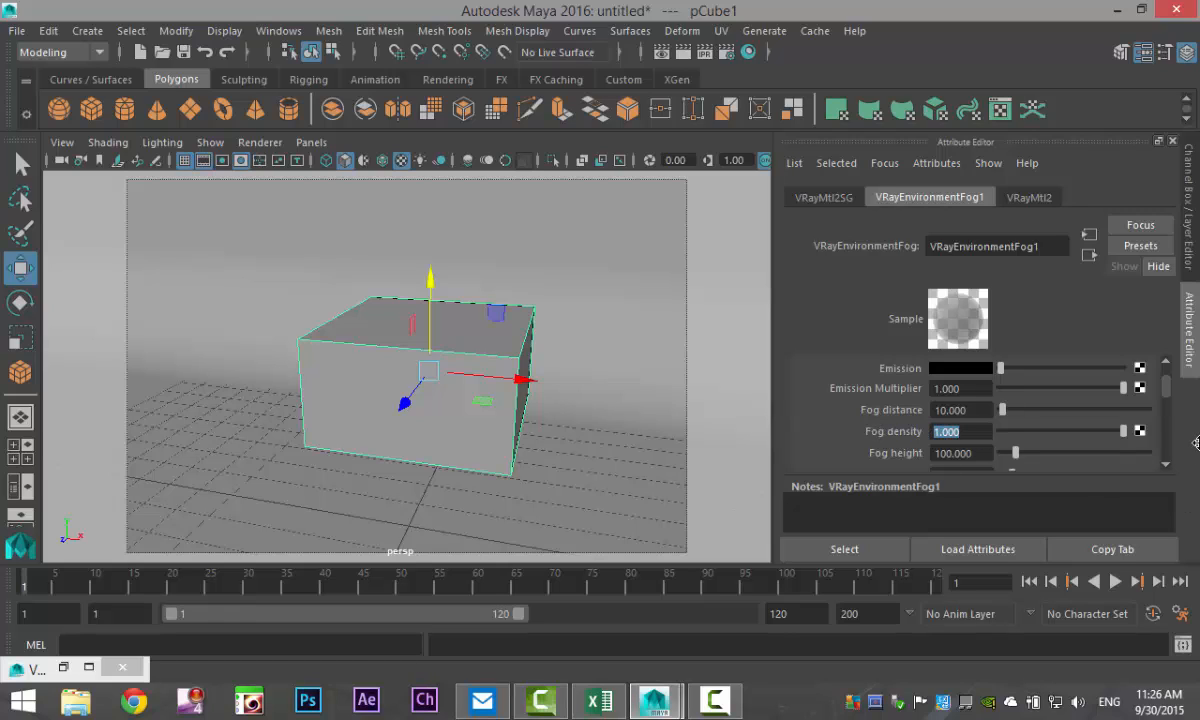
{"action": "type", "text": "8"}
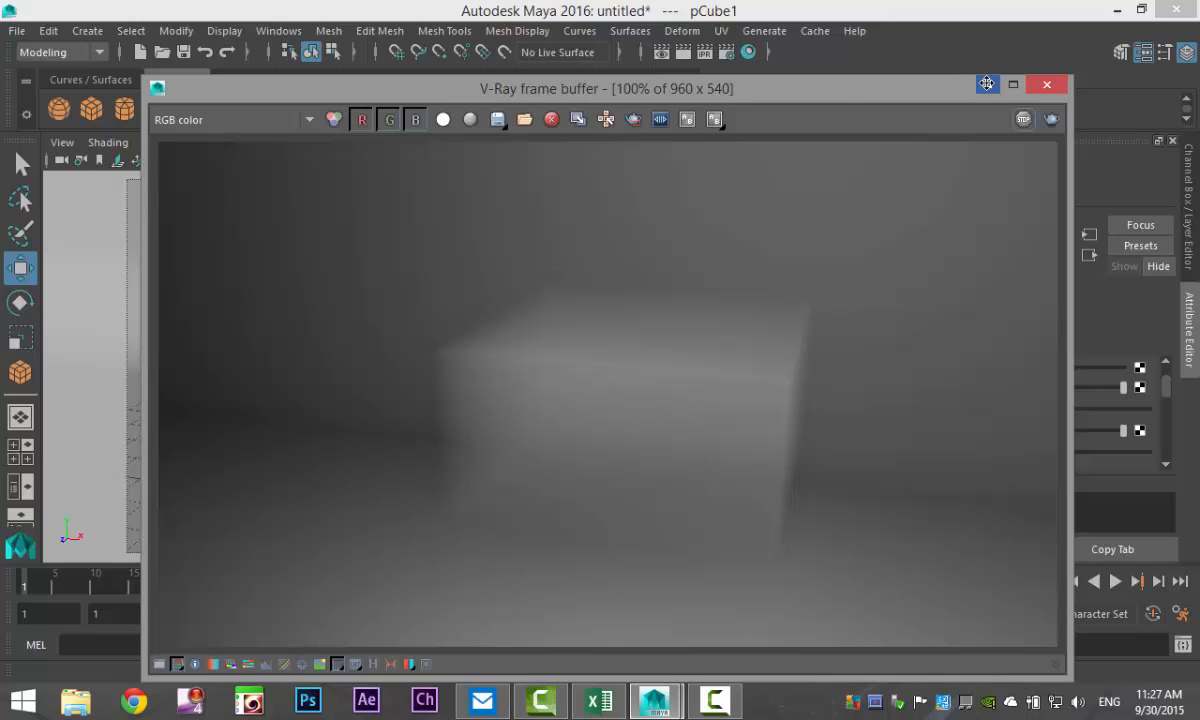
Close the V-Ray frame buffer showing the cube shrouded in thick grey fog.
{"action": "left_click", "coordinate": [1046, 84]}
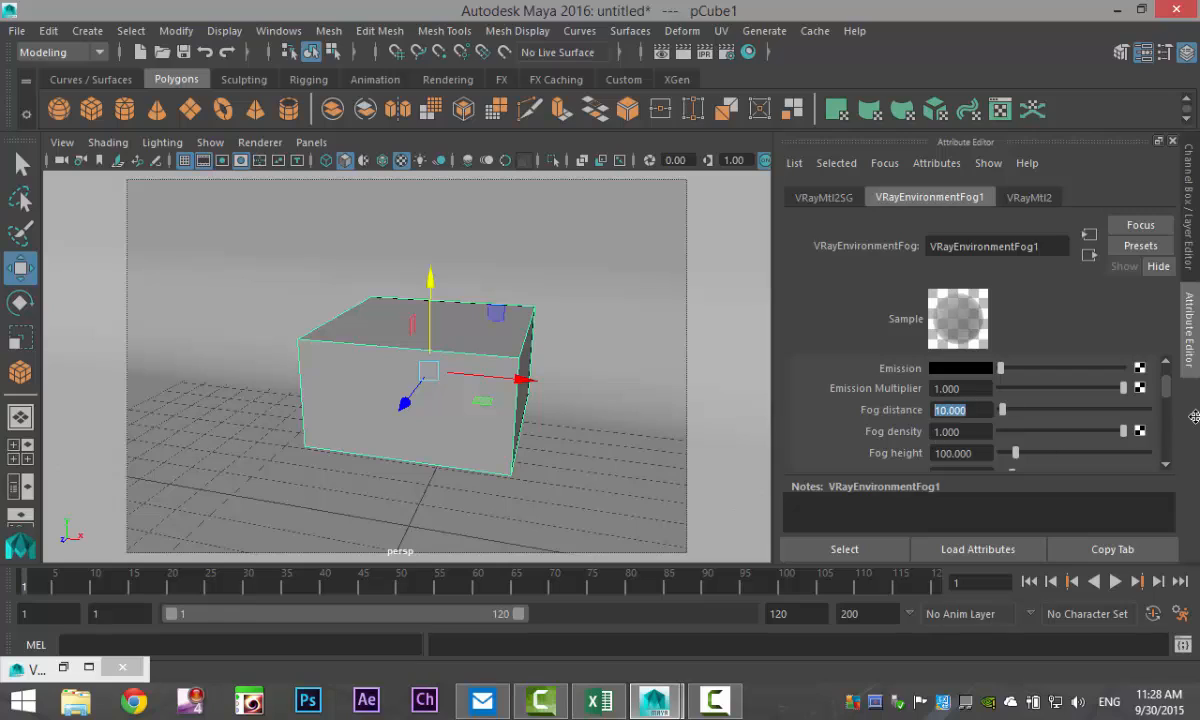
Enter a Fog distance of 0.200 on VRayEnvironmentFog1 so the block shows through faint fog.
{"action": "type", "text": "0"}
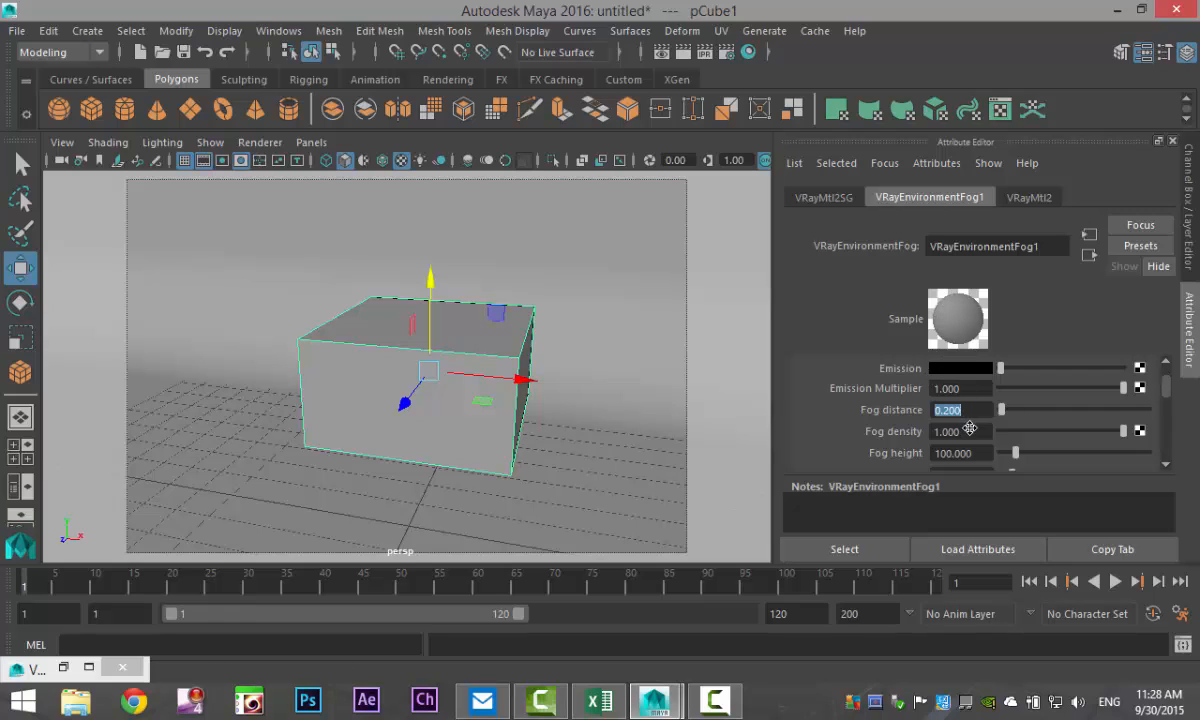
{"action": "type", "text": "10"}
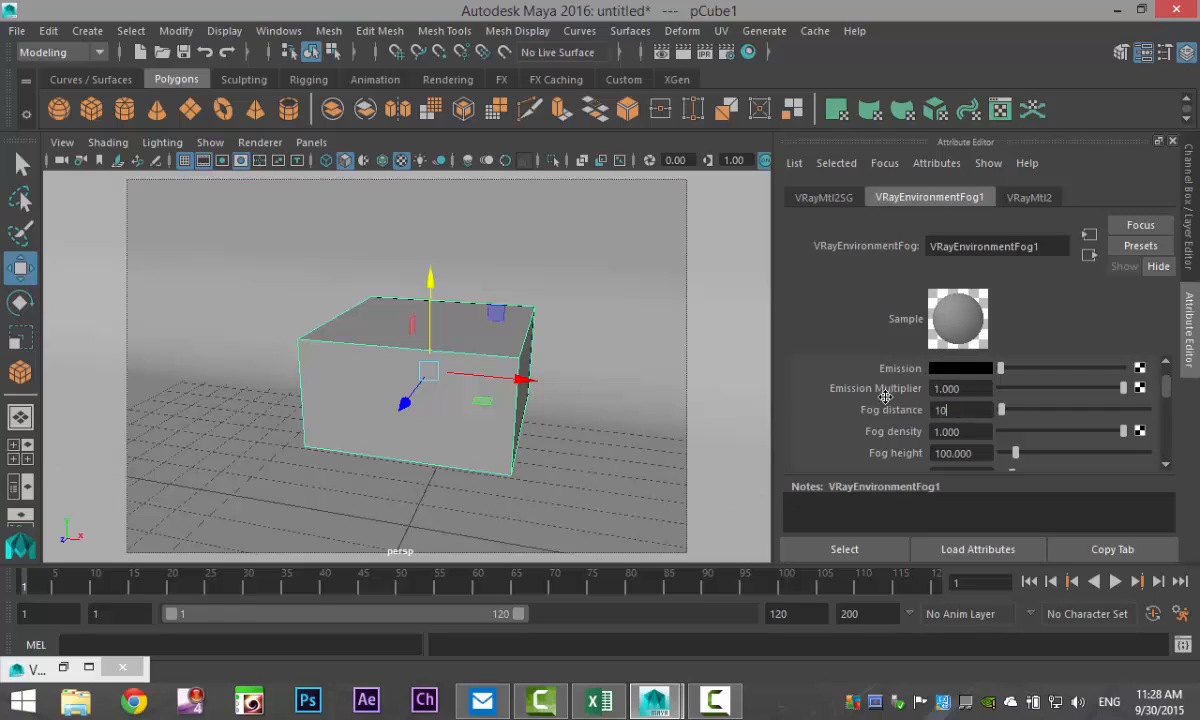
{"action": "key", "text": "enter"}
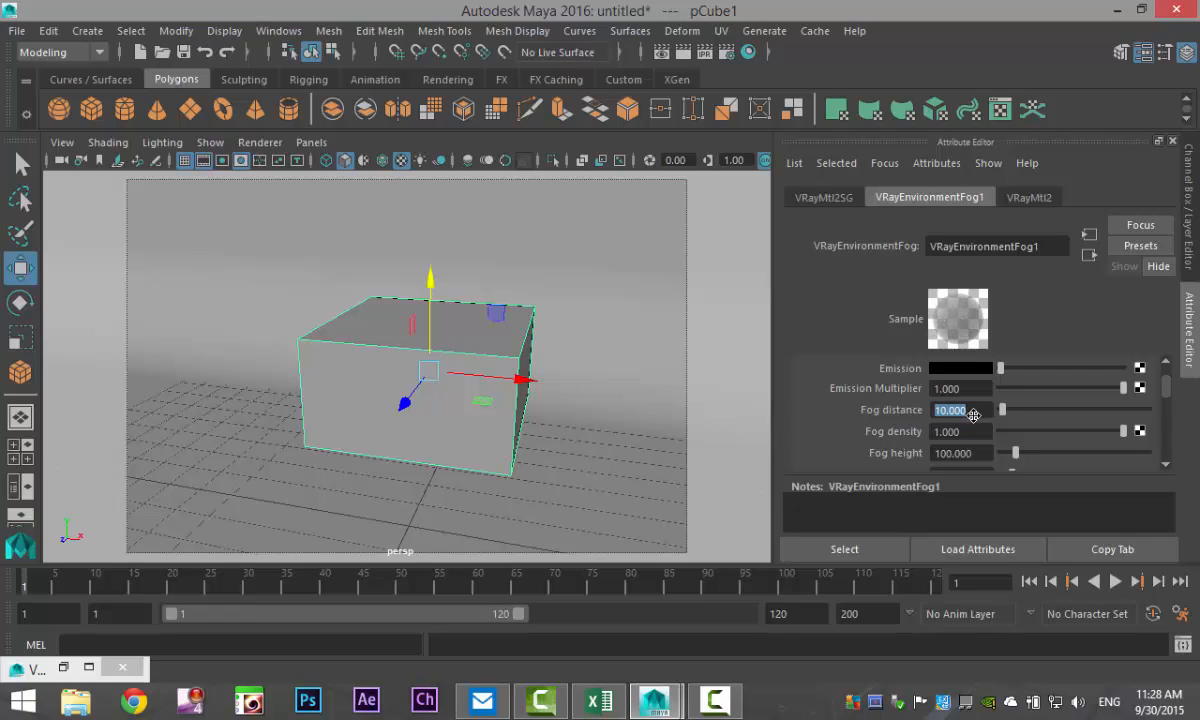
{"action": "type", "text": "0.200"}
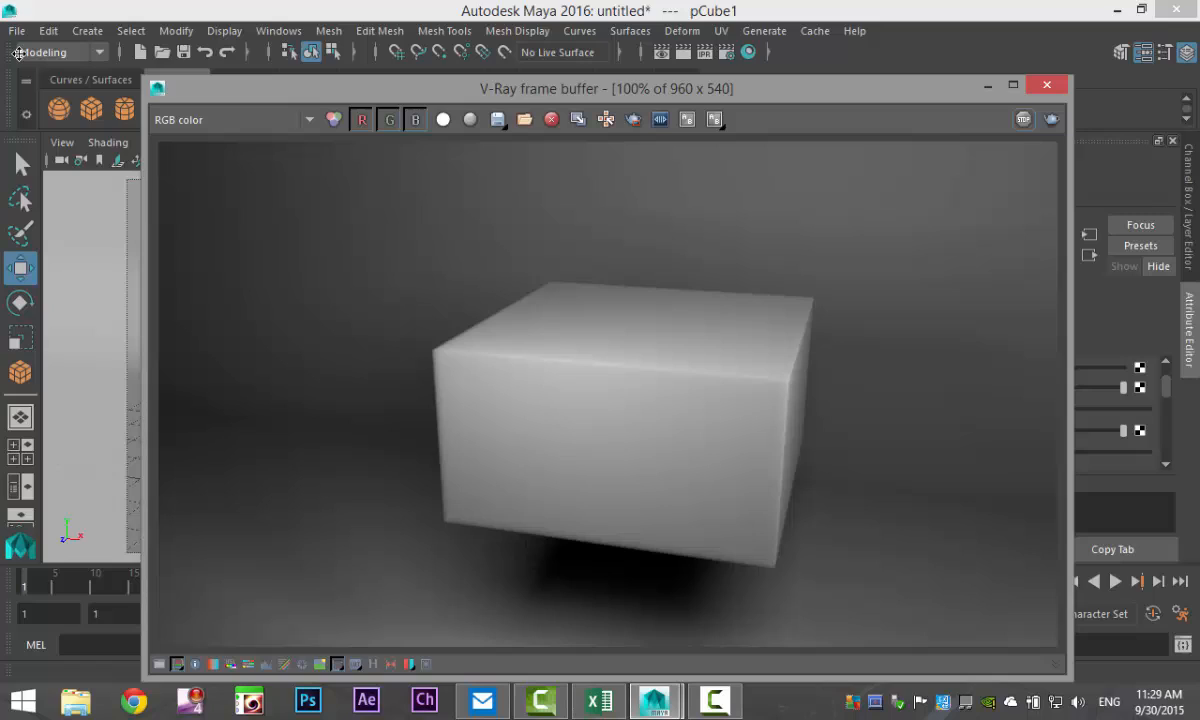
{"action": "mouse_move", "coordinate": [536, 244]}
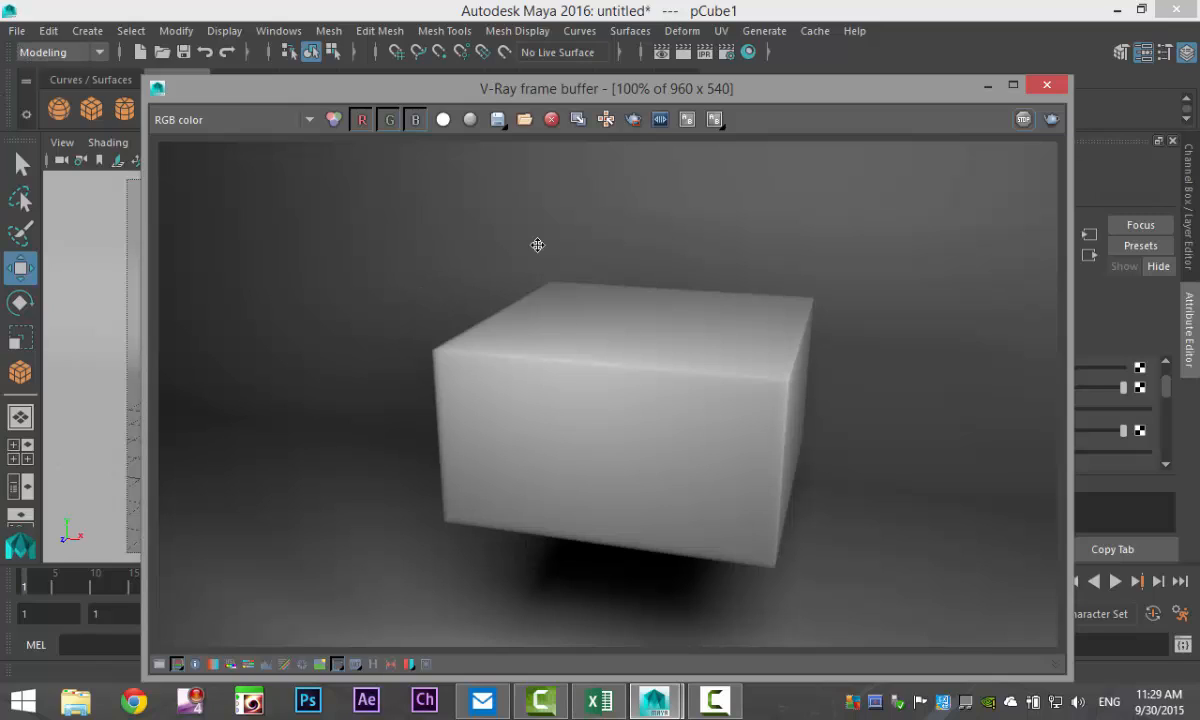
{"action": "mouse_move", "coordinate": [984, 84]}
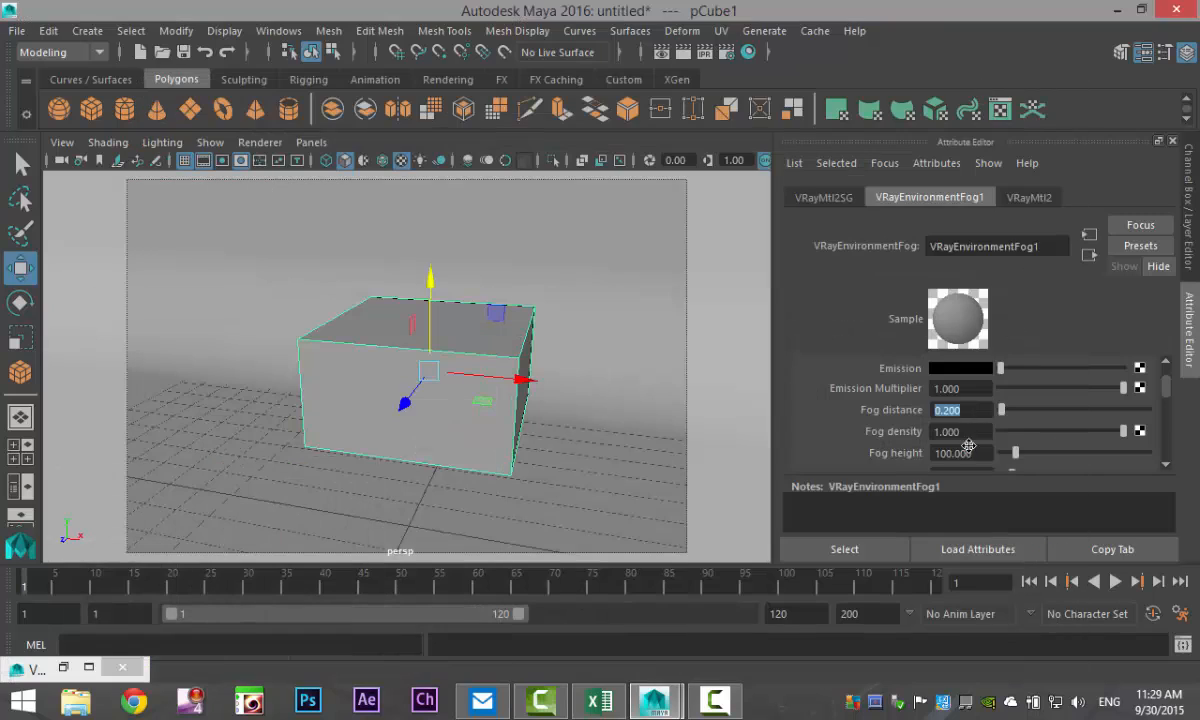
{"action": "mouse_move", "coordinate": [872, 404]}
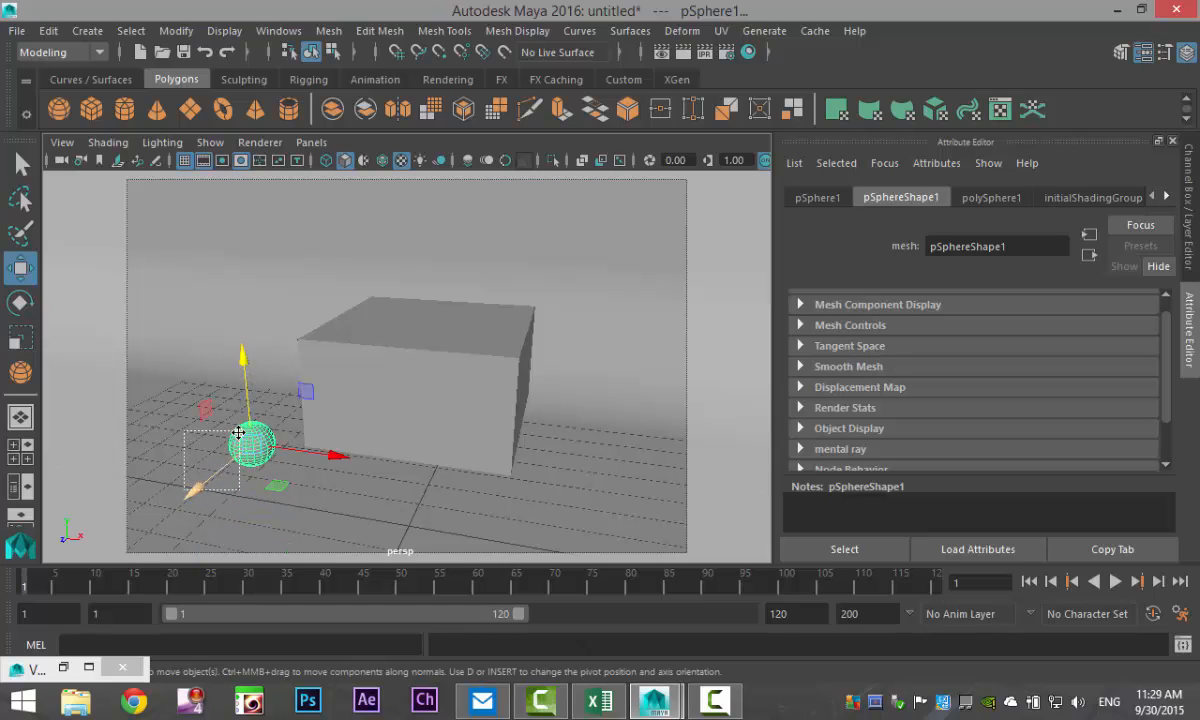
Move the sphere into the fog cube's centre, then reselect the cube.
{"action": "left_click_drag", "start_coordinate": [250, 444], "coordinate": [290, 404]}
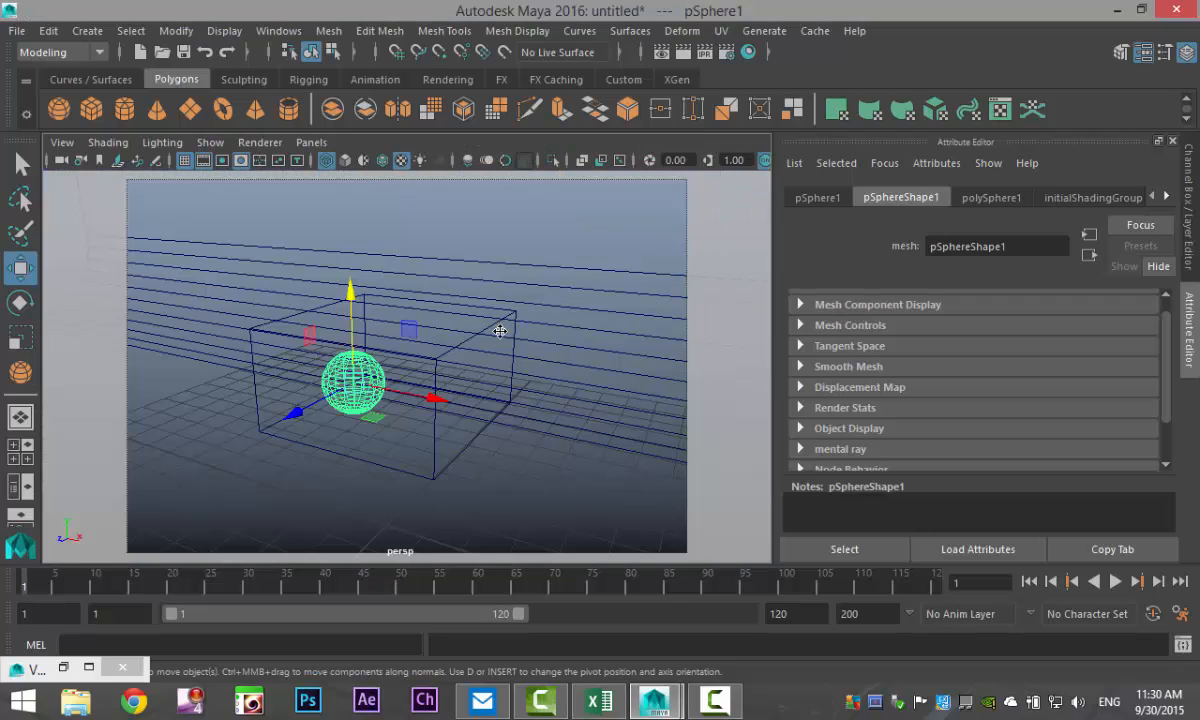
{"action": "left_click", "coordinate": [60, 142]}
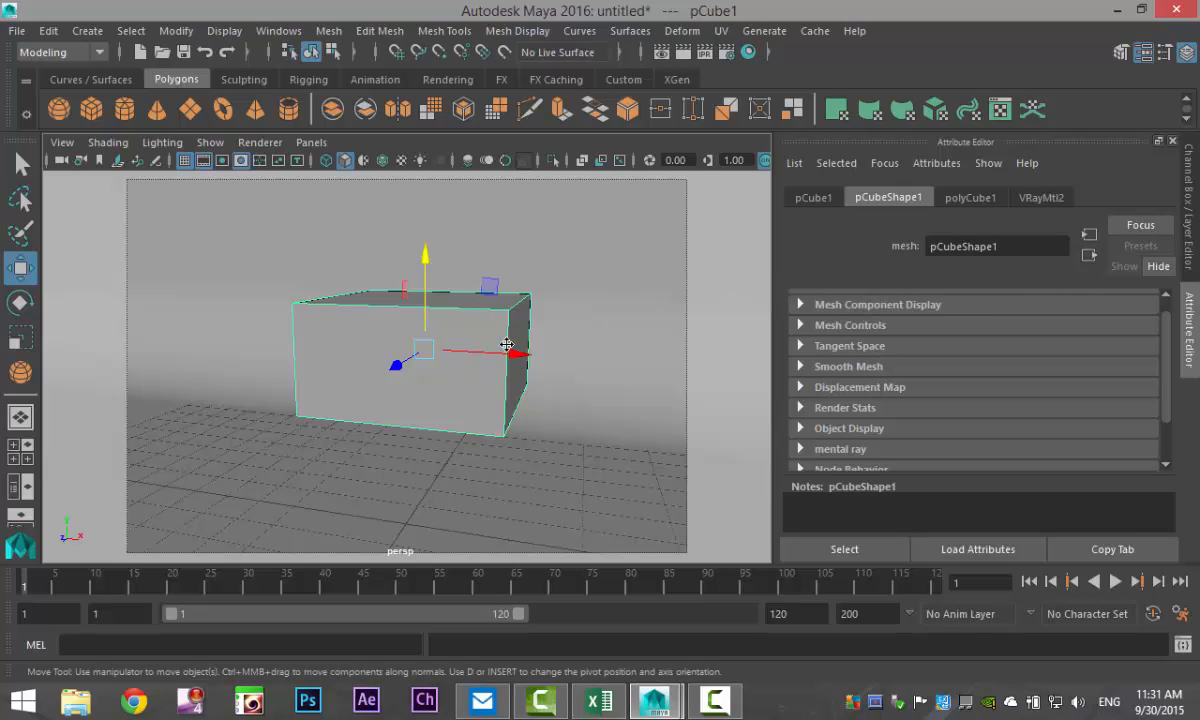
Reach VRayEnvironmentFog1 via the cube's shading group and set Fog distance to 6.500.
{"action": "left_click", "coordinate": [1040, 198]}
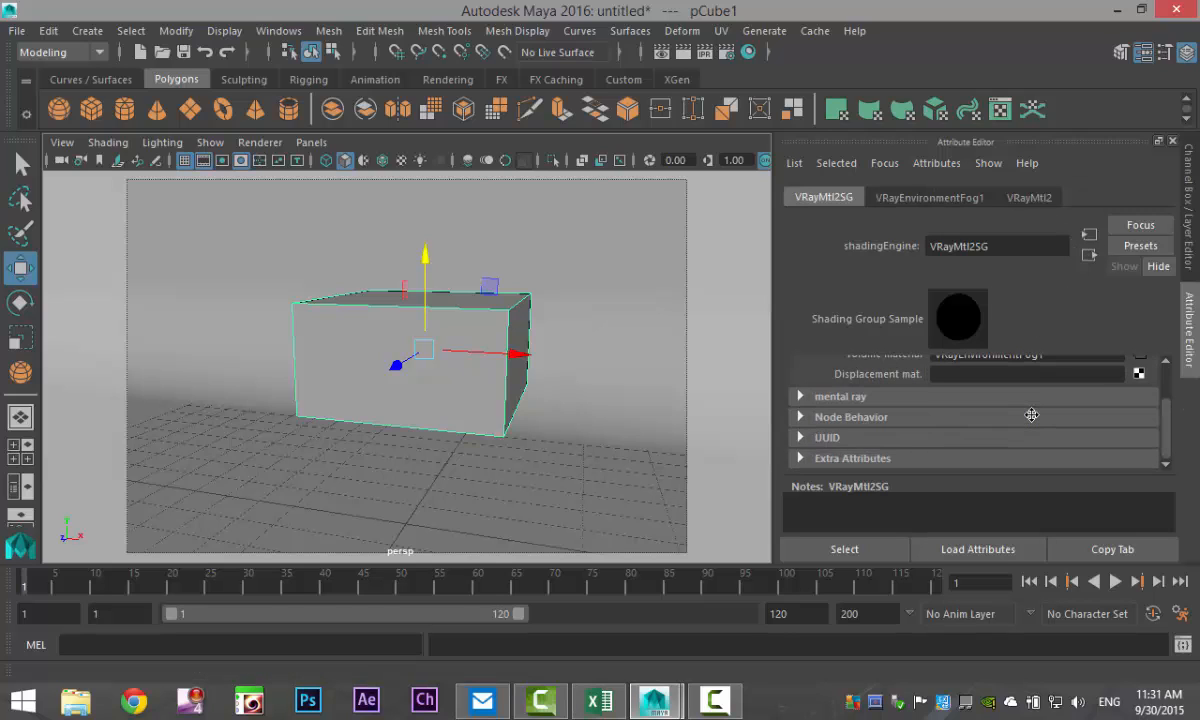
{"action": "left_click", "coordinate": [928, 198]}
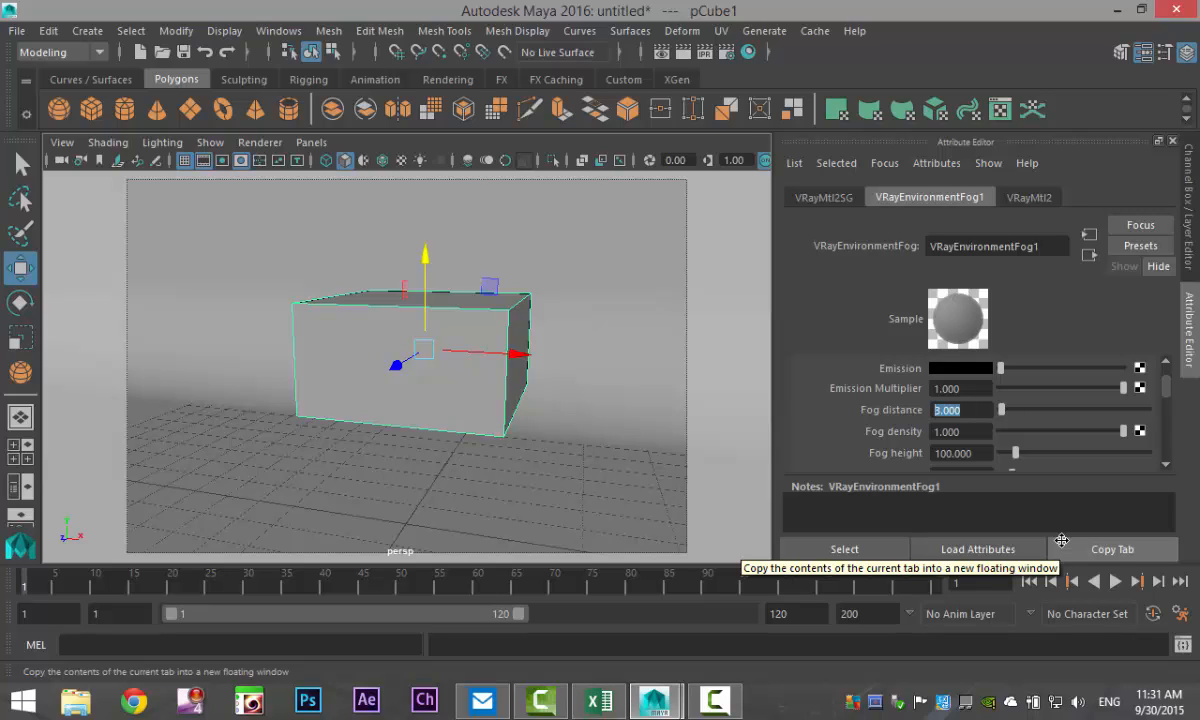
{"action": "type", "text": "6.500"}
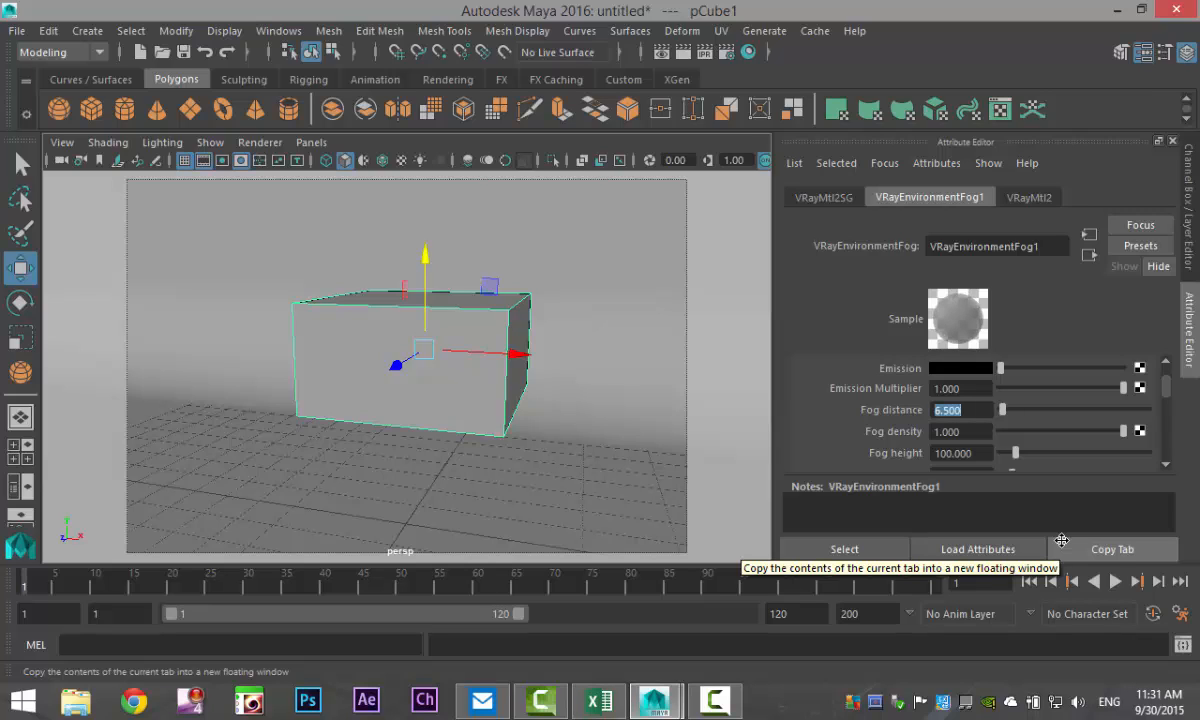
{"action": "mouse_move", "coordinate": [536, 420]}
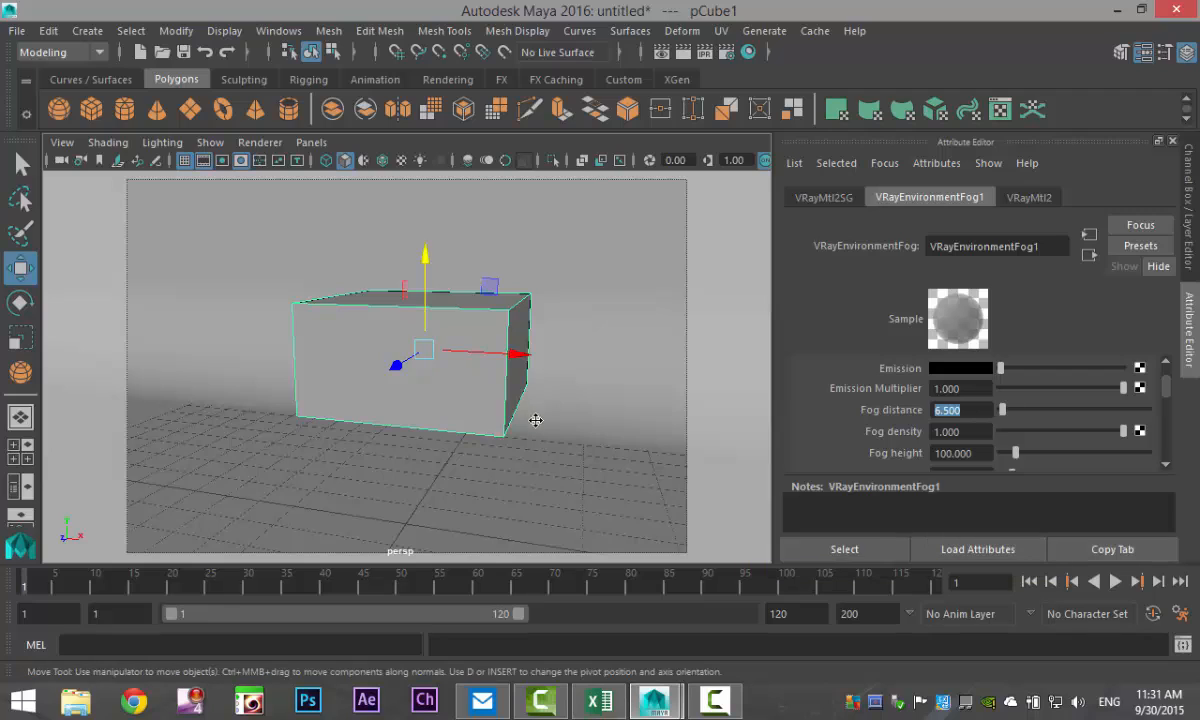
{"action": "mouse_move", "coordinate": [440, 502]}
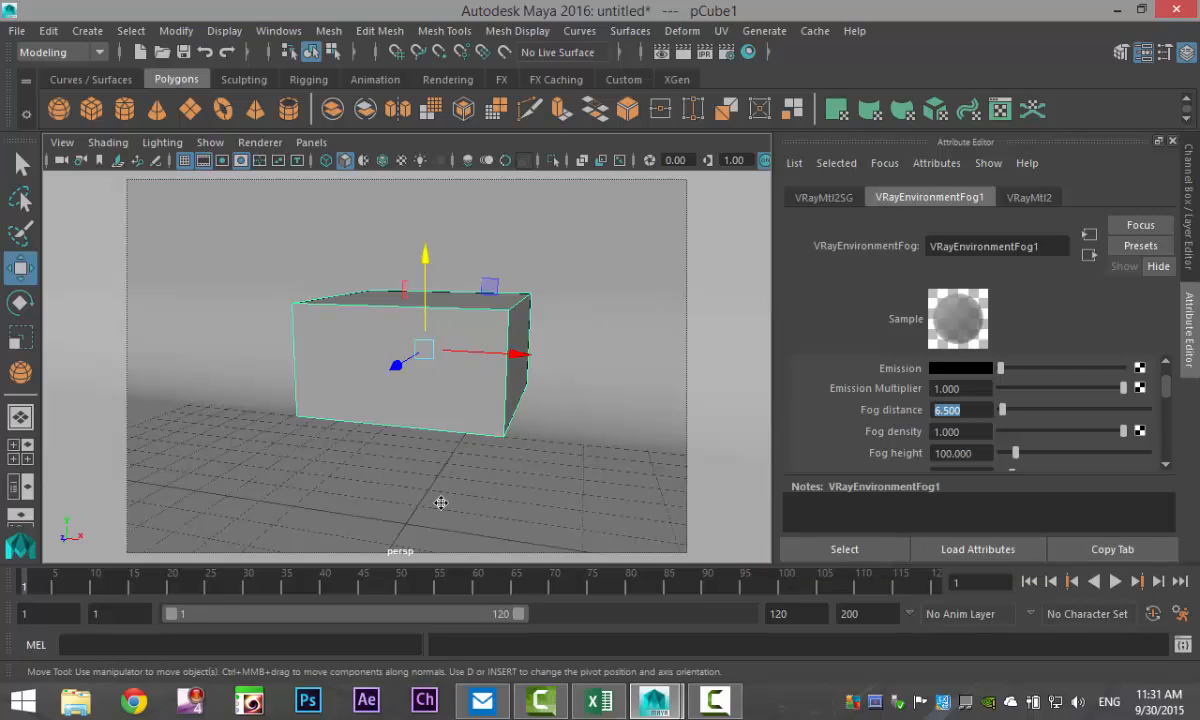
{"action": "mouse_move", "coordinate": [692, 310]}
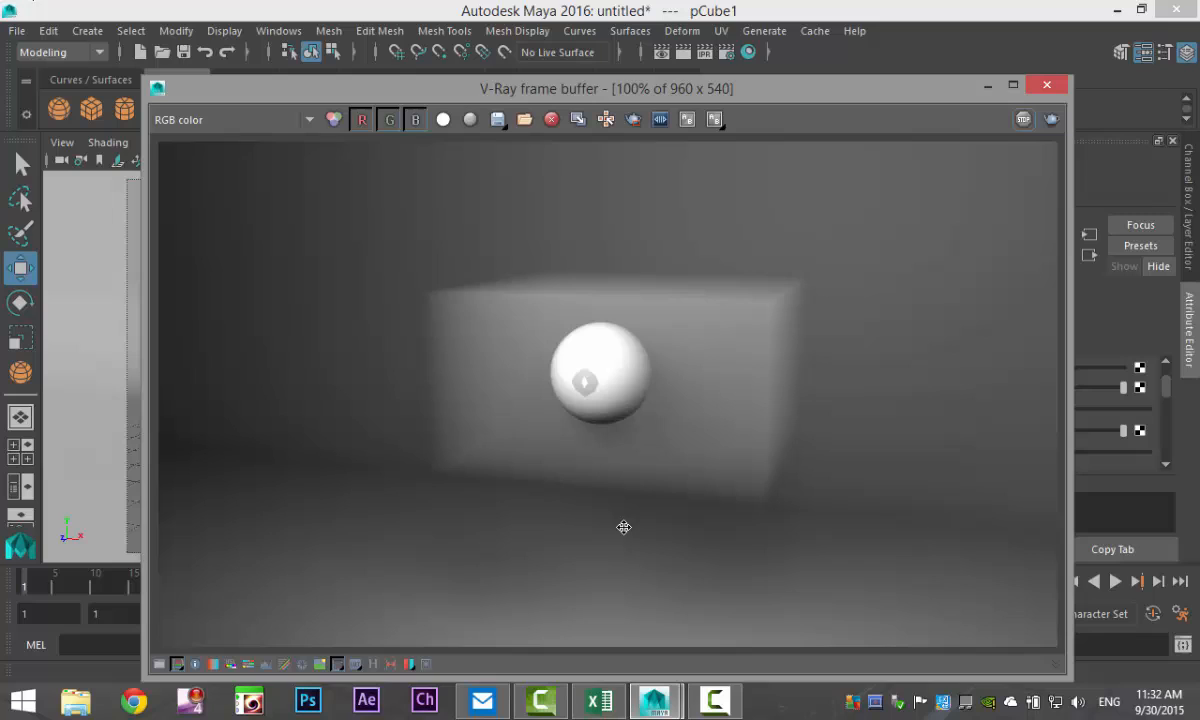
{"action": "mouse_move", "coordinate": [372, 320]}
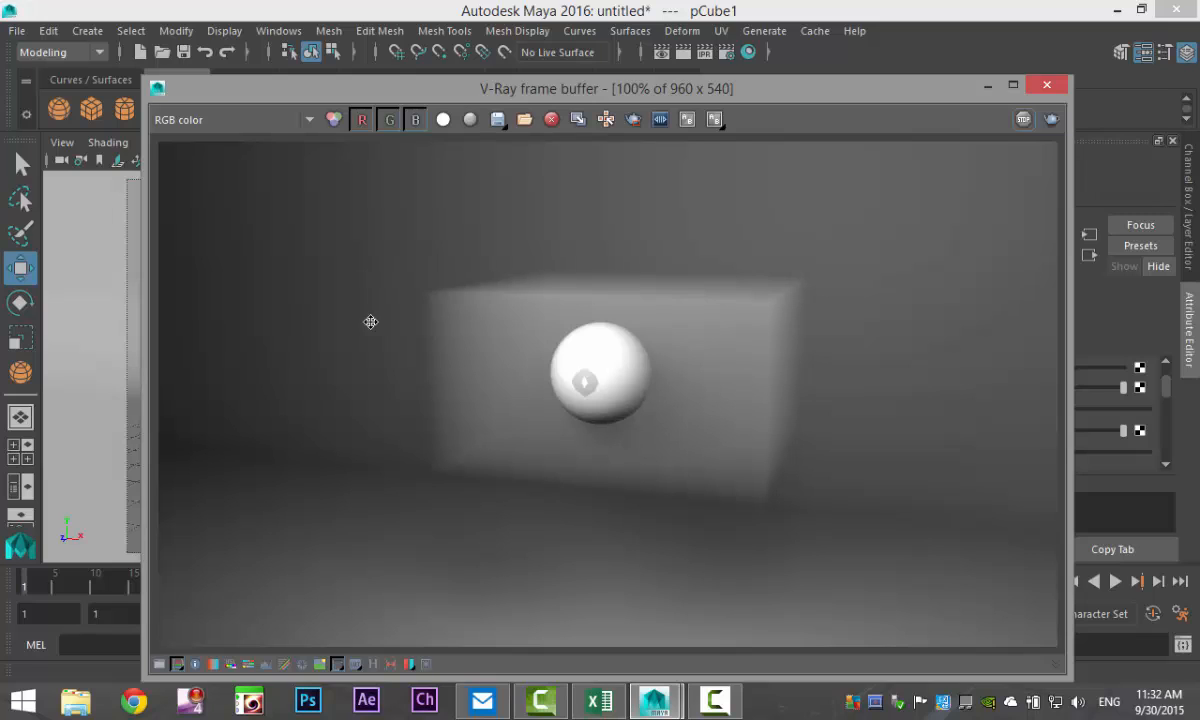
{"action": "mouse_move", "coordinate": [836, 518]}
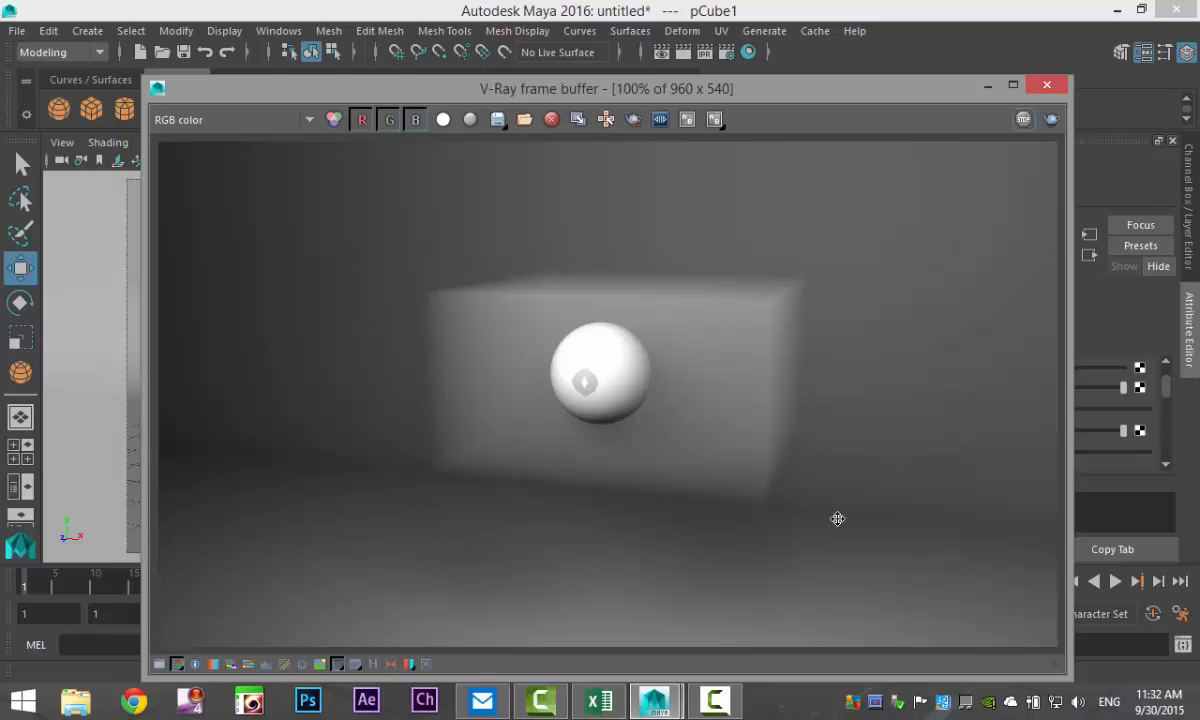
{"action": "mouse_move", "coordinate": [780, 432]}
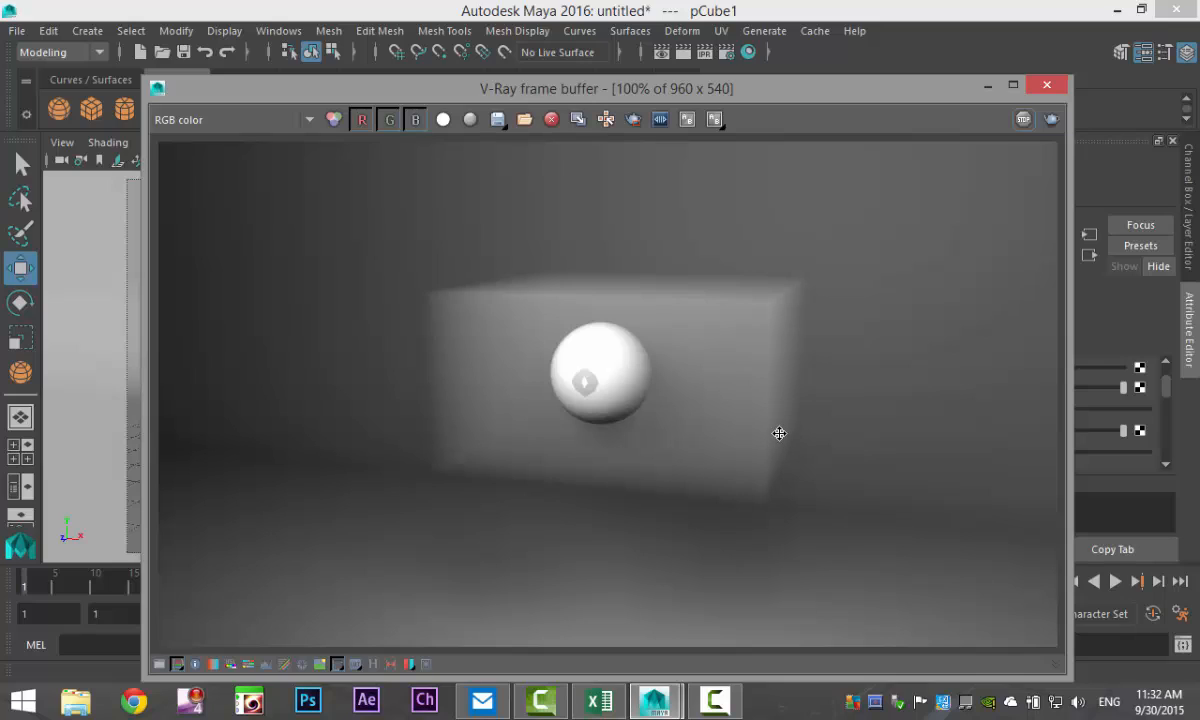
{"action": "mouse_move", "coordinate": [774, 318]}
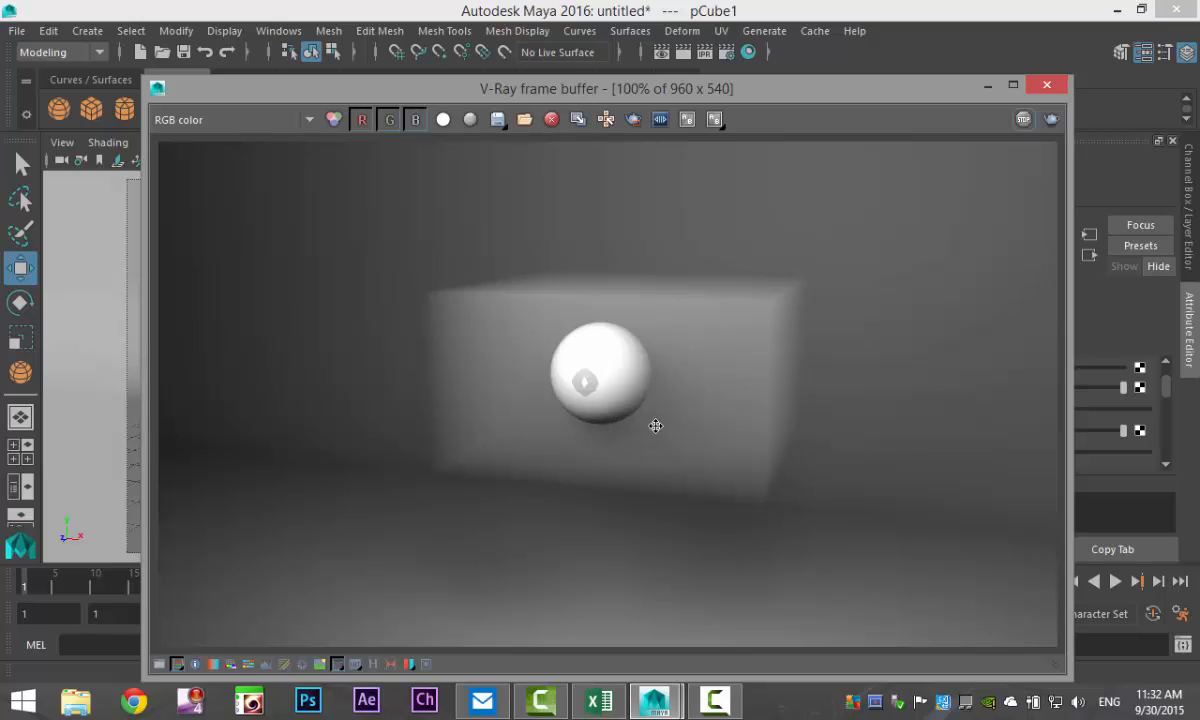
{"action": "mouse_move", "coordinate": [584, 370]}
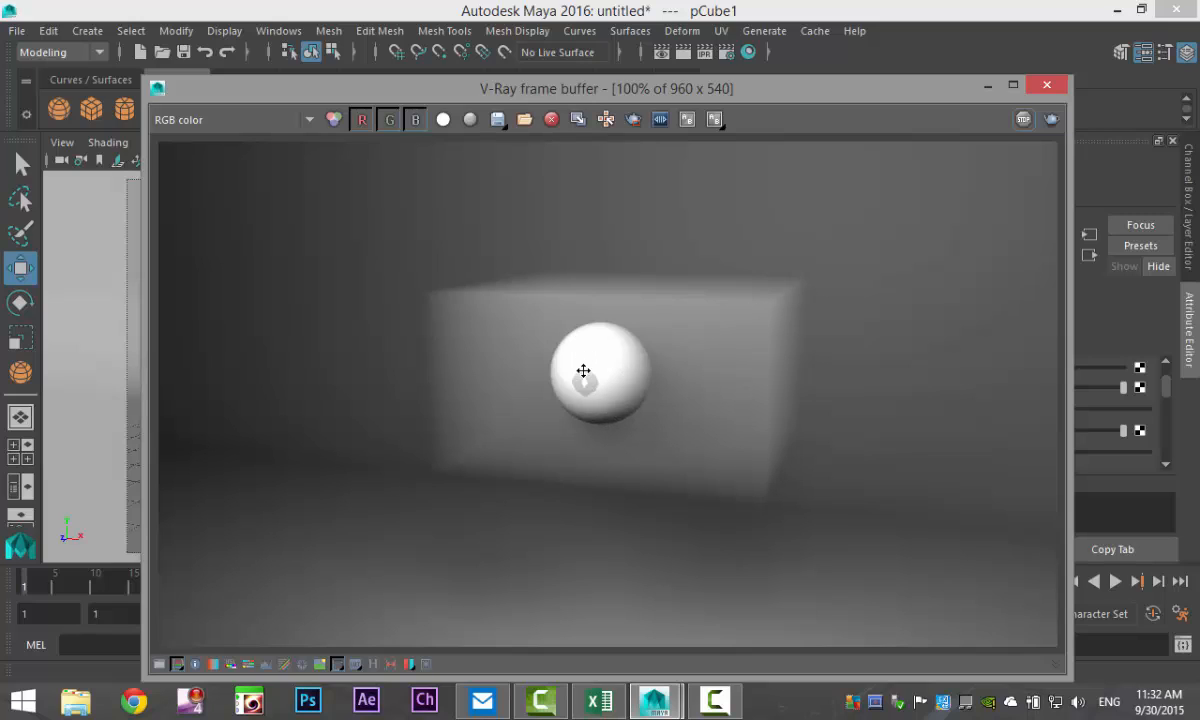
{"action": "mouse_move", "coordinate": [628, 392]}
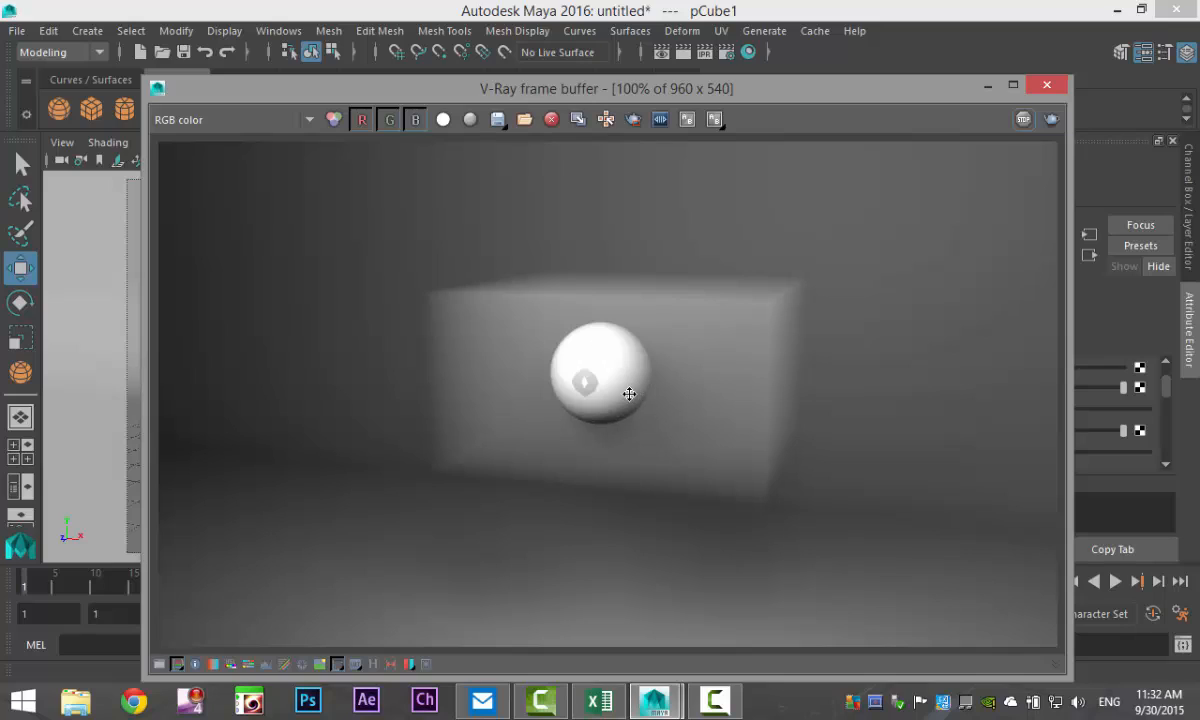
{"action": "mouse_move", "coordinate": [596, 414]}
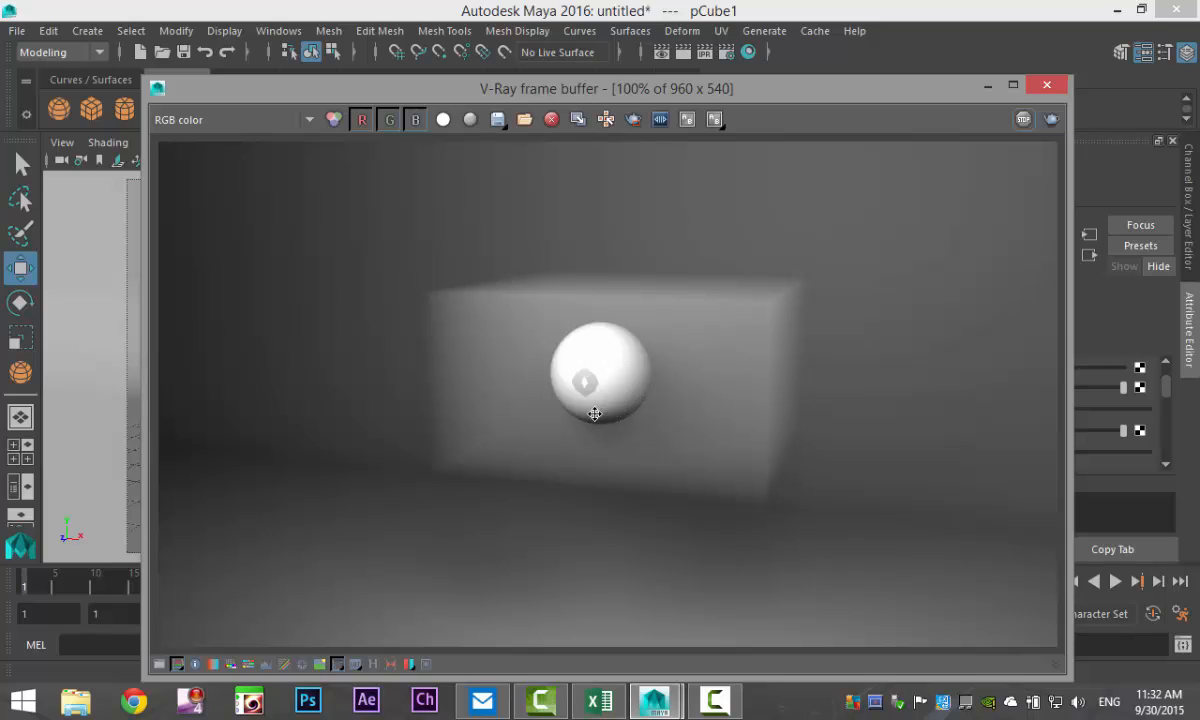
{"action": "mouse_move", "coordinate": [542, 448]}
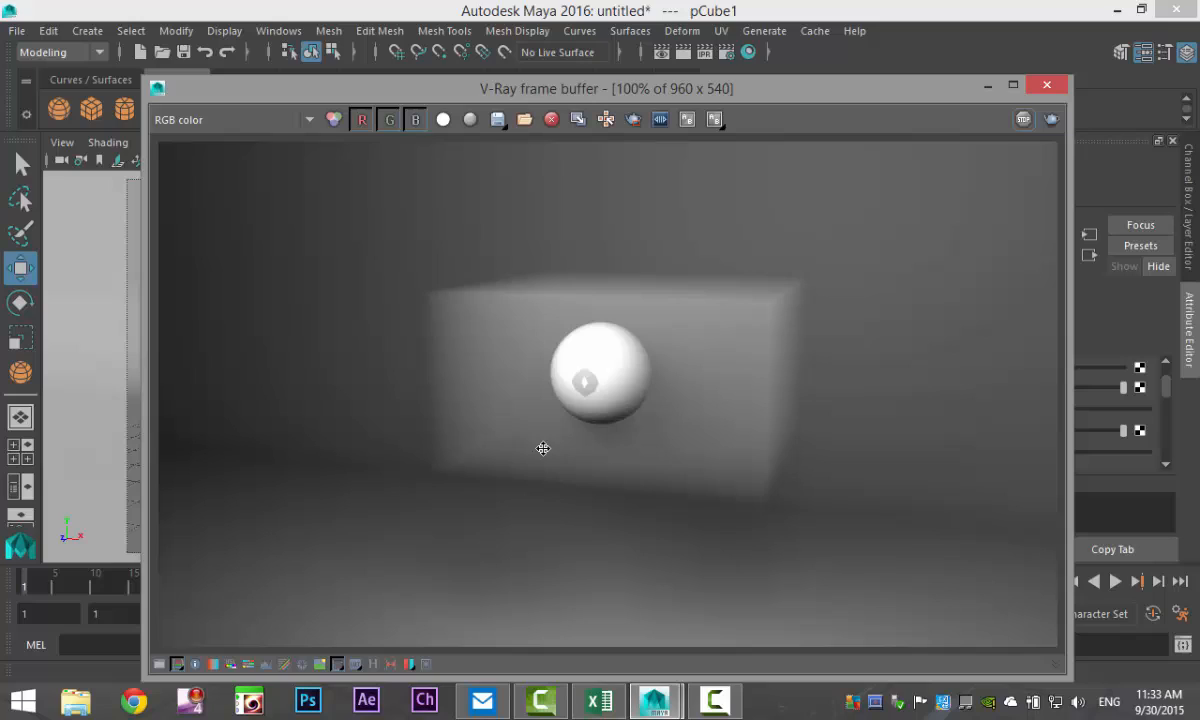
{"action": "mouse_move", "coordinate": [690, 352]}
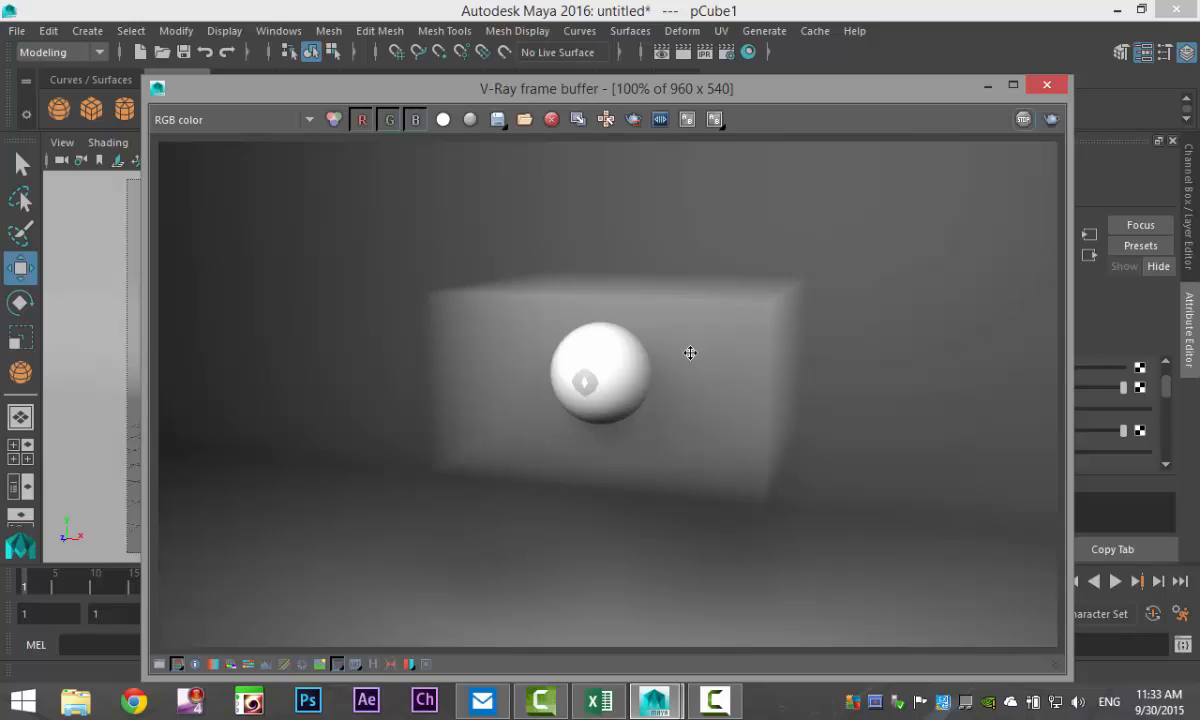
{"action": "mouse_move", "coordinate": [732, 360]}
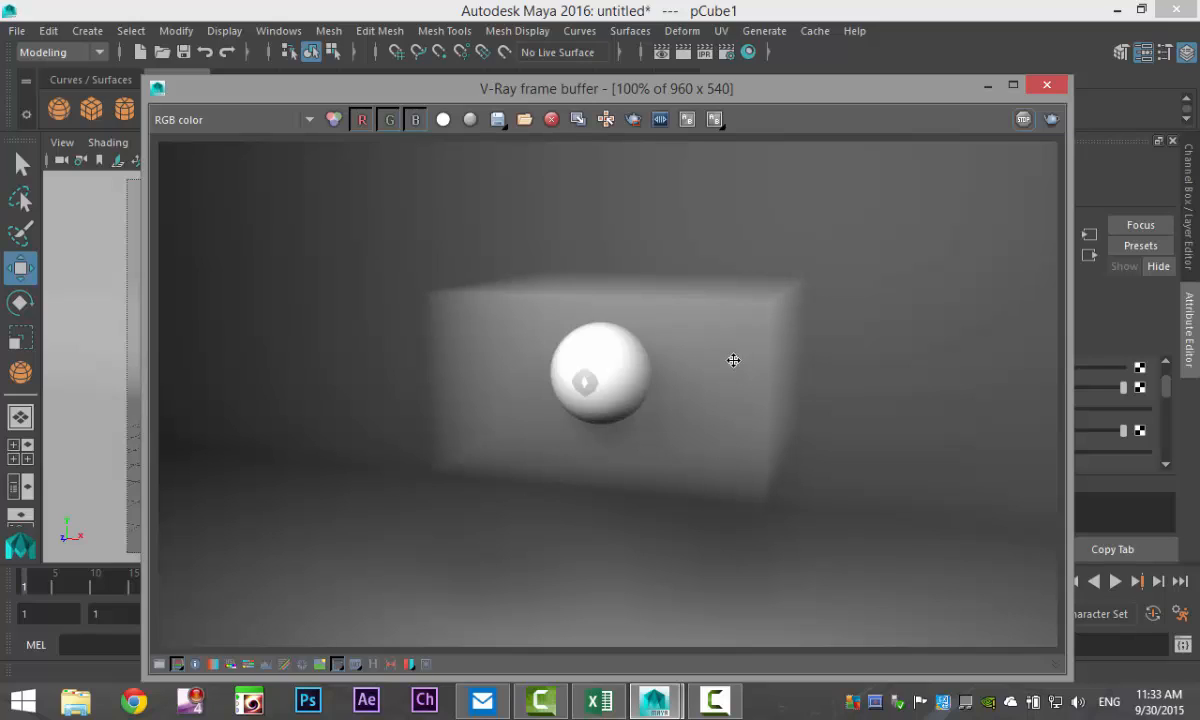
{"action": "mouse_move", "coordinate": [730, 512]}
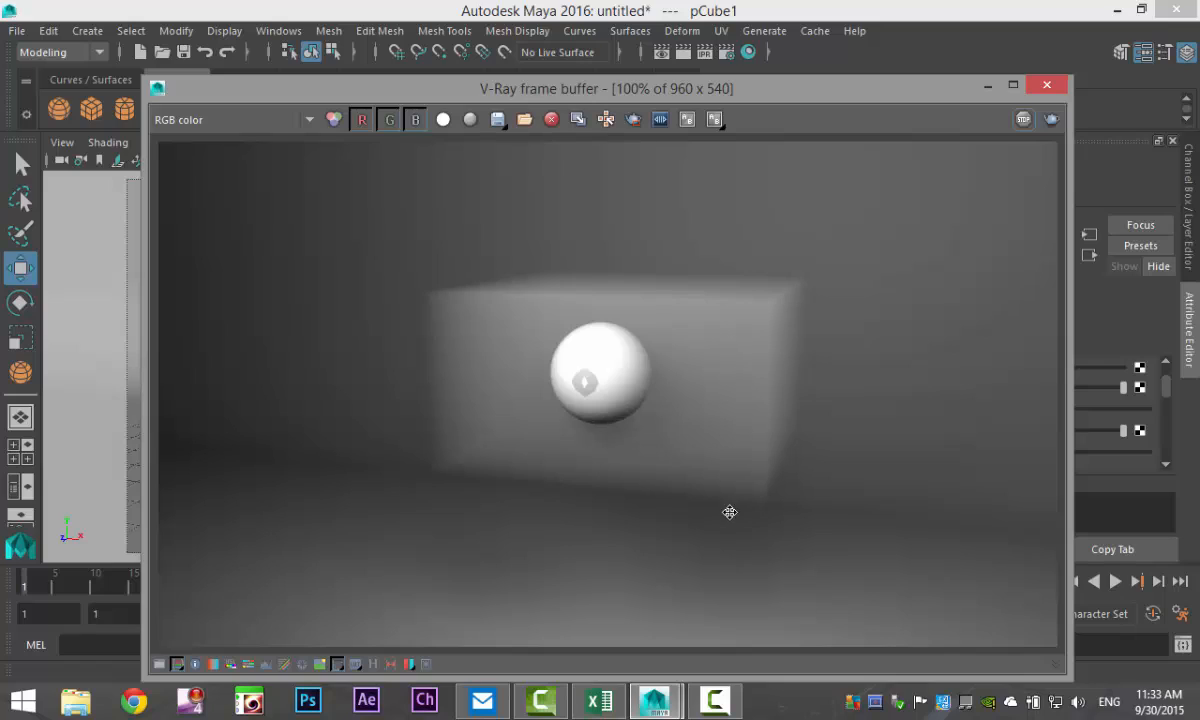
{"action": "mouse_move", "coordinate": [788, 428]}
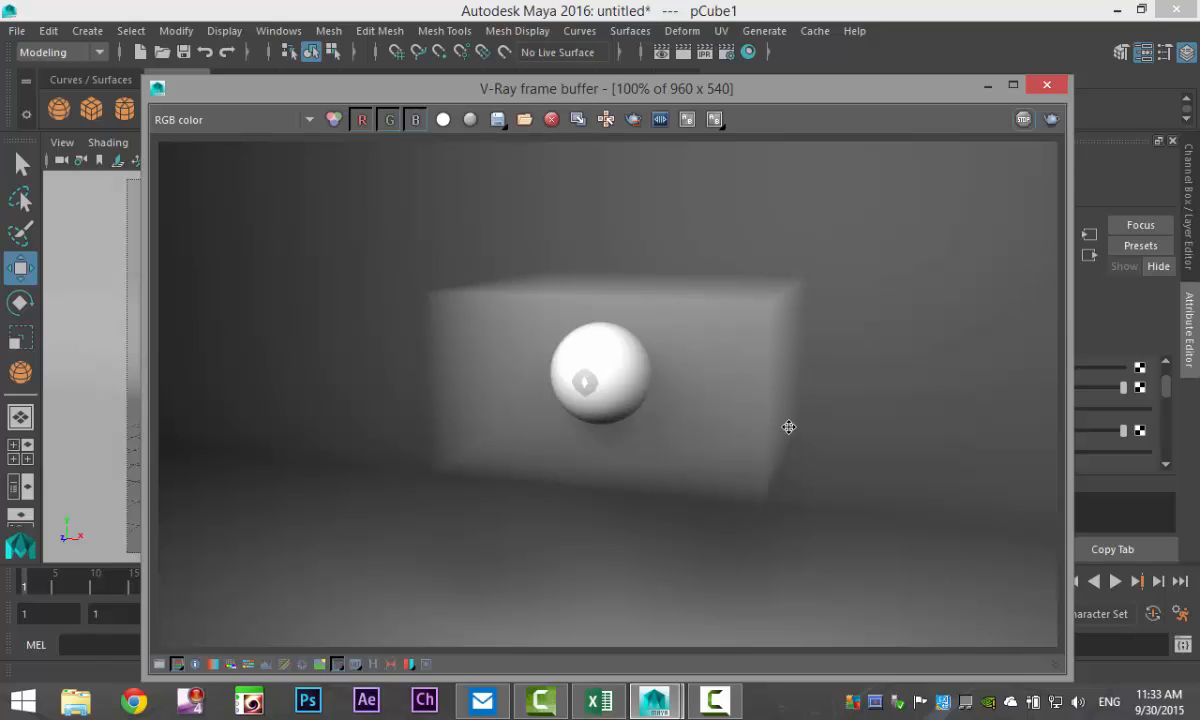
{"action": "mouse_move", "coordinate": [768, 448]}
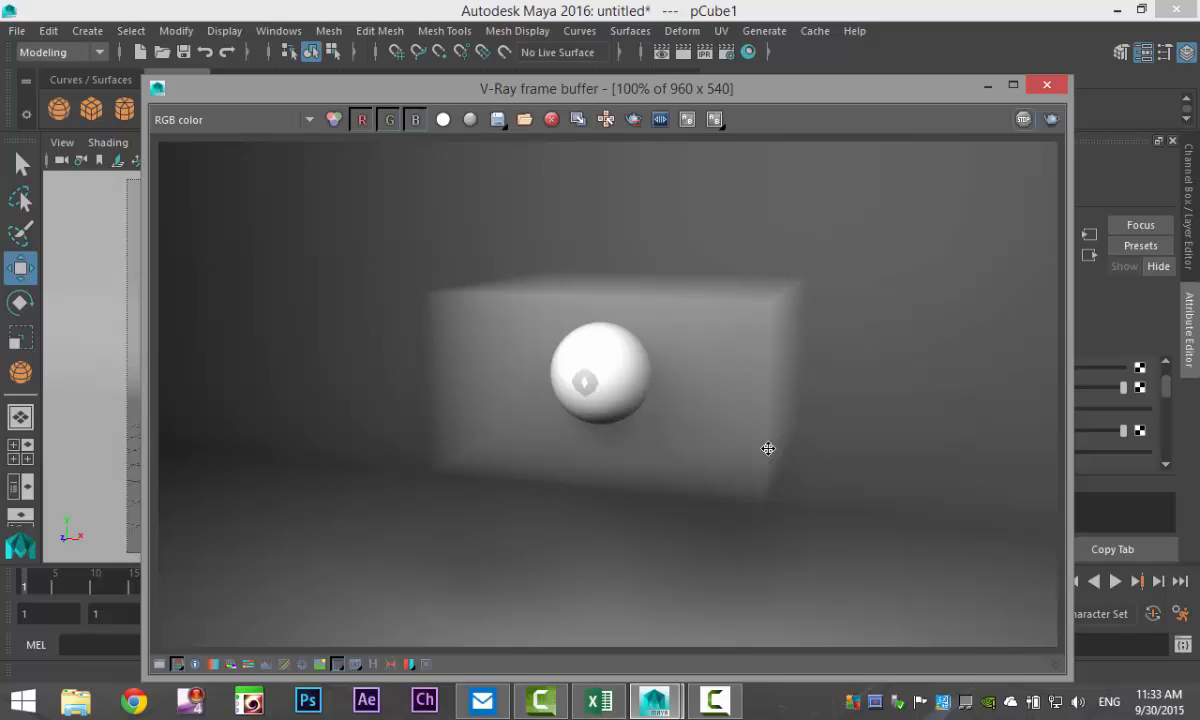
{"action": "mouse_move", "coordinate": [864, 564]}
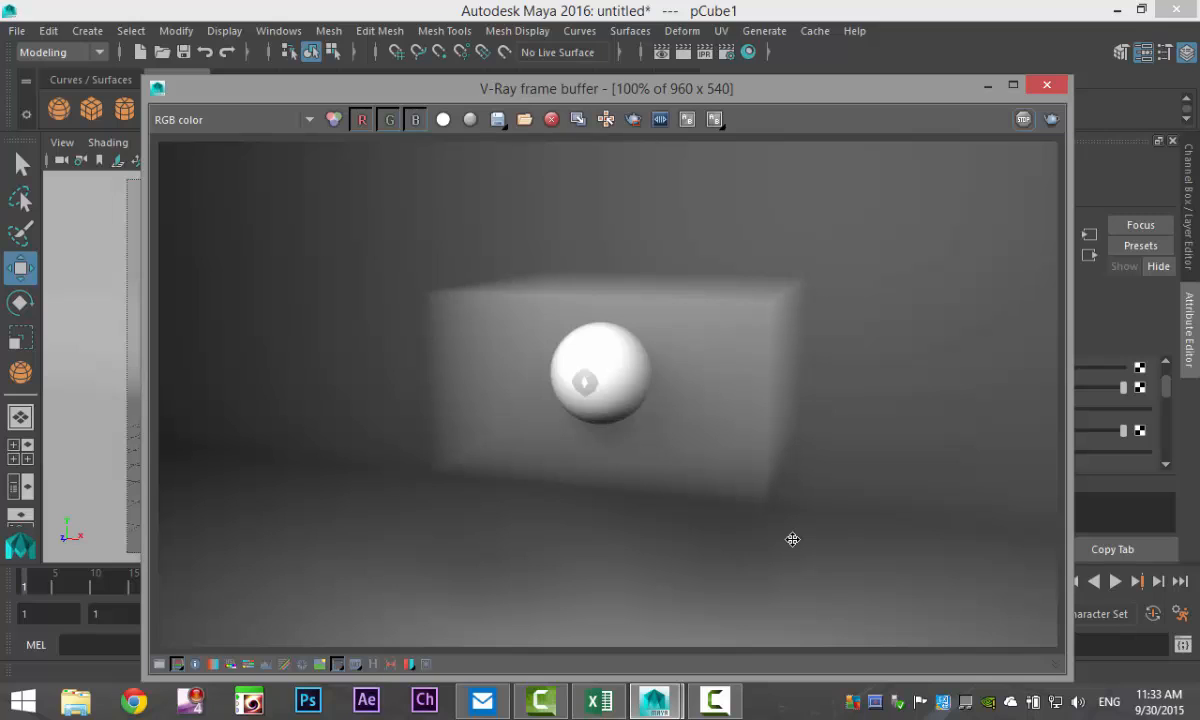
{"action": "mouse_move", "coordinate": [716, 388]}
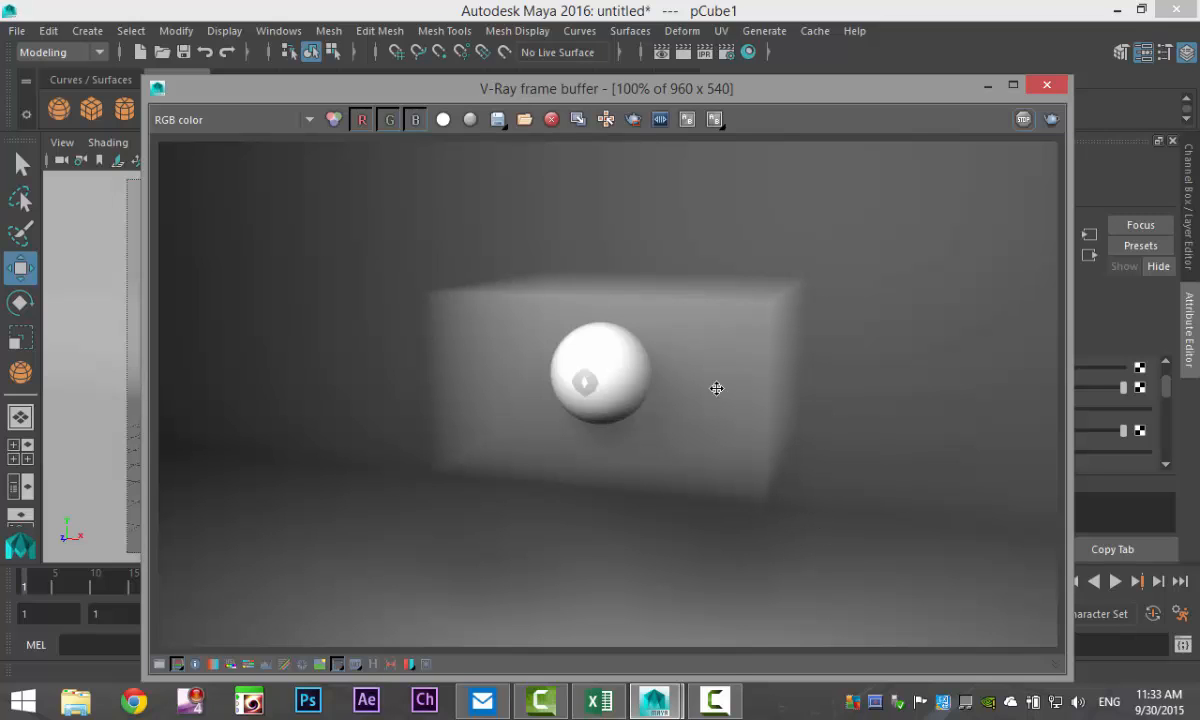
Close the V-Ray render showing the white sphere inside the fog-veiled block.
{"action": "left_click", "coordinate": [1048, 84]}
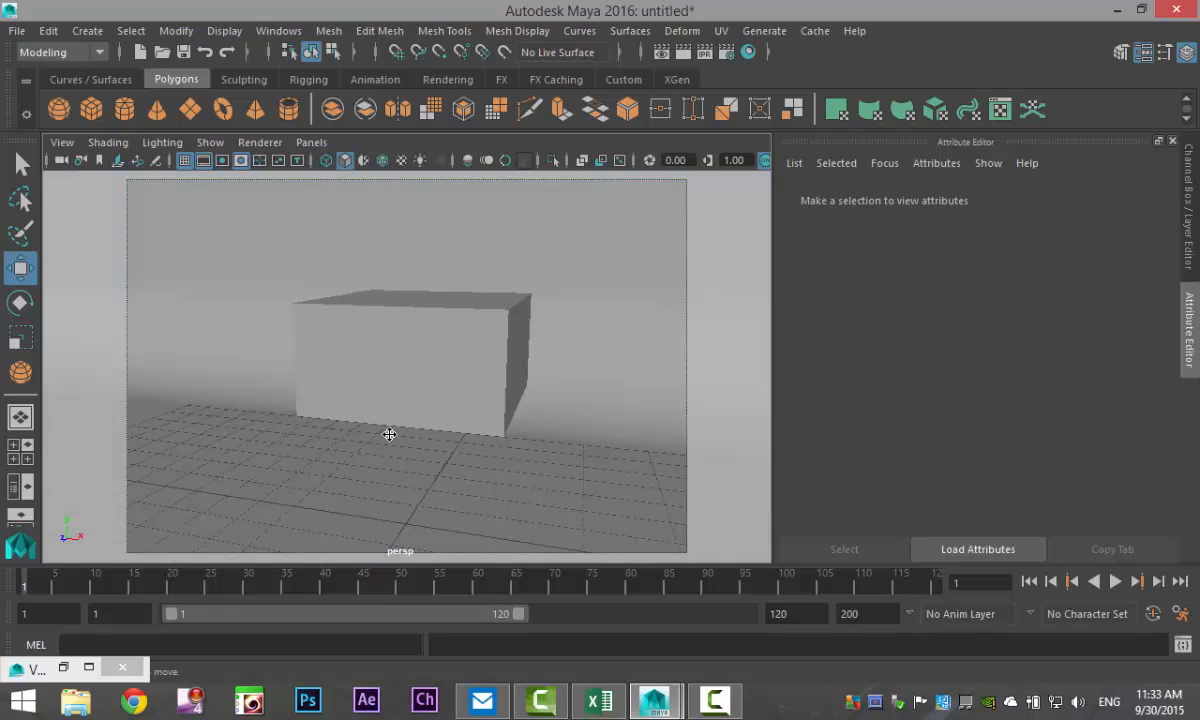
{"action": "mouse_move", "coordinate": [426, 316]}
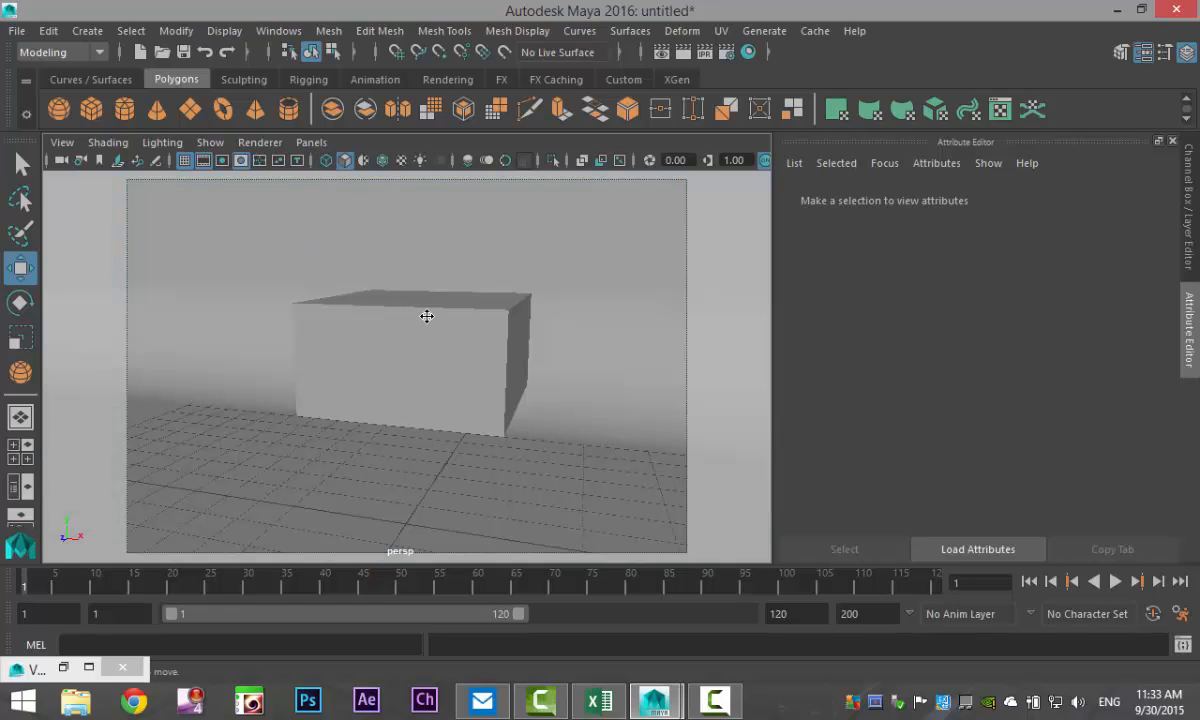
Select the cube in the viewport to load pCubeShape1 in the Attribute Editor.
{"action": "left_click", "coordinate": [410, 350]}
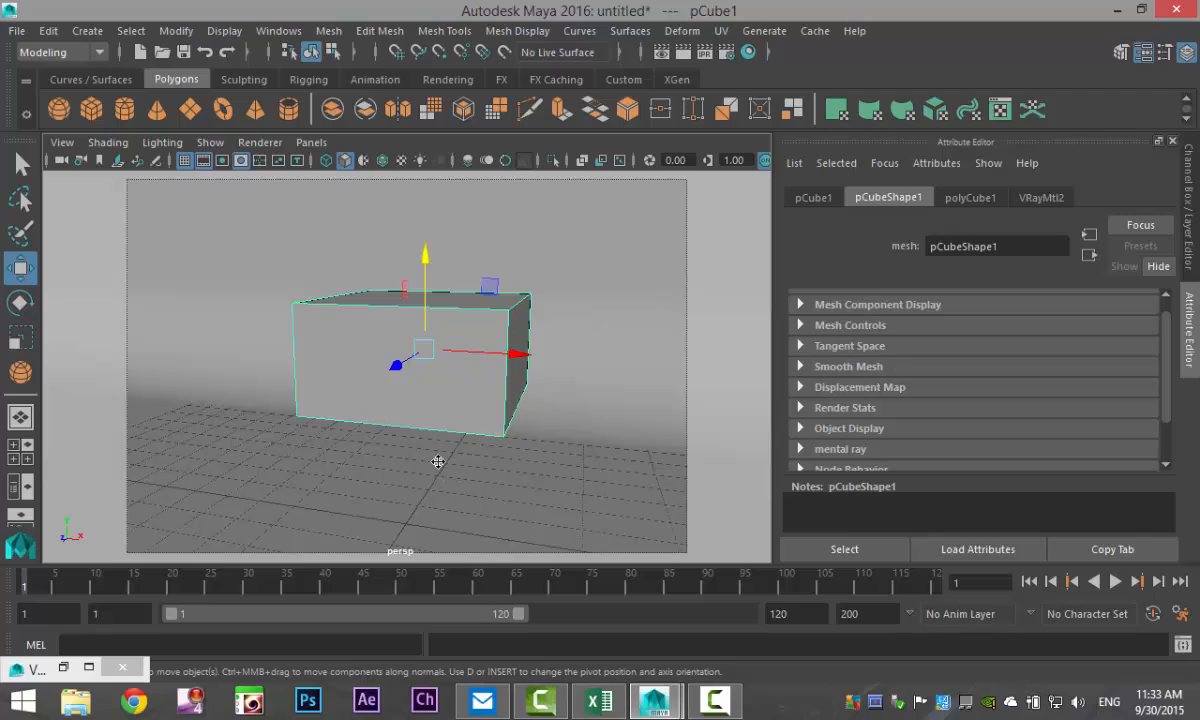
{"action": "mouse_move", "coordinate": [434, 384]}
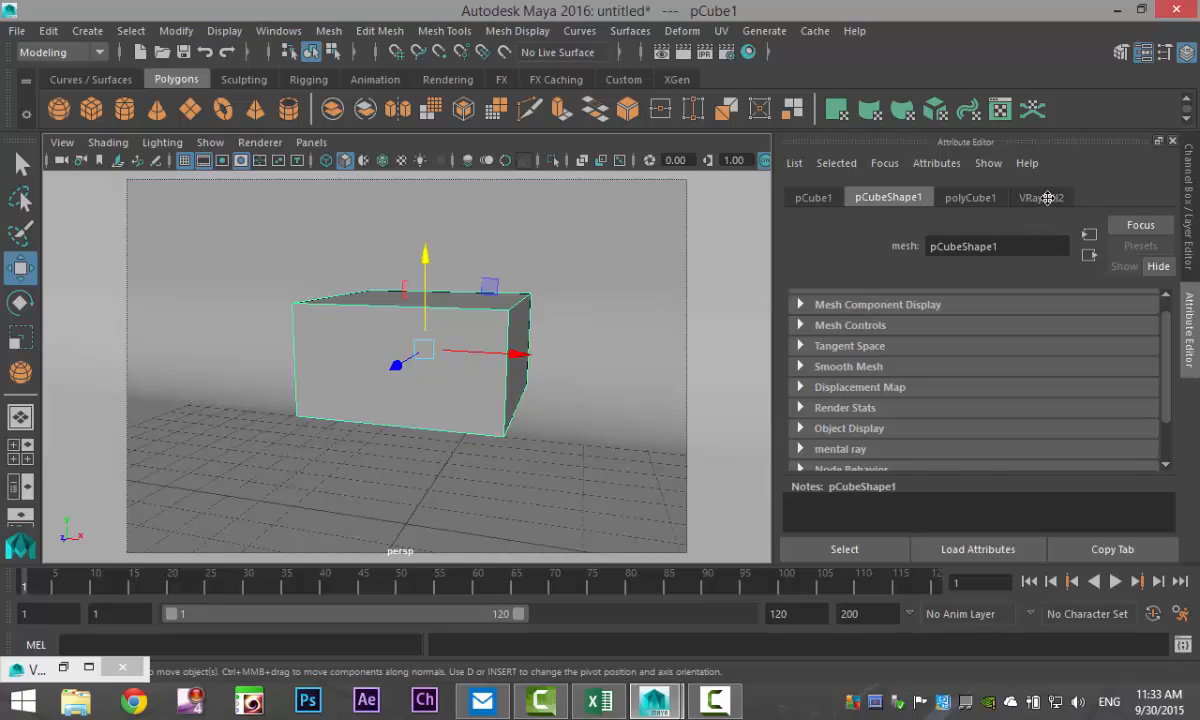
Navigate from the cube's shading group to the VRayEnvironmentFog1 settings (fog distance 6.500).
{"action": "left_click", "coordinate": [1040, 196]}
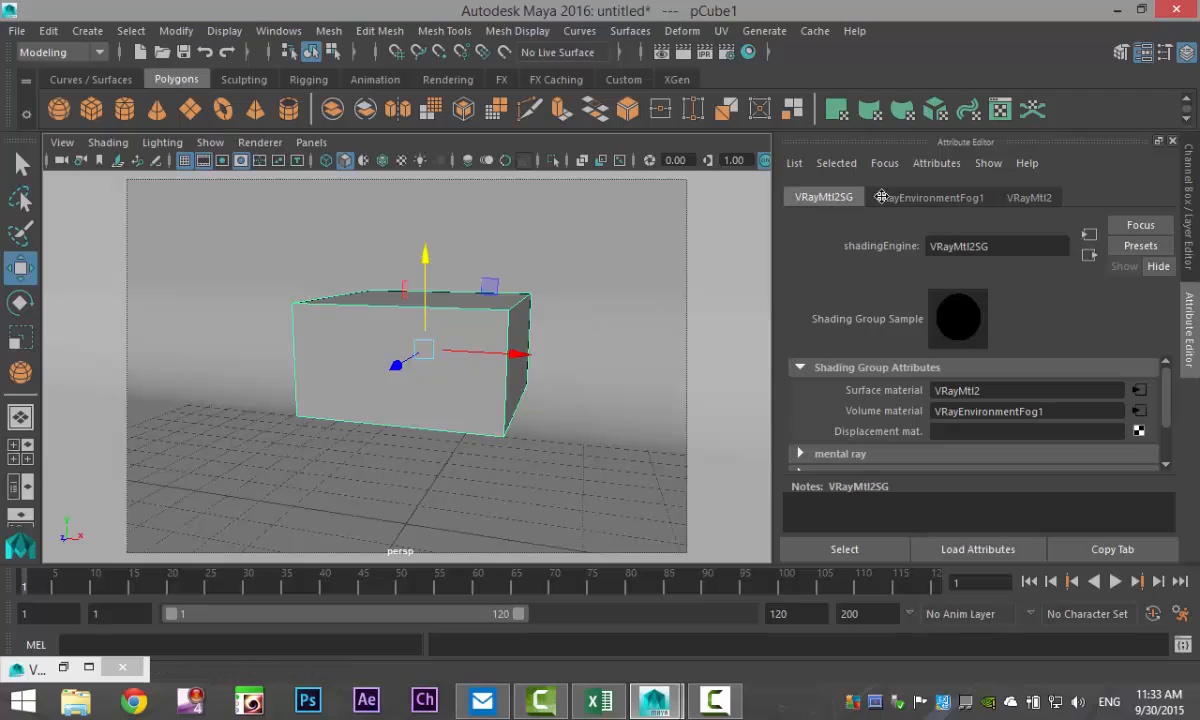
{"action": "left_click", "coordinate": [928, 196]}
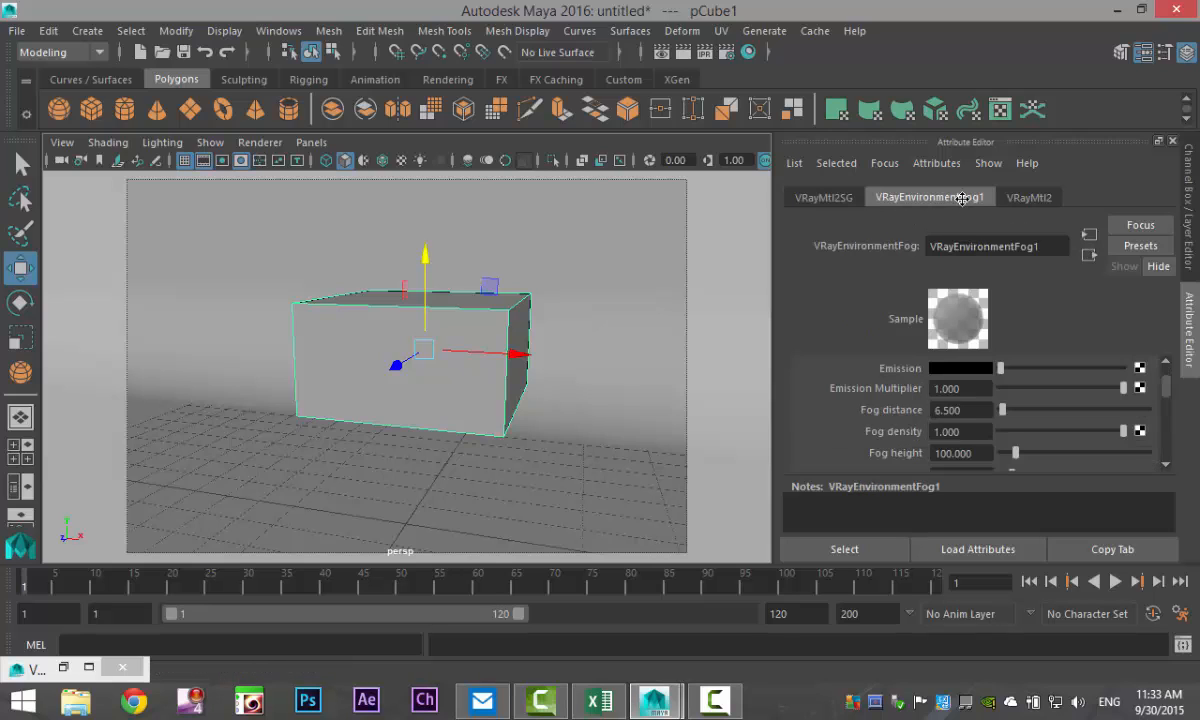
{"action": "mouse_move", "coordinate": [912, 432]}
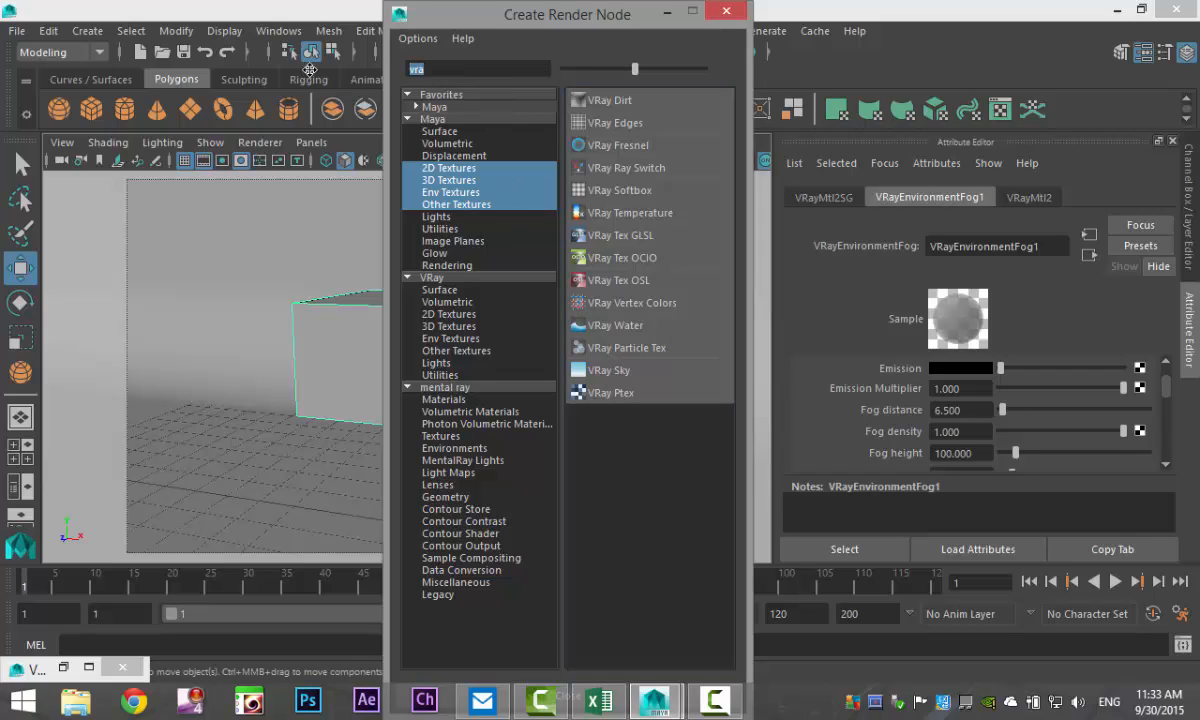
Search Create Render Node for 'marble' to create a Marble texture for fog density.
{"action": "type", "text": "m"}
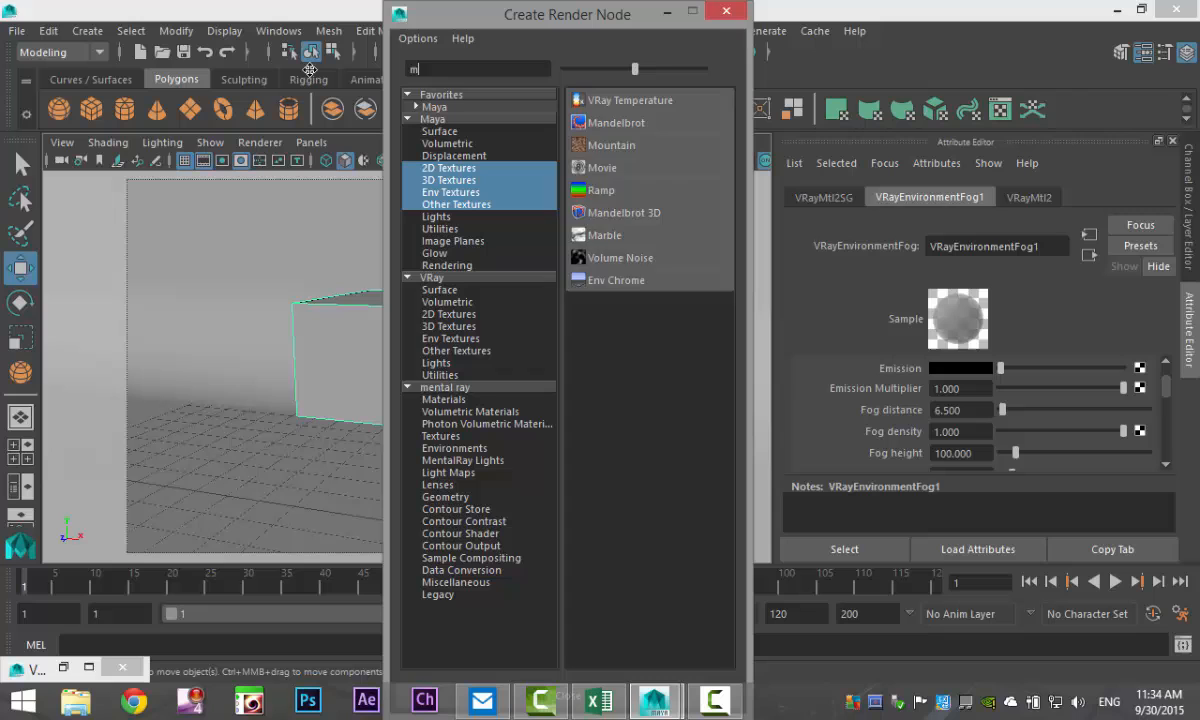
{"action": "type", "text": "arbl"}
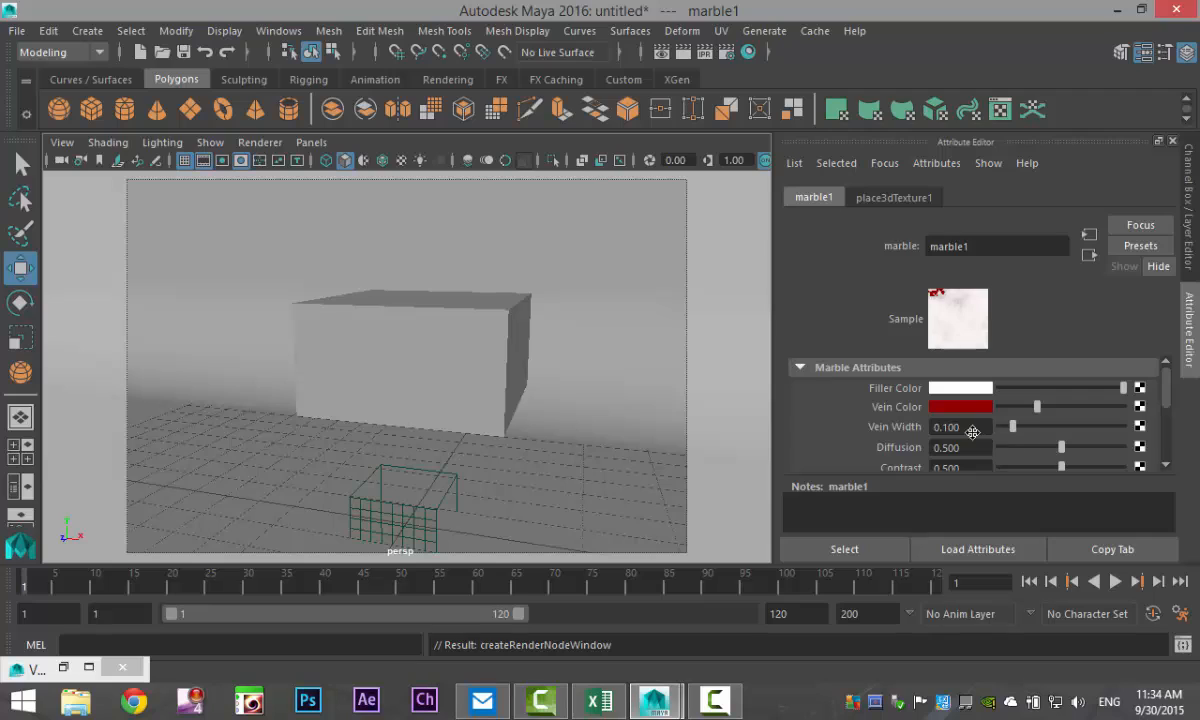
{"action": "mouse_move", "coordinate": [1012, 428]}
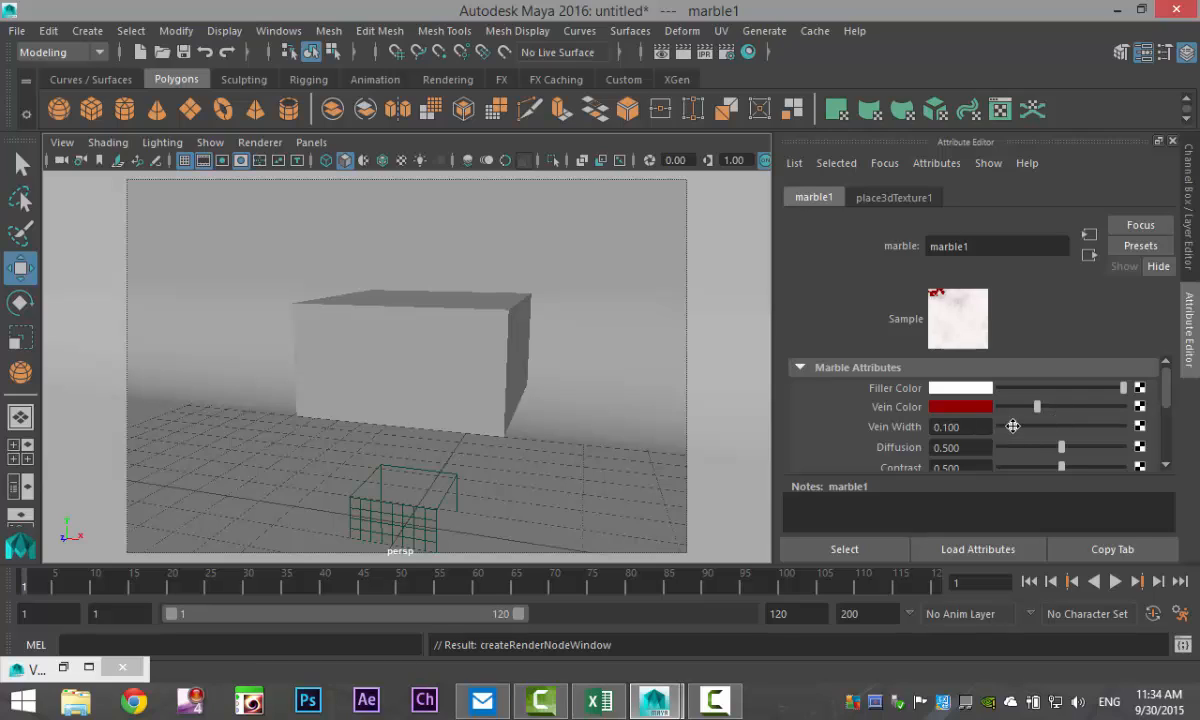
Set marble1's Vein Width to about 0.72 and Diffusion to about 0.51.
{"action": "left_click_drag", "start_coordinate": [1036, 428], "coordinate": [1036, 428]}
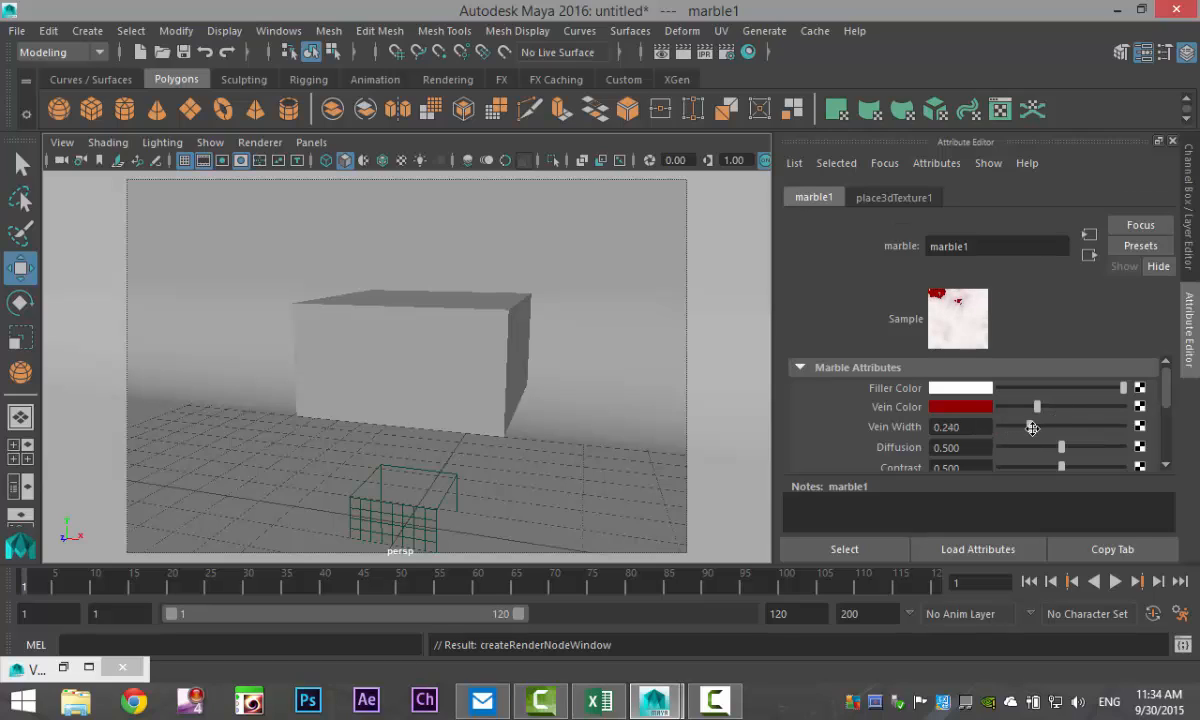
{"action": "left_click_drag", "start_coordinate": [1036, 428], "coordinate": [1076, 428]}
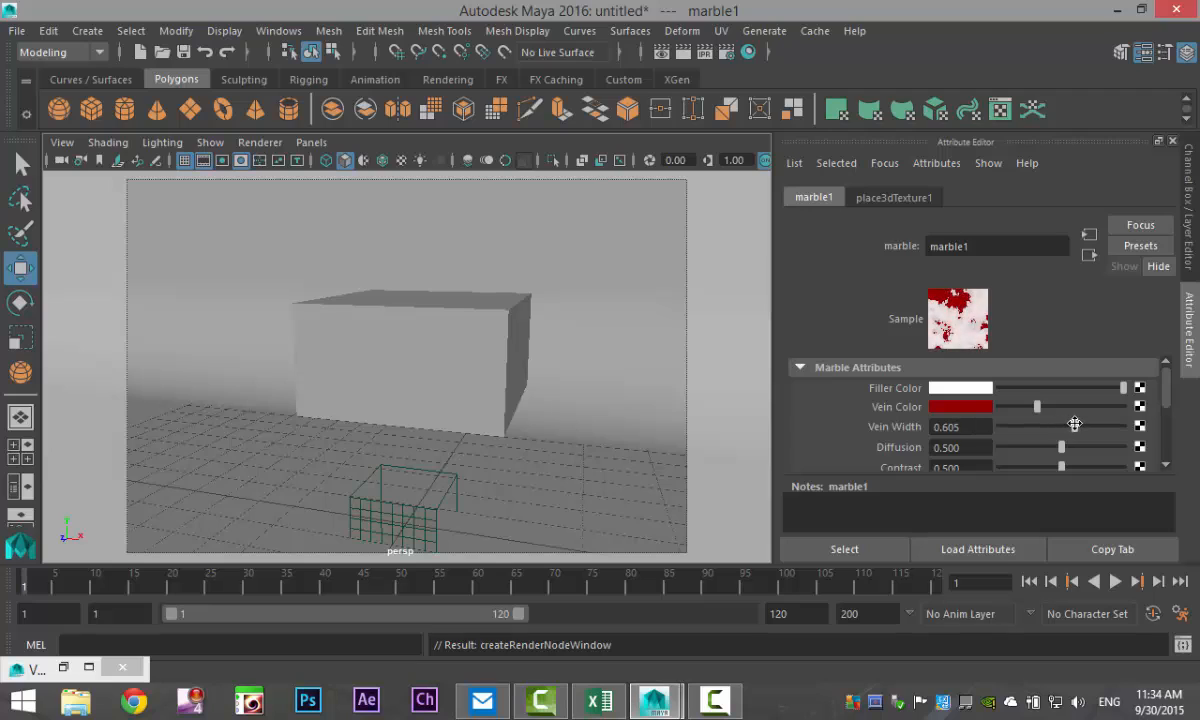
{"action": "left_click_drag", "start_coordinate": [1076, 424], "coordinate": [1084, 420]}
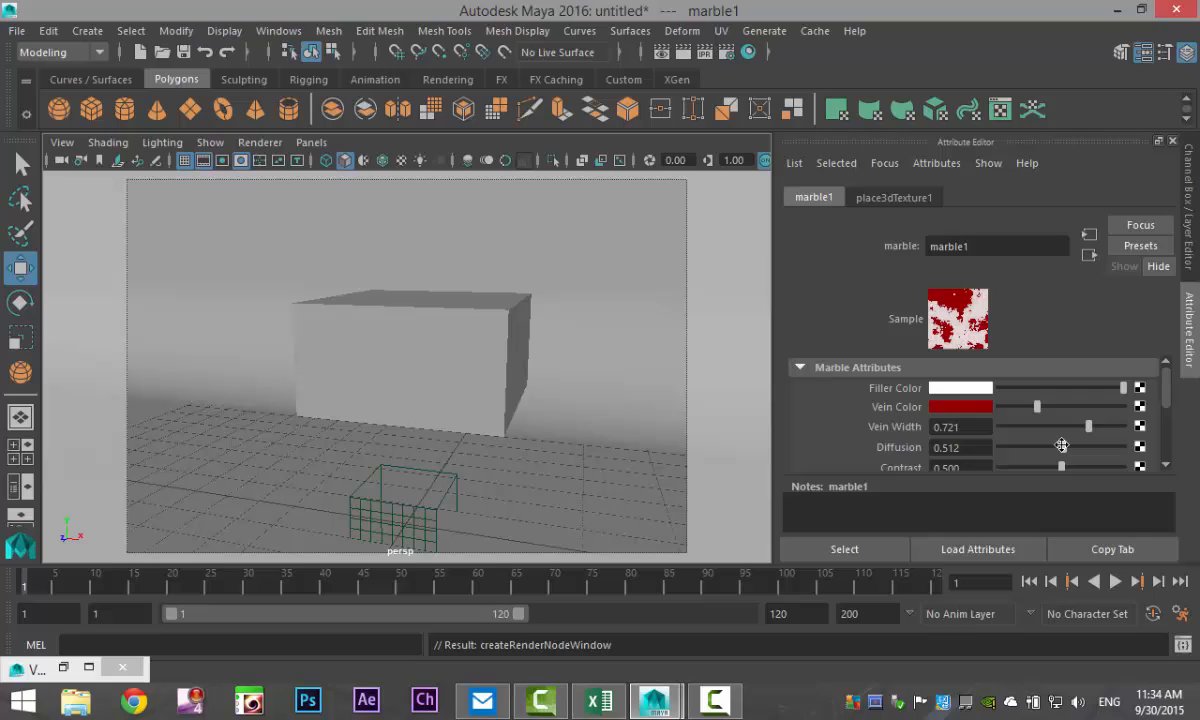
{"action": "left_click_drag", "start_coordinate": [1062, 448], "coordinate": [1024, 448]}
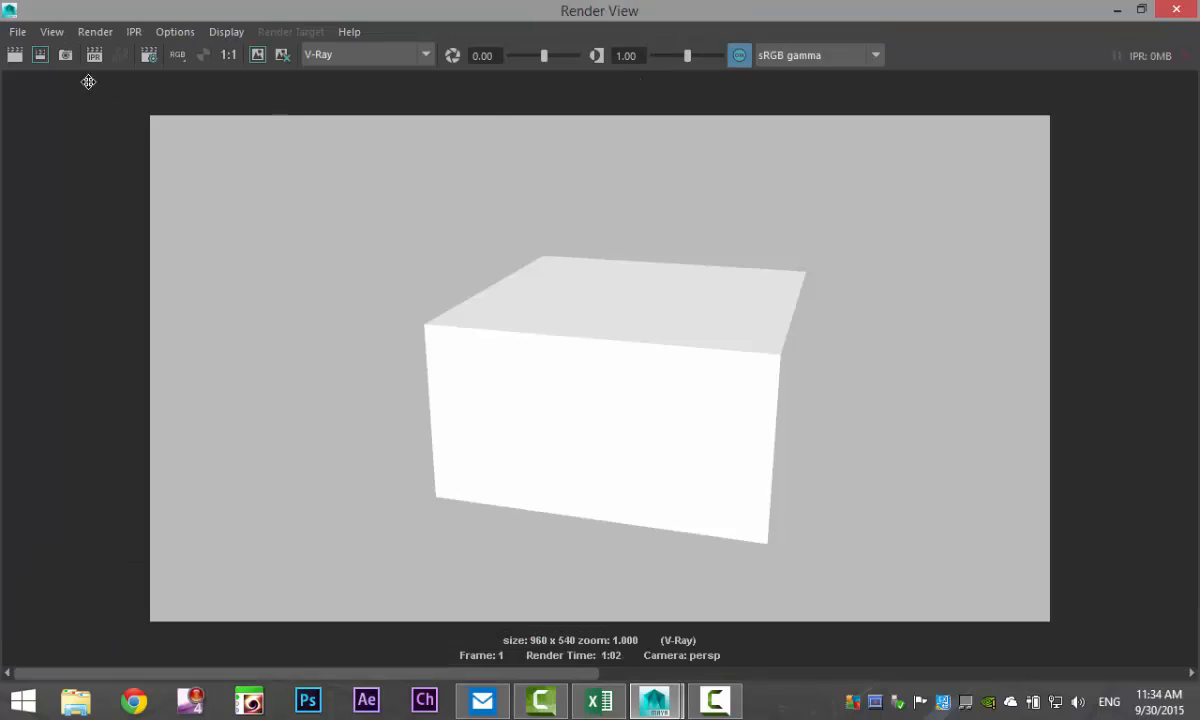
{"action": "mouse_move", "coordinate": [16, 56]}
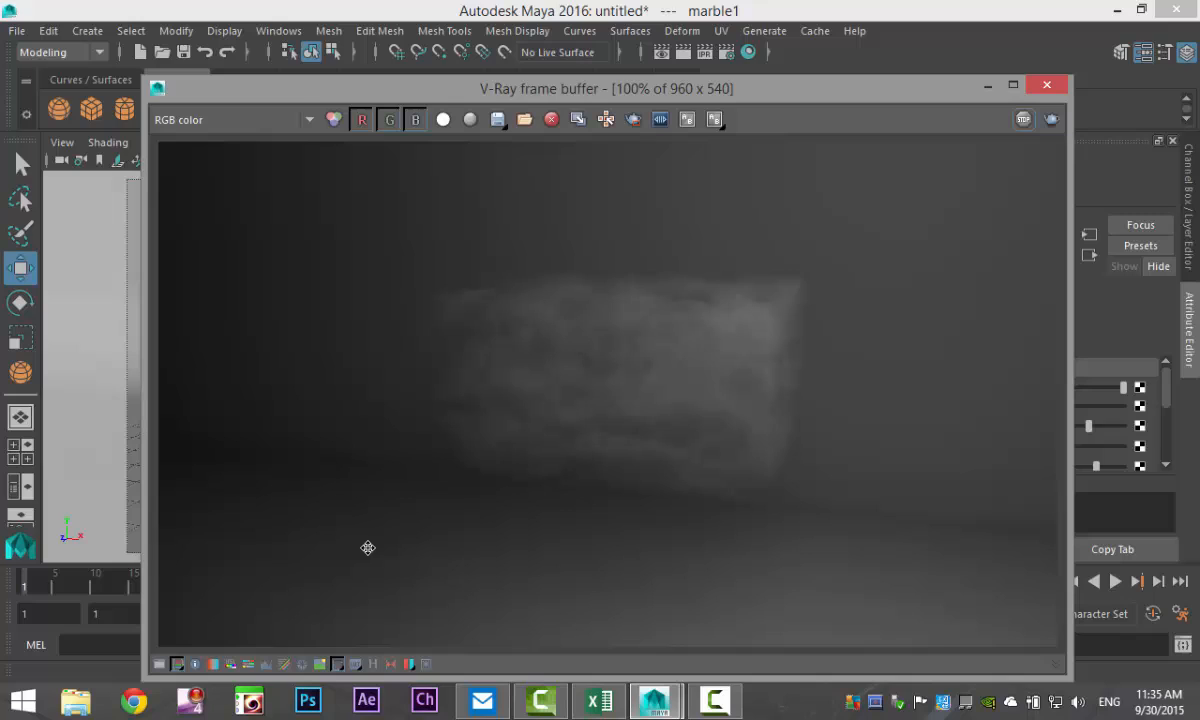
{"action": "mouse_move", "coordinate": [794, 464]}
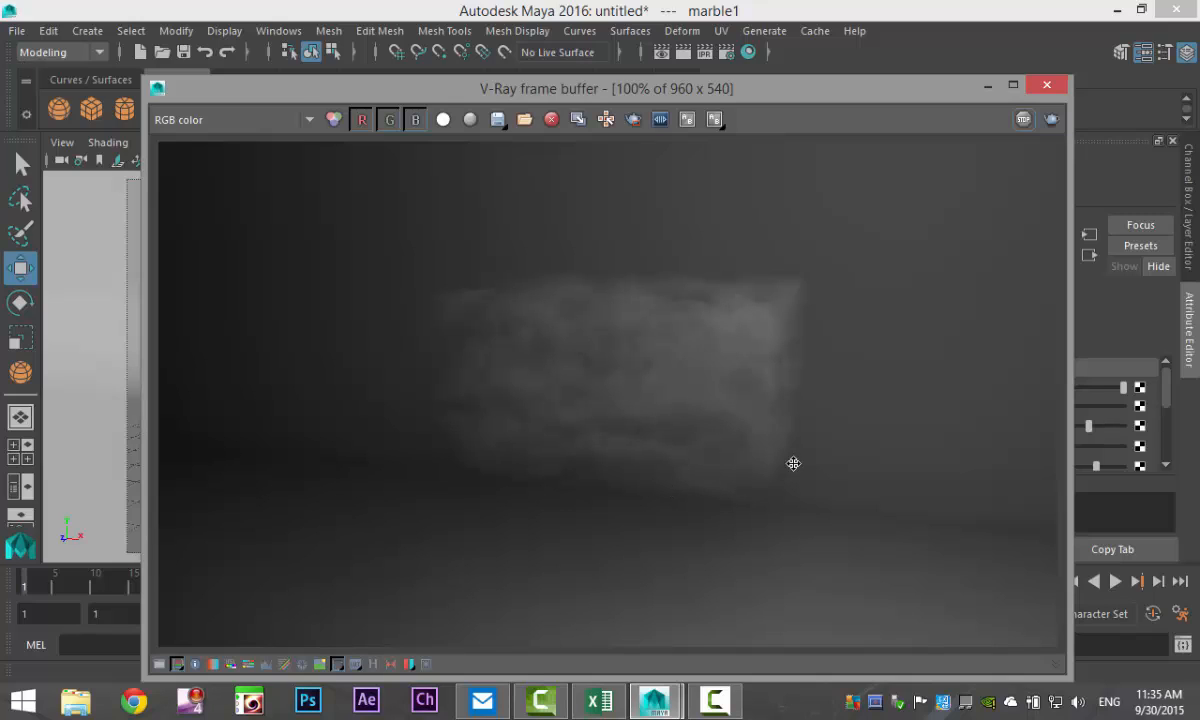
{"action": "mouse_move", "coordinate": [476, 444]}
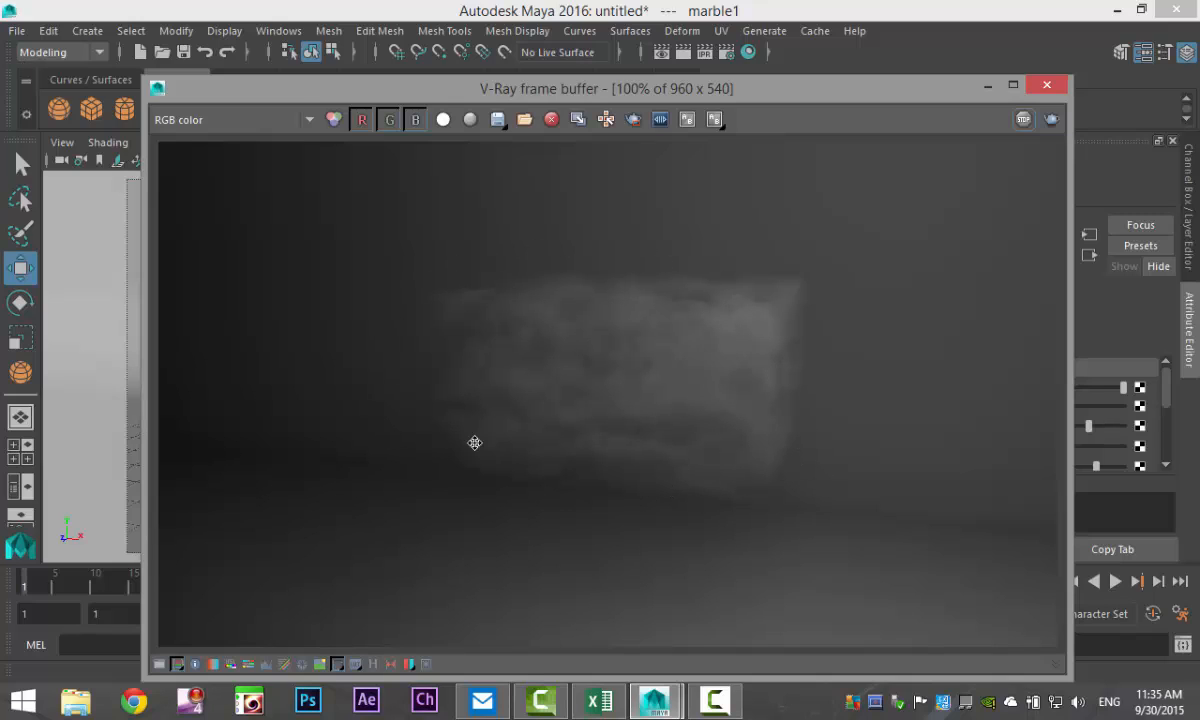
{"action": "mouse_move", "coordinate": [800, 424]}
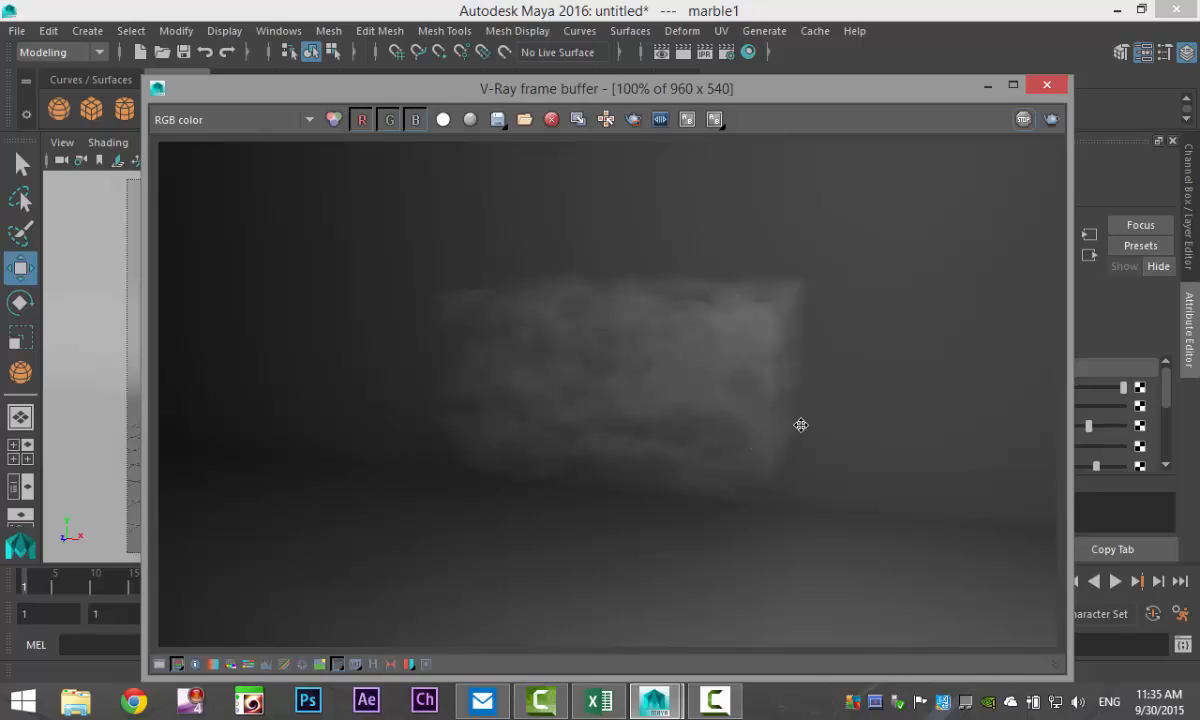
{"action": "mouse_move", "coordinate": [820, 384]}
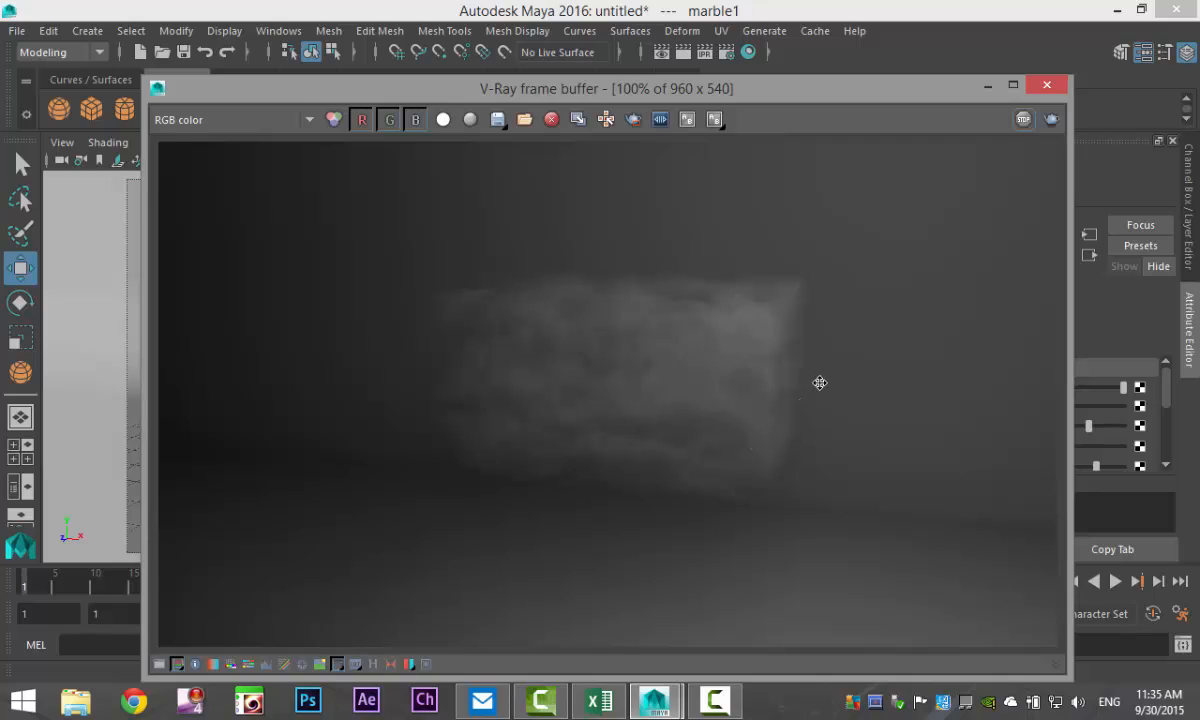
{"action": "mouse_move", "coordinate": [824, 492]}
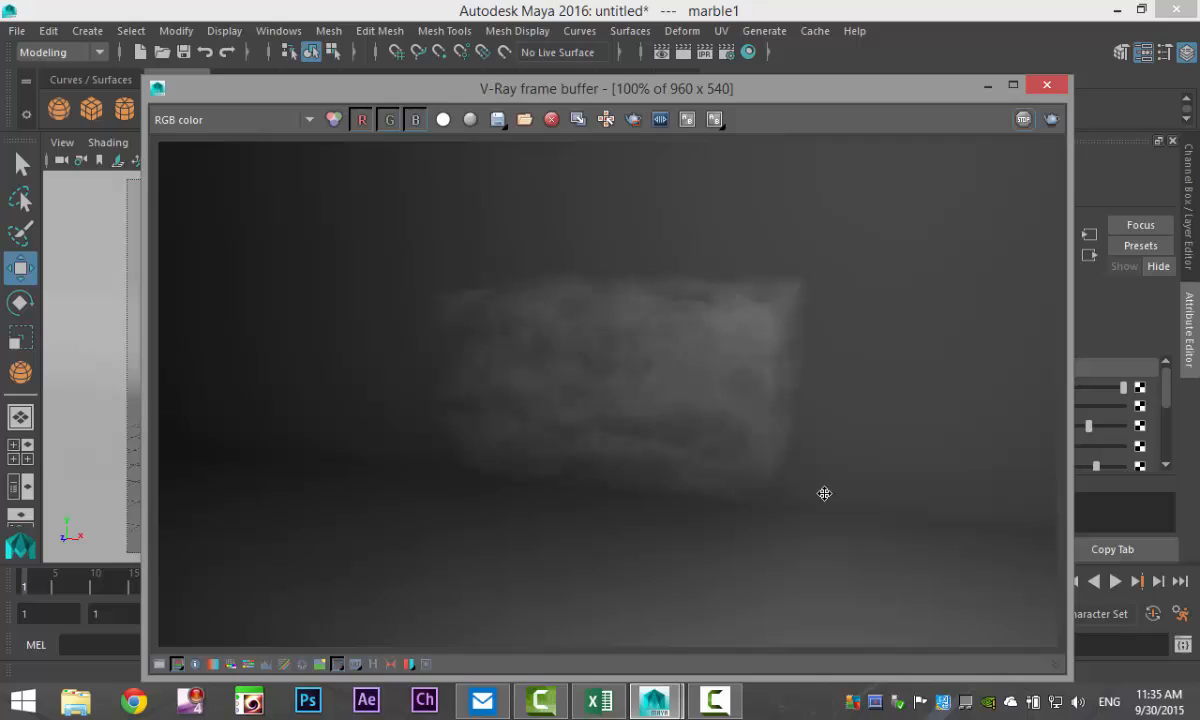
{"action": "mouse_move", "coordinate": [836, 512]}
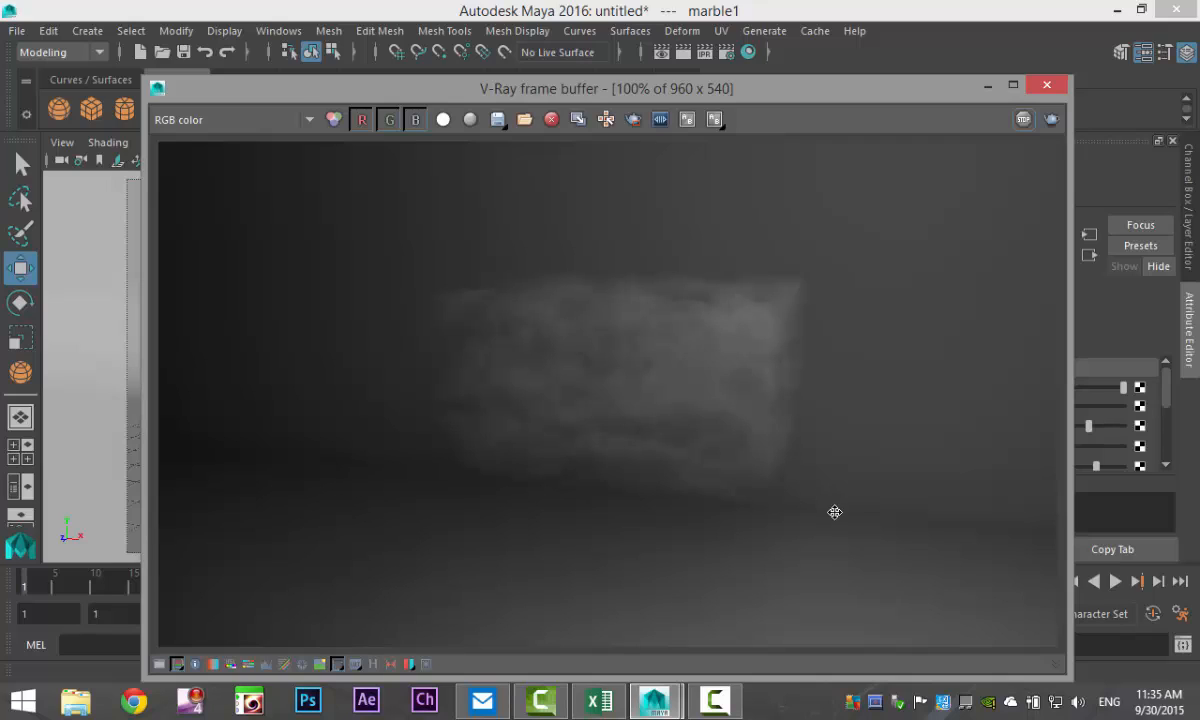
{"action": "mouse_move", "coordinate": [504, 548]}
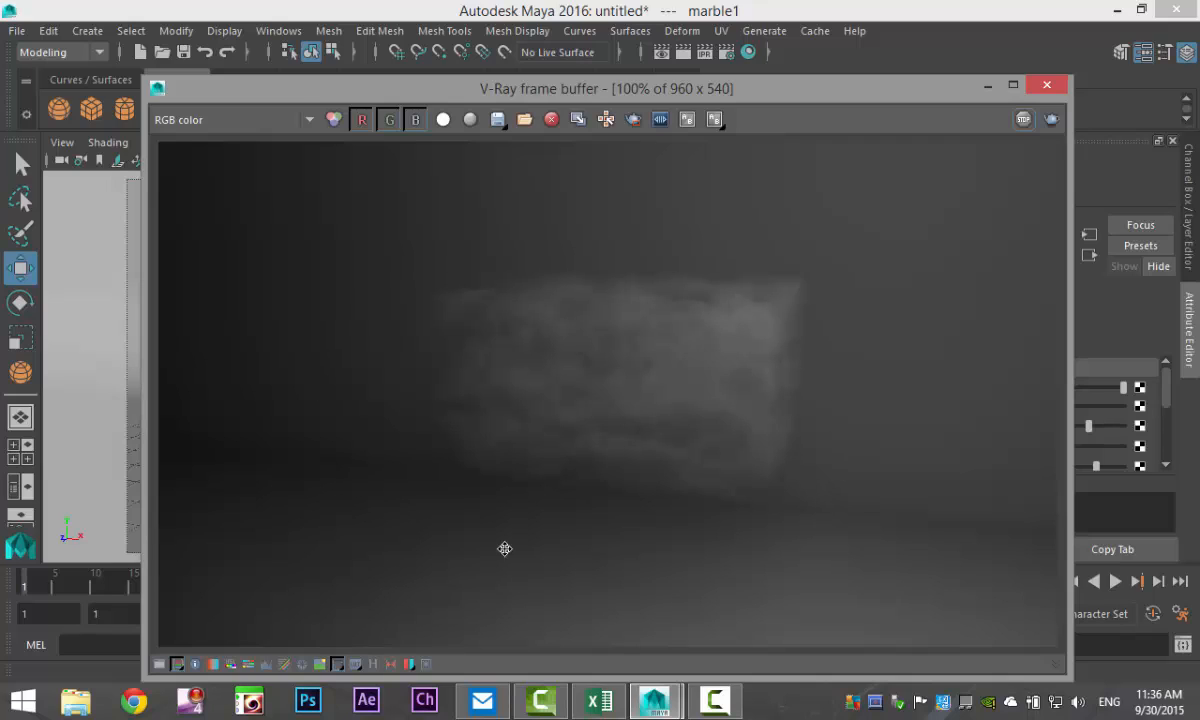
{"action": "mouse_move", "coordinate": [680, 464]}
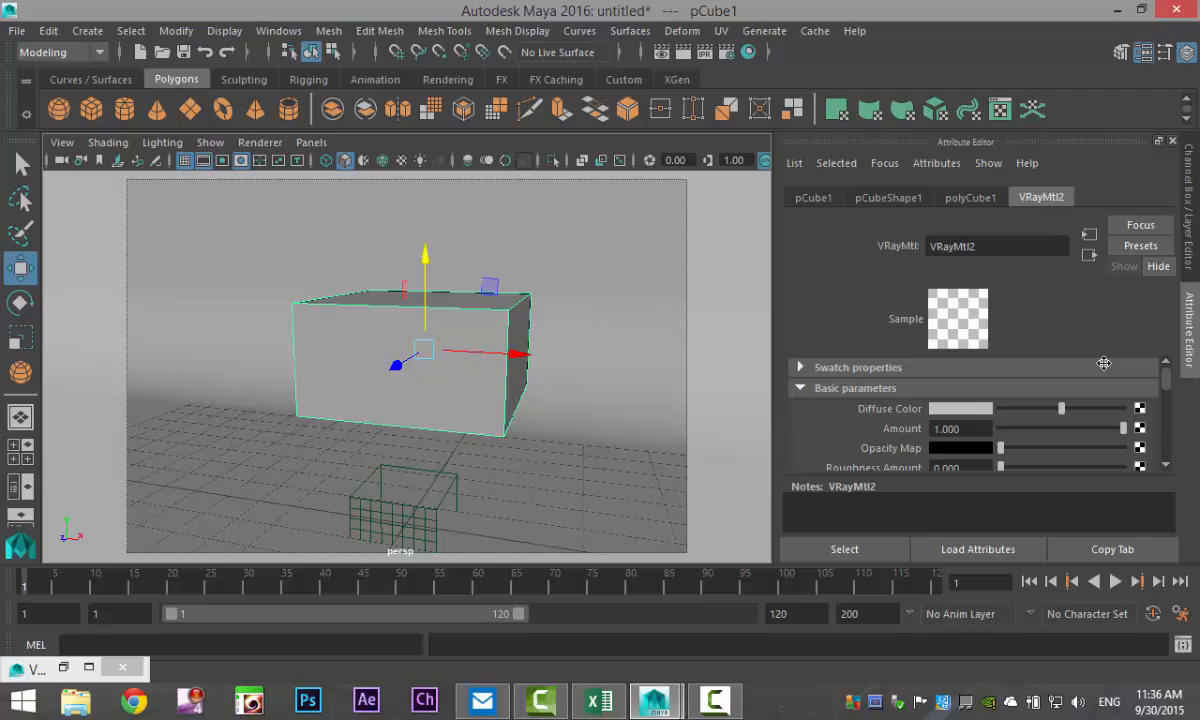
{"action": "mouse_move", "coordinate": [1022, 432]}
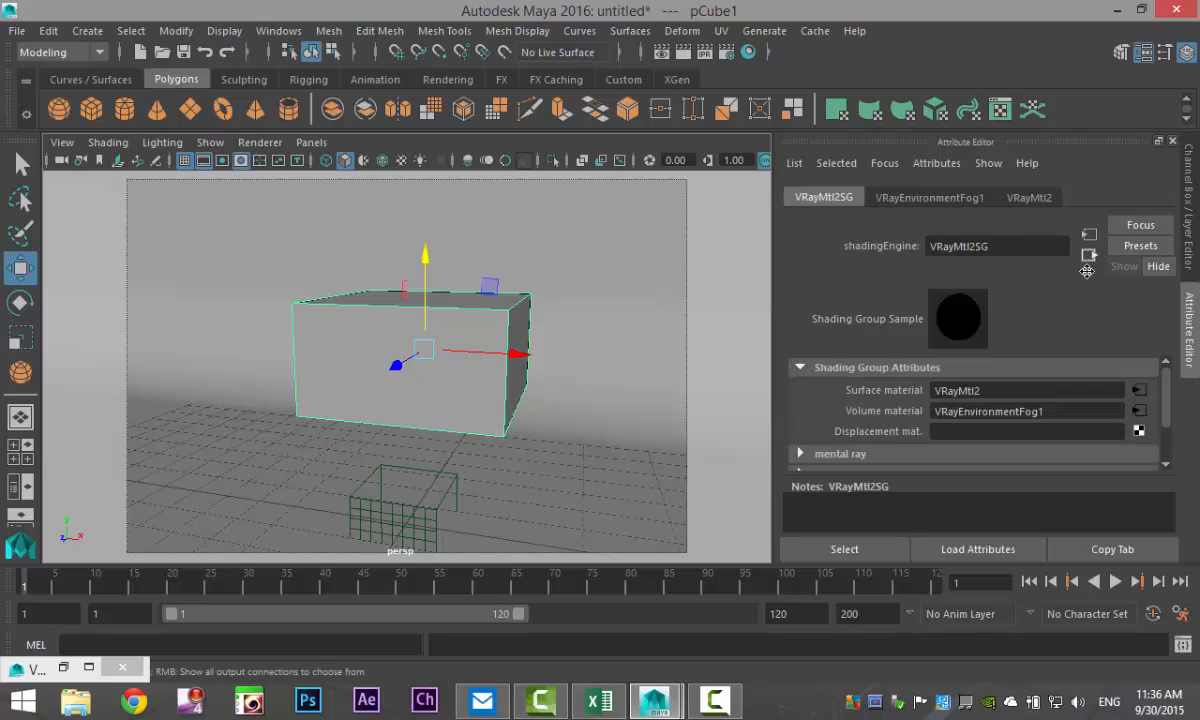
Go to the cube's VRayEnvironmentFog1 settings and bring up the fog Color picker.
{"action": "left_click", "coordinate": [928, 198]}
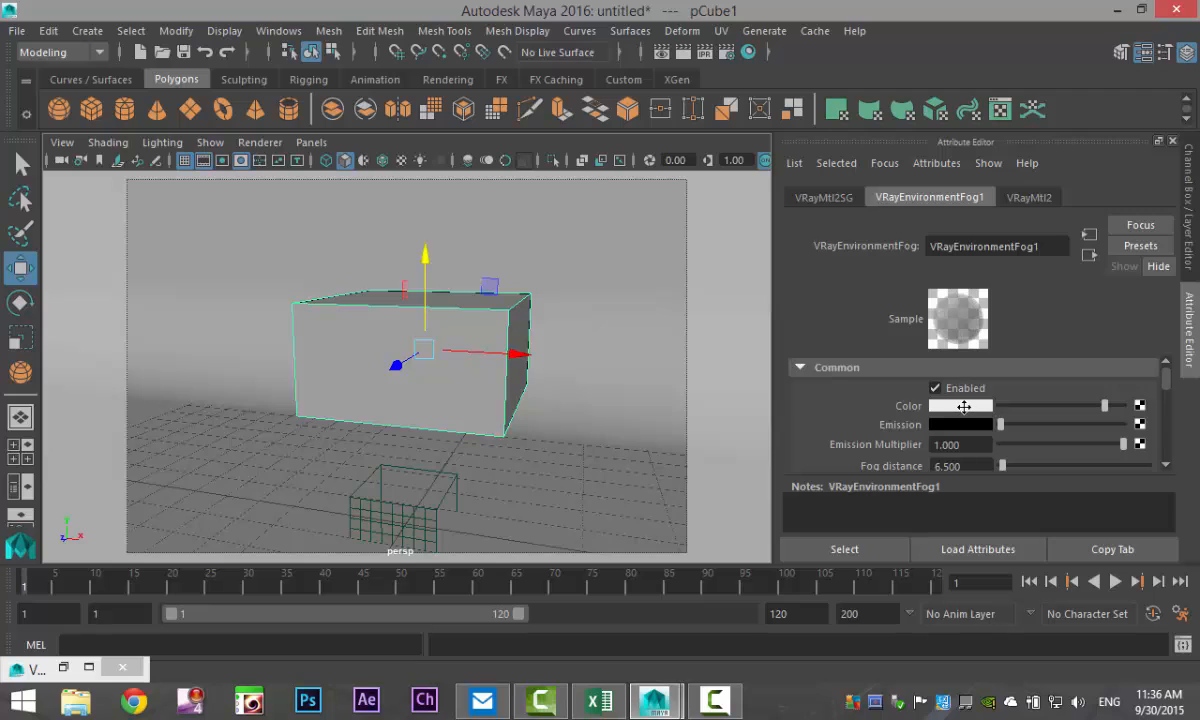
{"action": "left_click", "coordinate": [960, 404]}
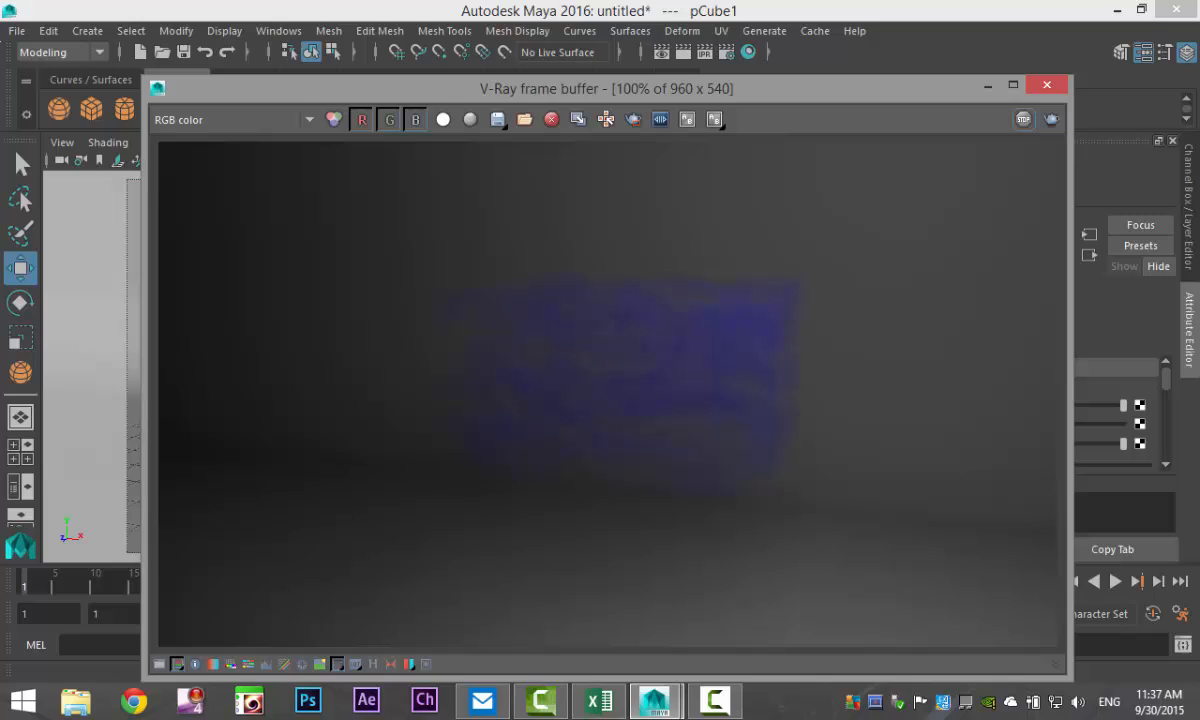
{"action": "mouse_move", "coordinate": [736, 438]}
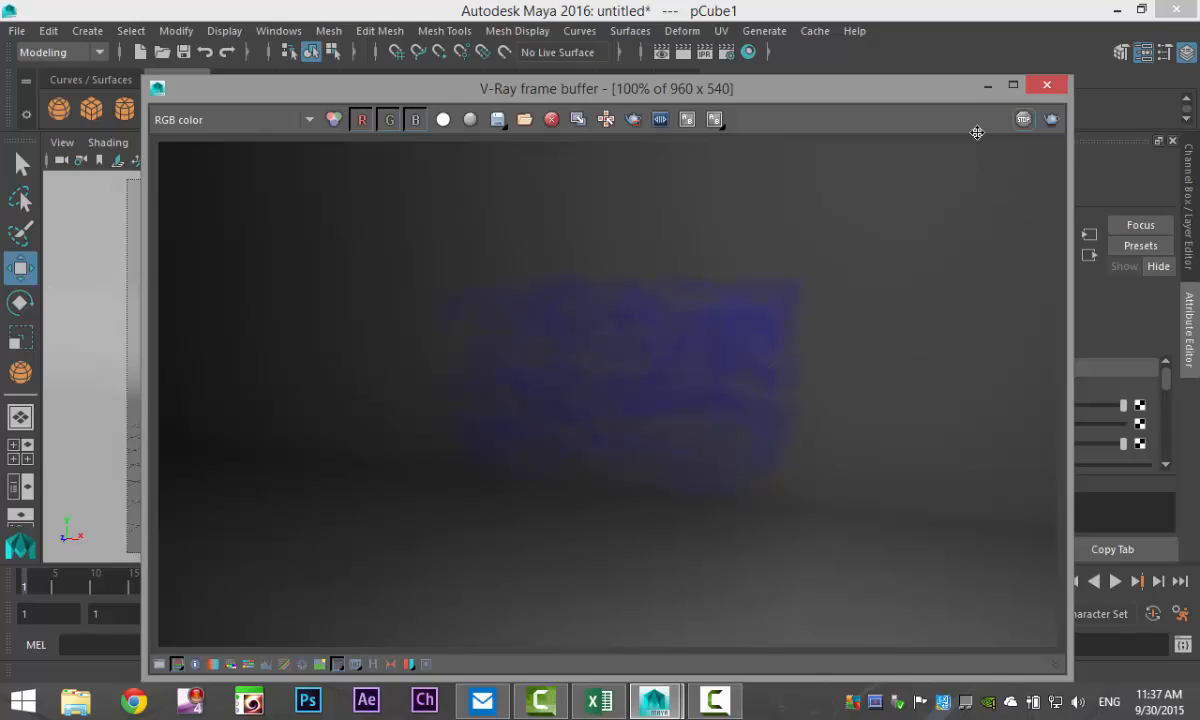
{"action": "mouse_move", "coordinate": [536, 504]}
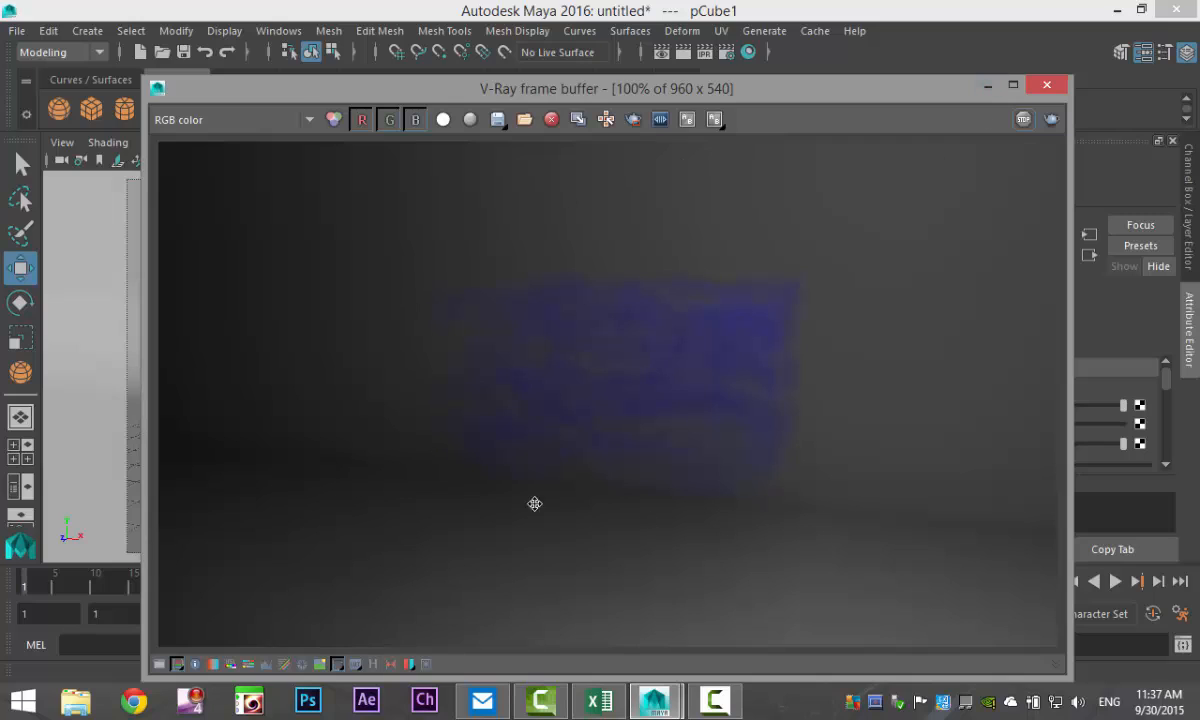
{"action": "mouse_move", "coordinate": [984, 108]}
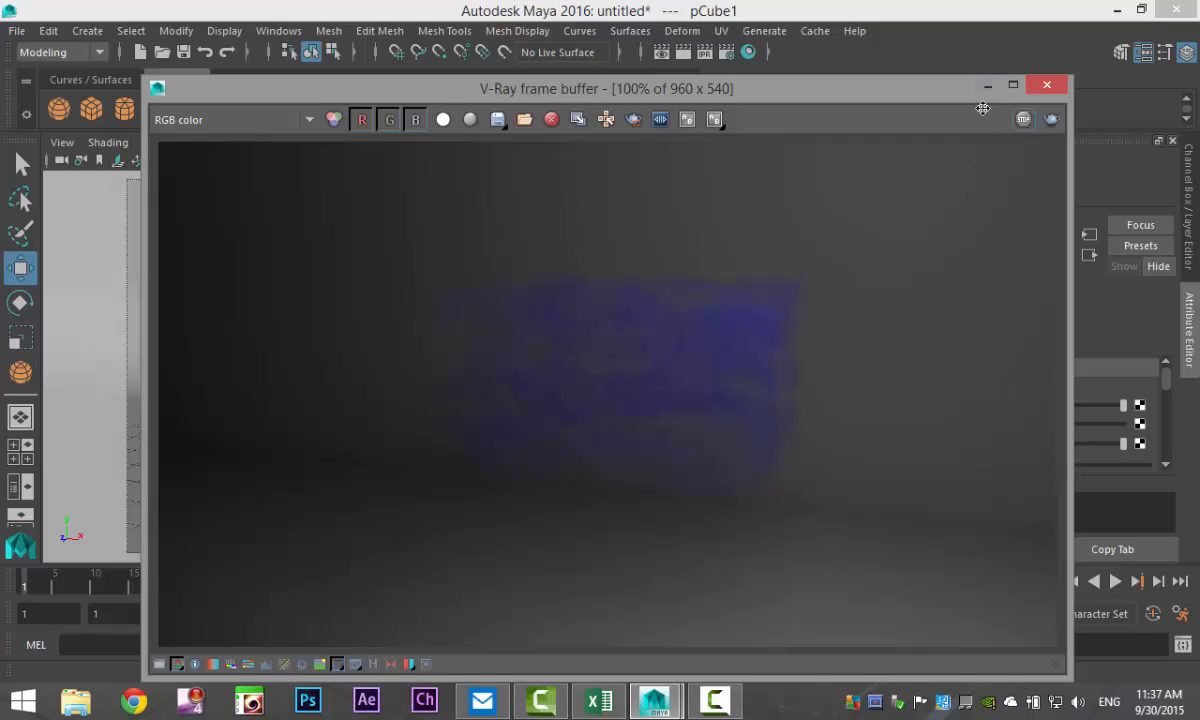
{"action": "mouse_move", "coordinate": [986, 84]}
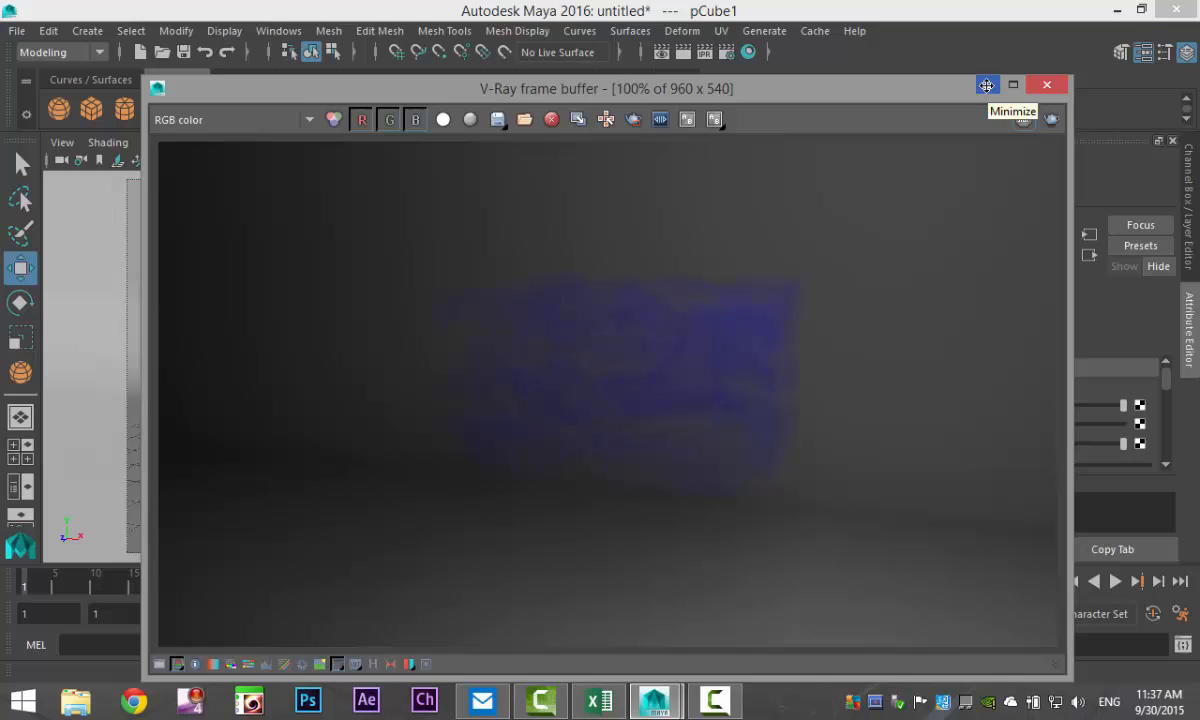
Minimize the V-Ray frame buffer after reviewing the blue-fog render.
{"action": "left_click", "coordinate": [986, 84]}
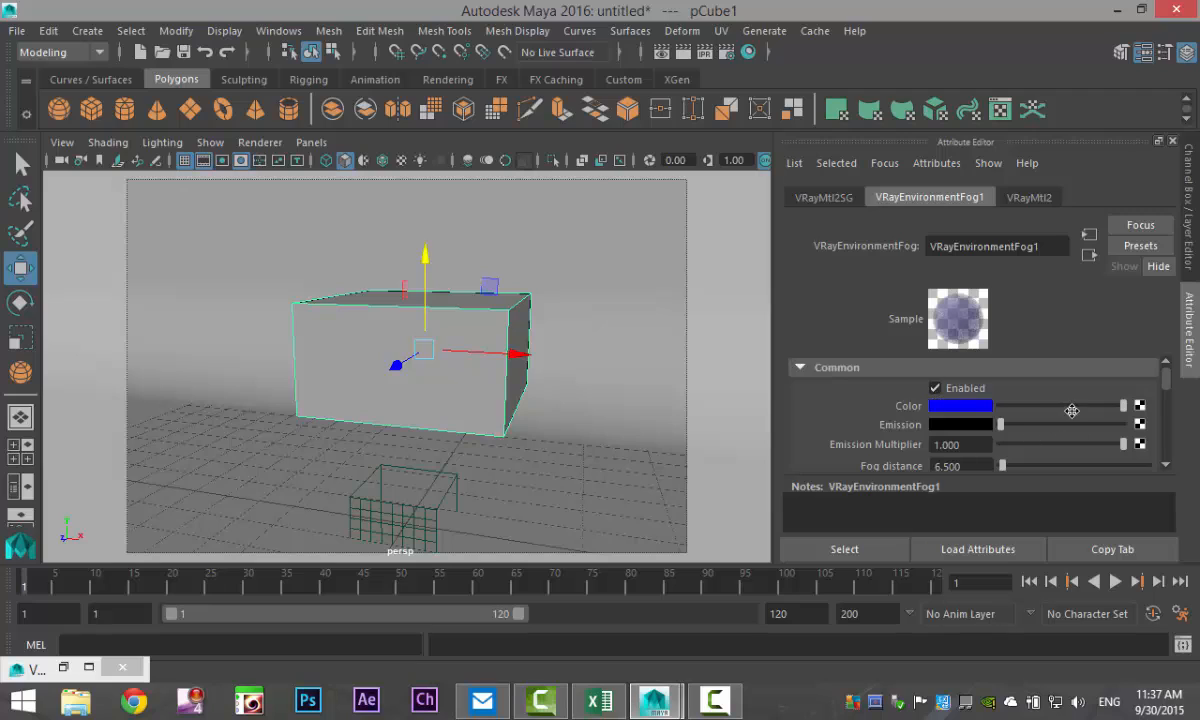
Lower VRayEnvironmentFog1's Fog distance to 0.1 to thicken the blue fog.
{"action": "scroll", "scroll_direction": "down", "scroll_amount": 3}
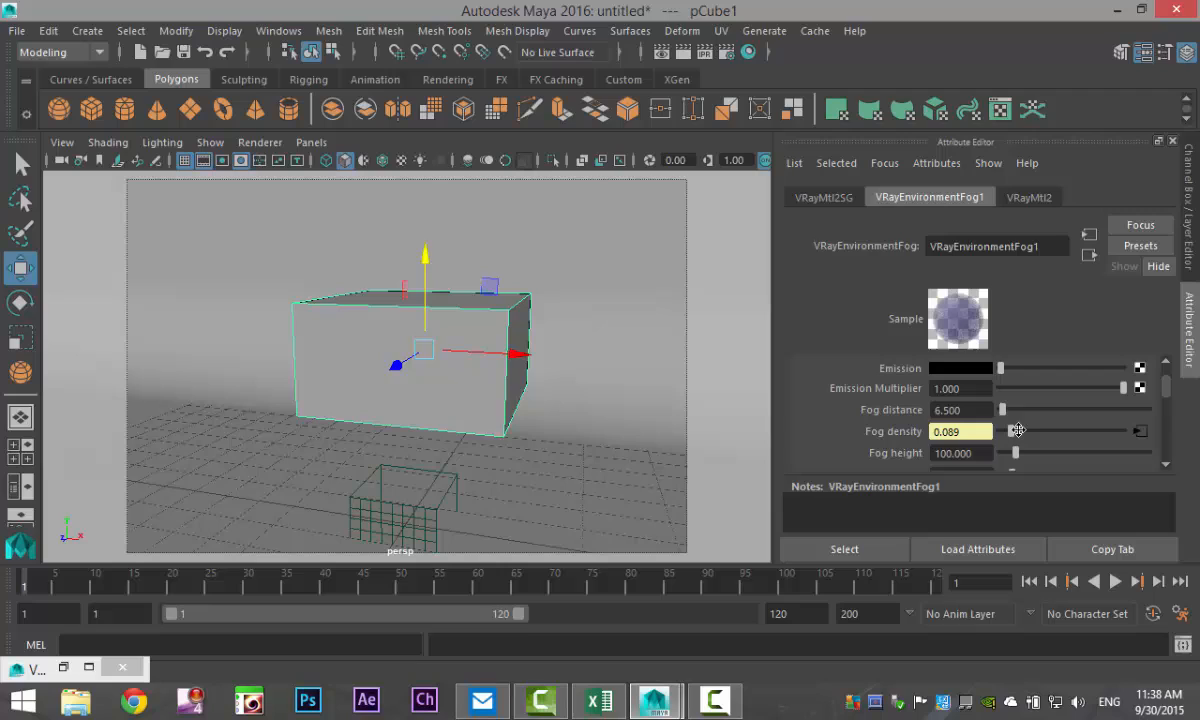
{"action": "mouse_move", "coordinate": [1042, 436]}
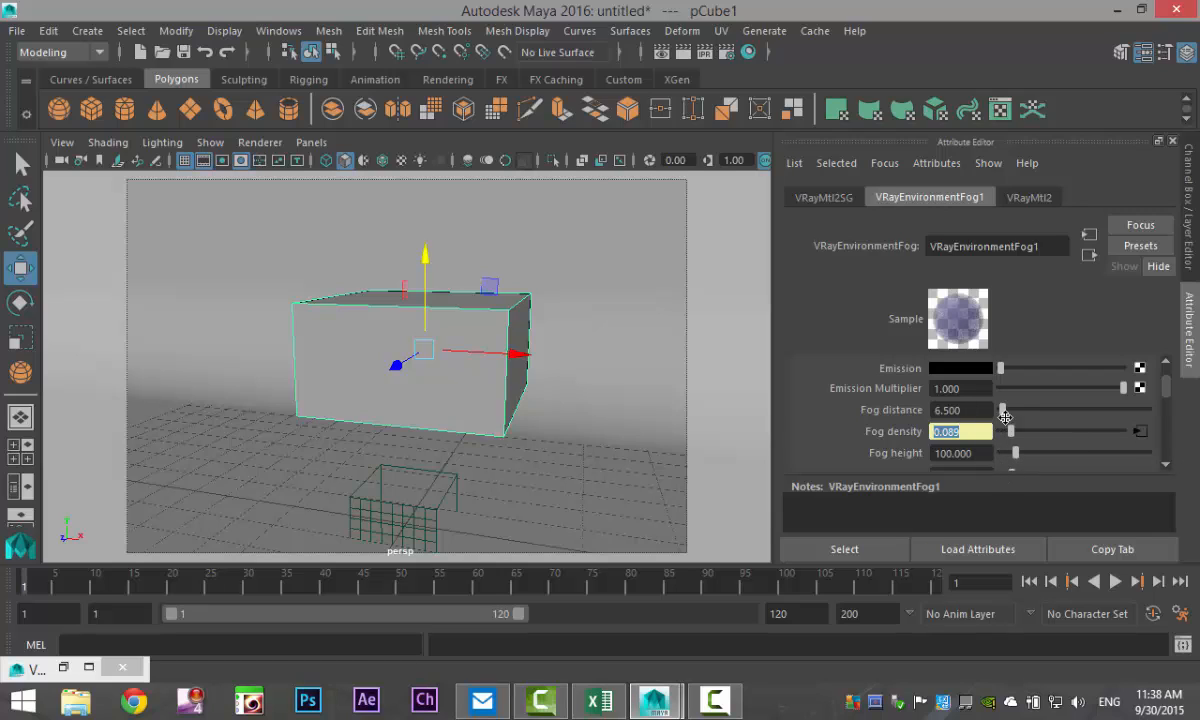
{"action": "left_click_drag", "start_coordinate": [1004, 410], "coordinate": [1020, 410]}
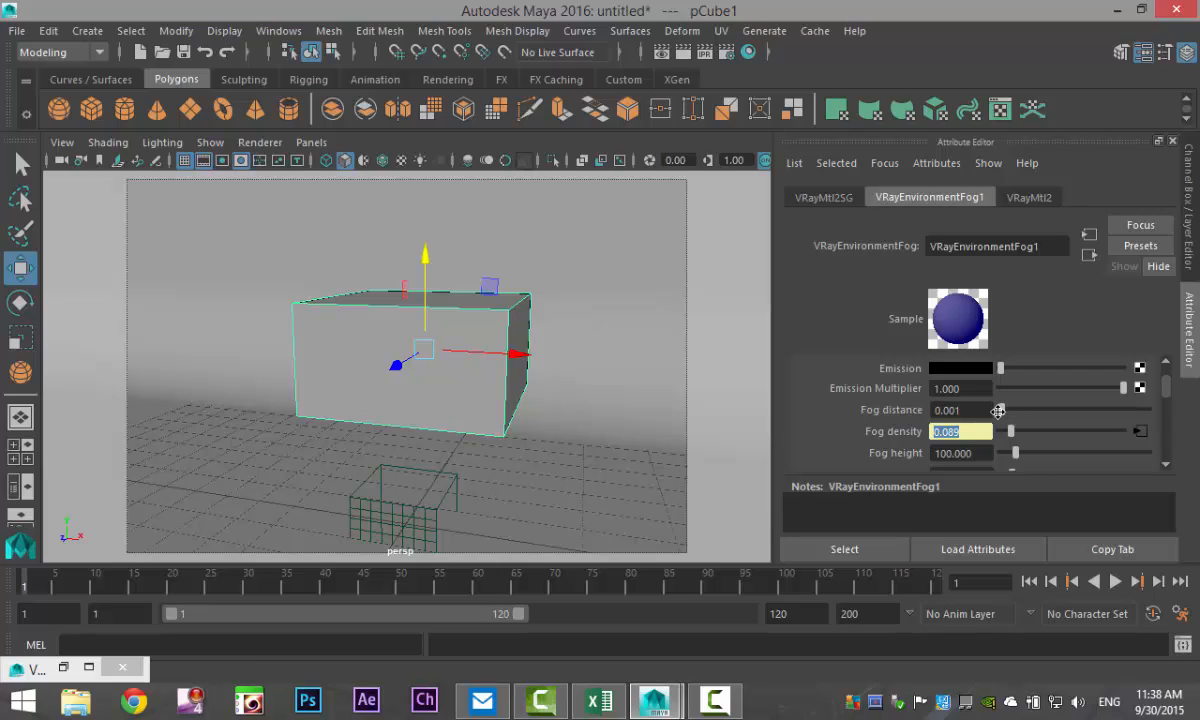
{"action": "left_click", "coordinate": [944, 410]}
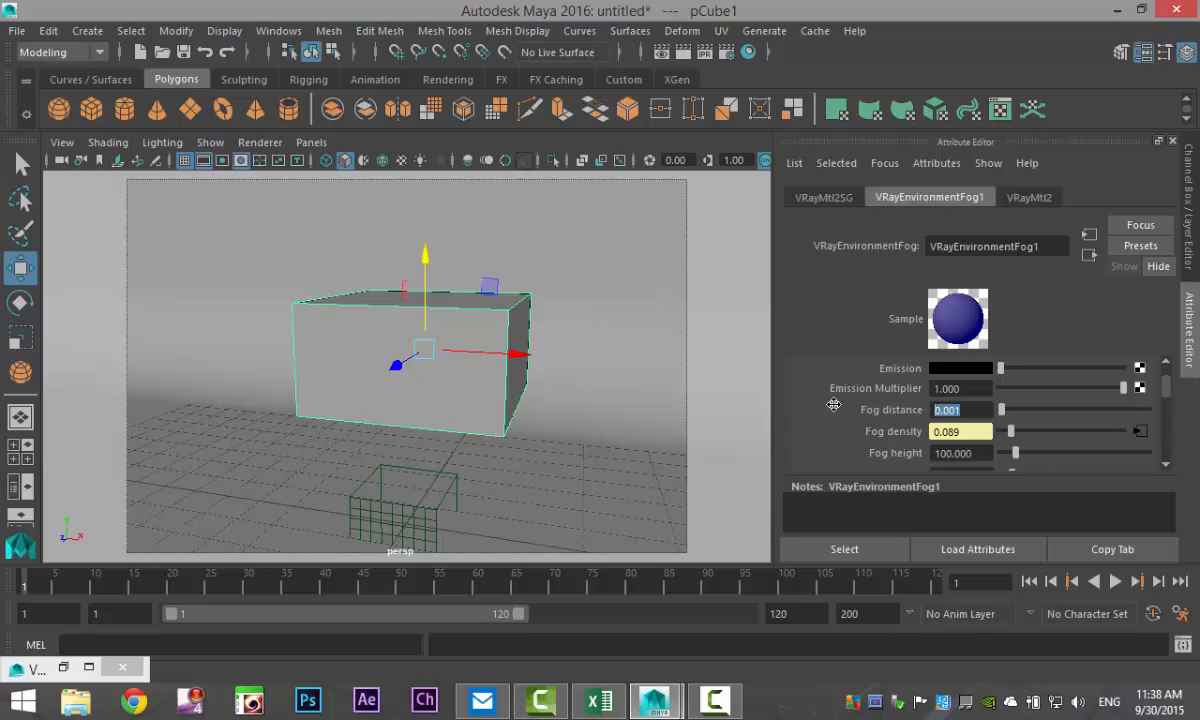
{"action": "type", "text": "0.1"}
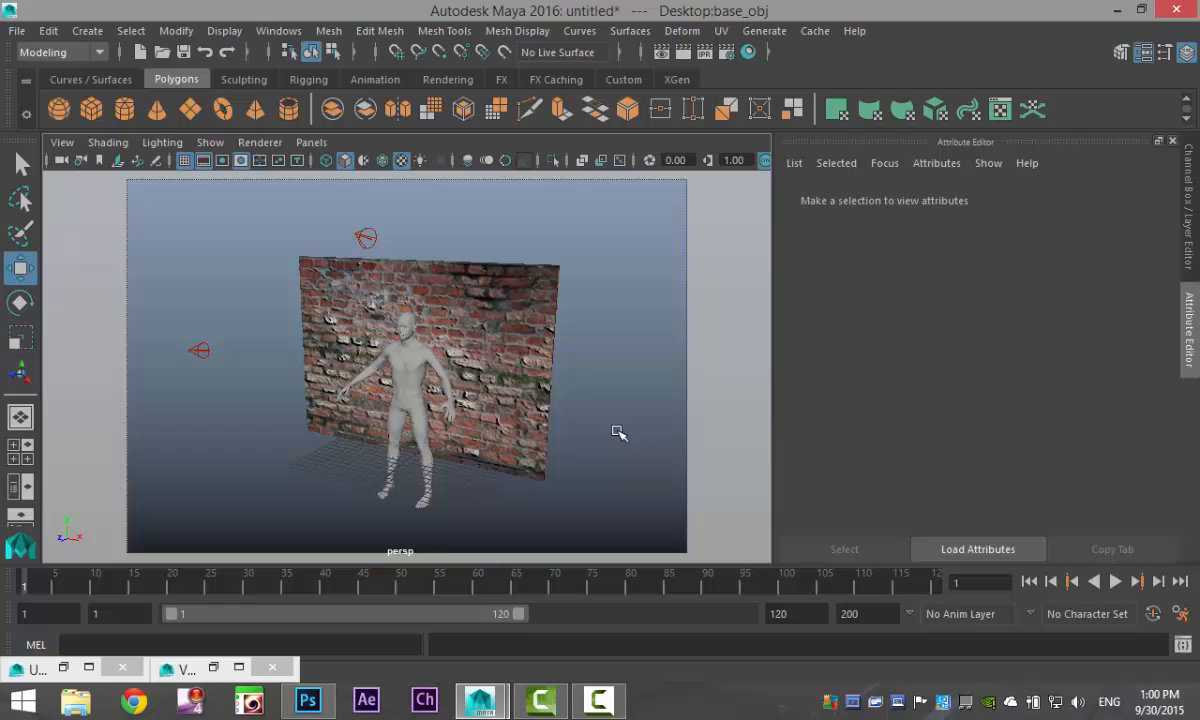
{"action": "mouse_move", "coordinate": [408, 408]}
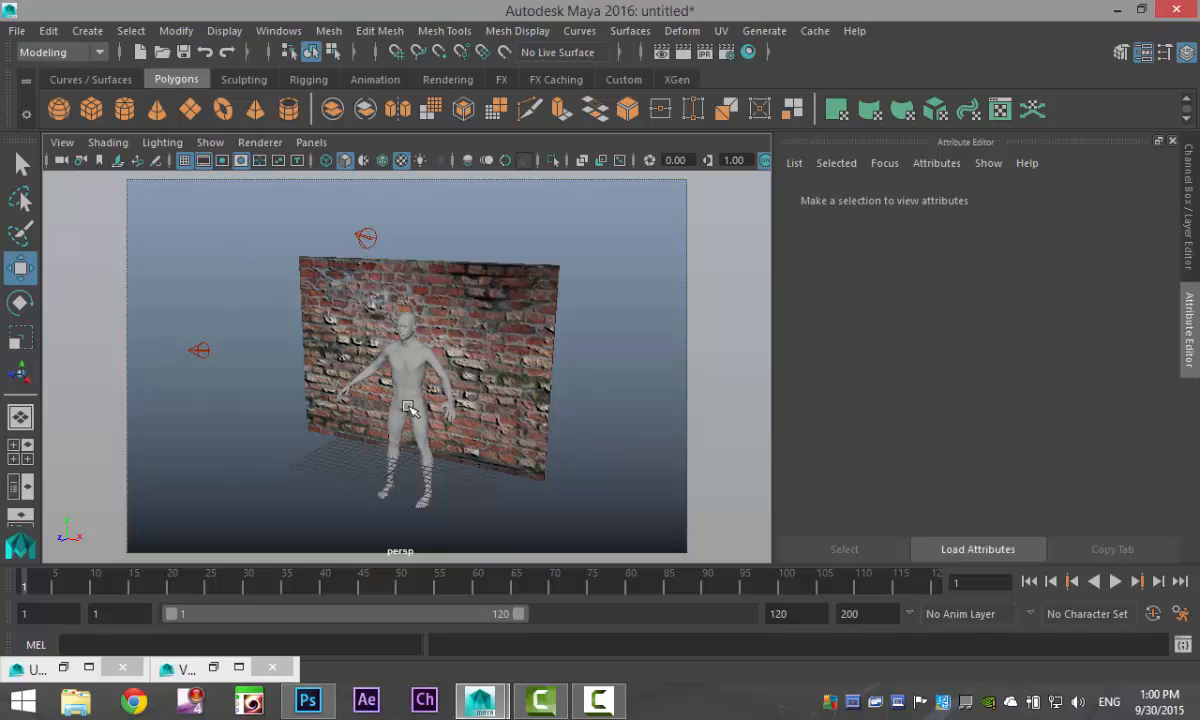
Select the base_obj human figure standing before the brick wall.
{"action": "left_click", "coordinate": [404, 390]}
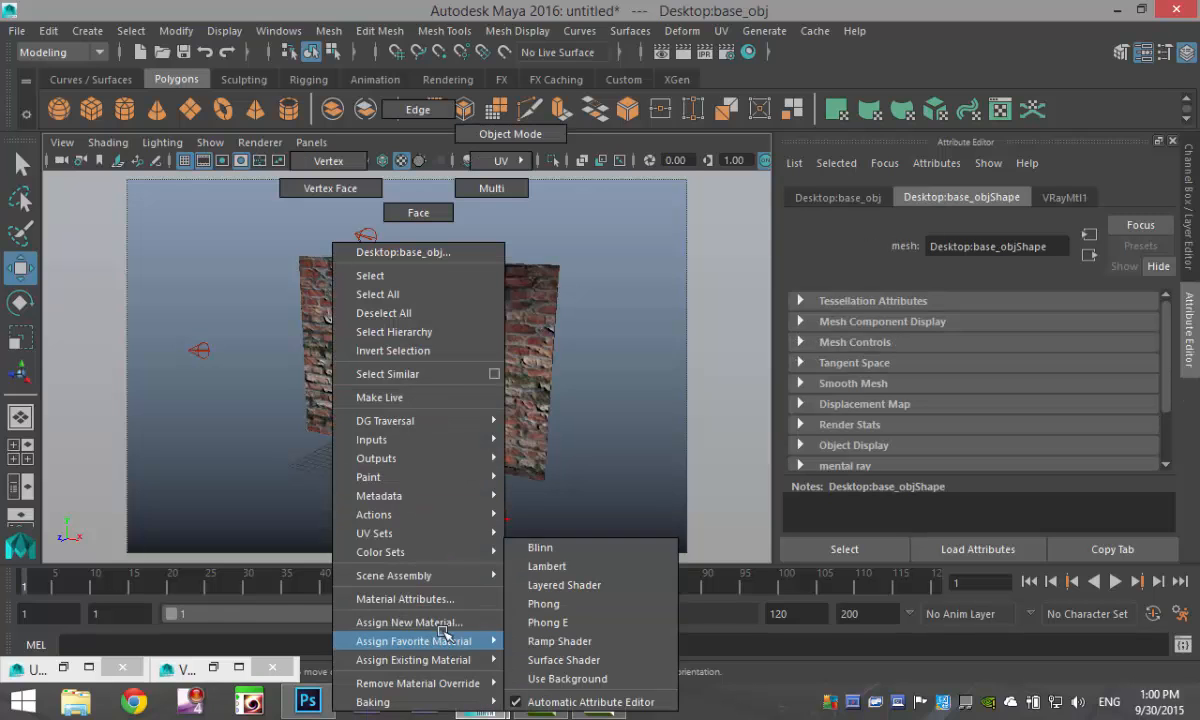
Assign a new VRayMtl material to the figure via the marking menu.
{"action": "left_click", "coordinate": [408, 620]}
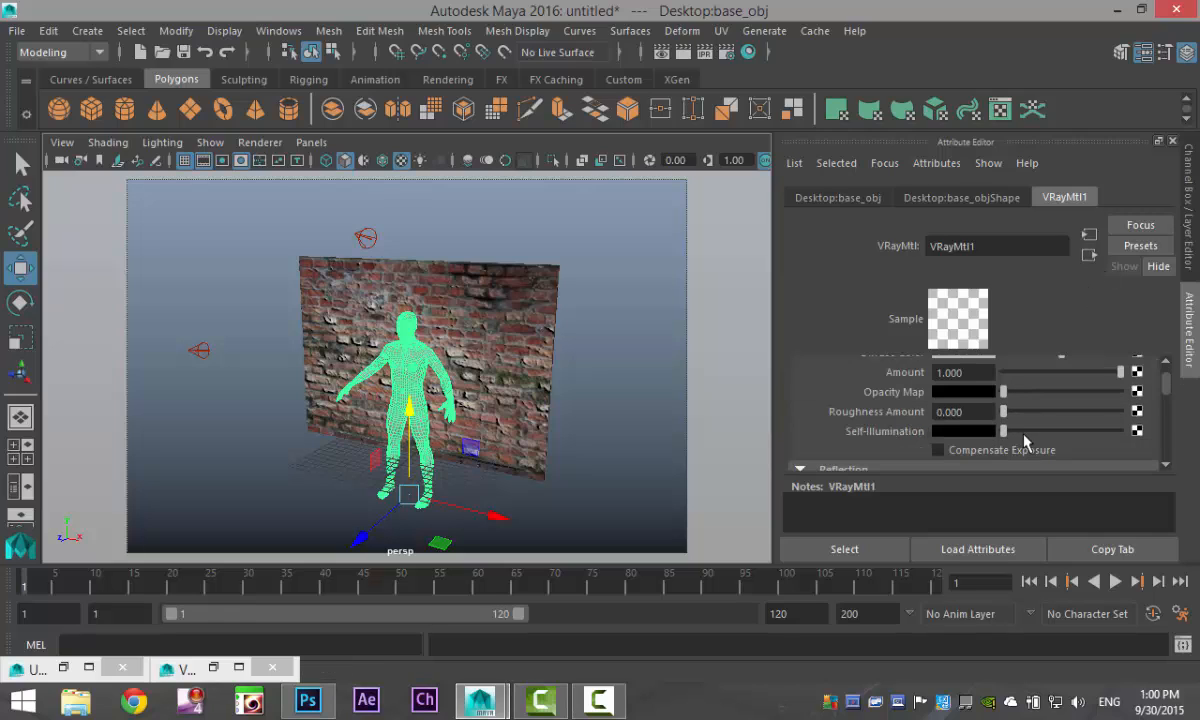
{"action": "mouse_move", "coordinate": [1008, 400]}
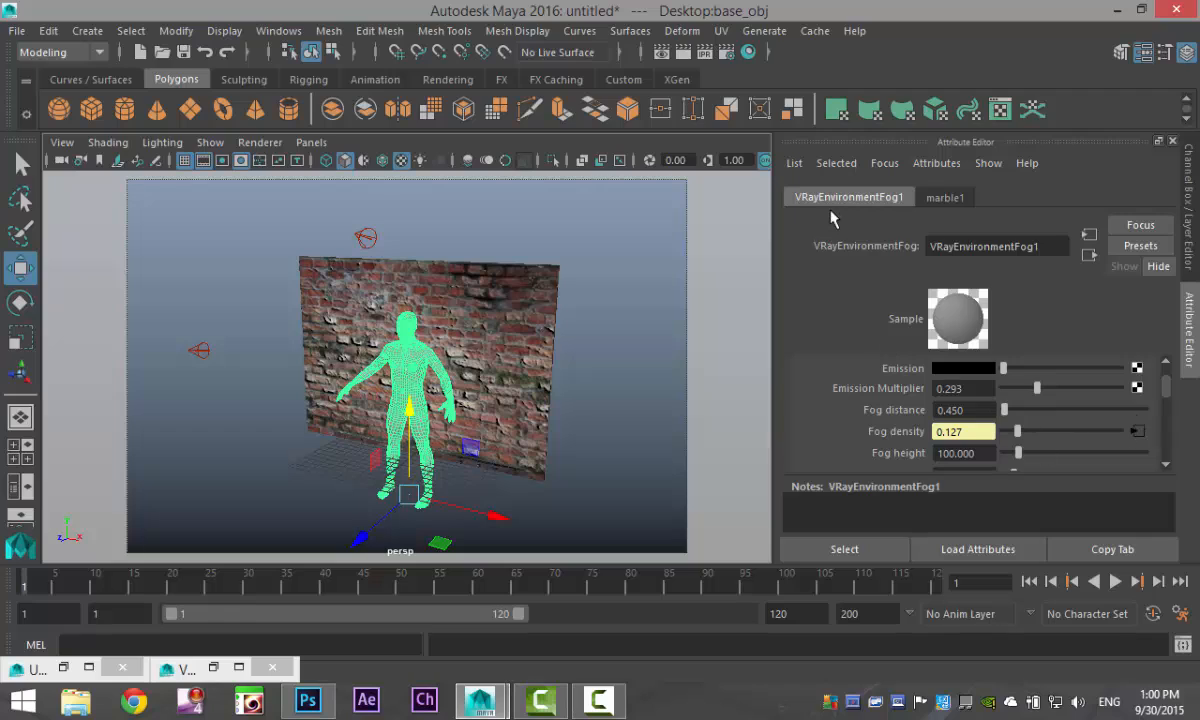
{"action": "mouse_move", "coordinate": [840, 228]}
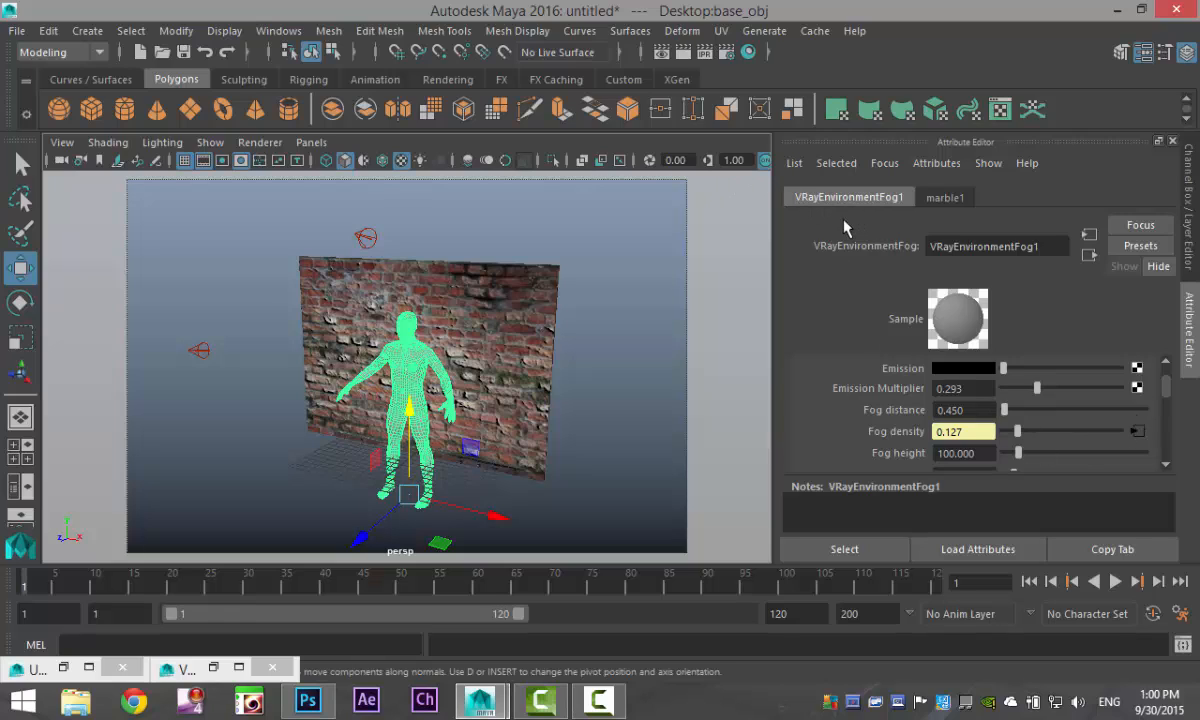
{"action": "mouse_move", "coordinate": [880, 240]}
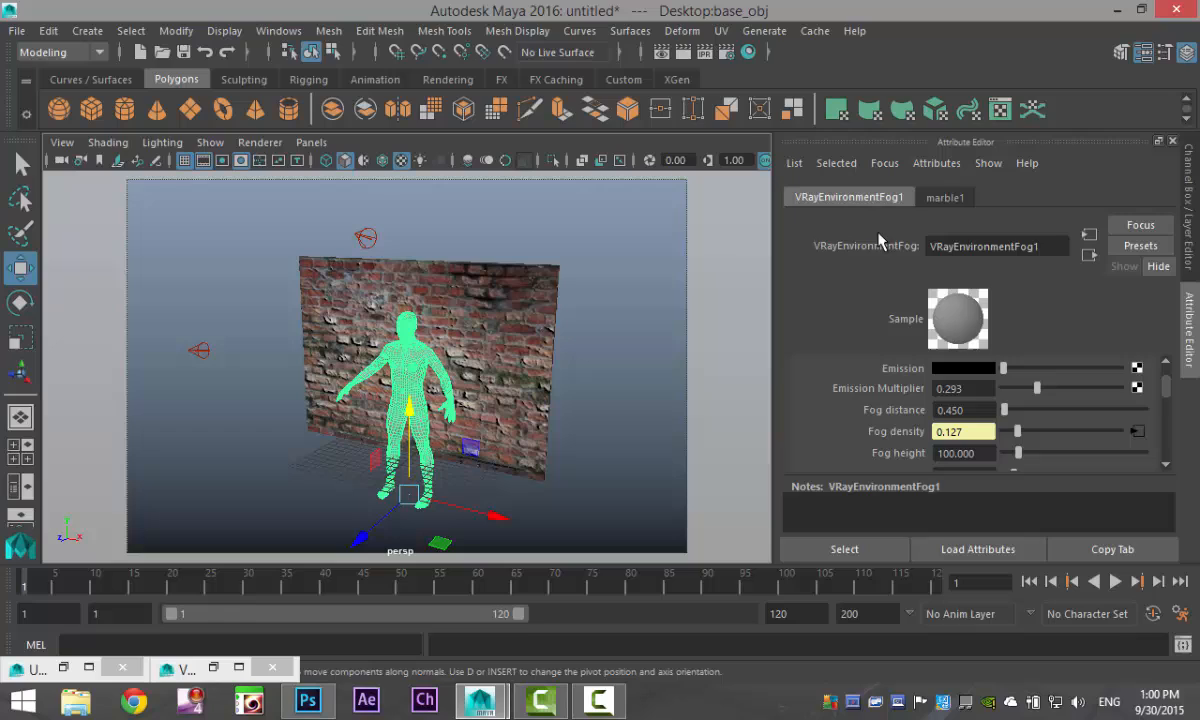
{"action": "mouse_move", "coordinate": [1090, 418]}
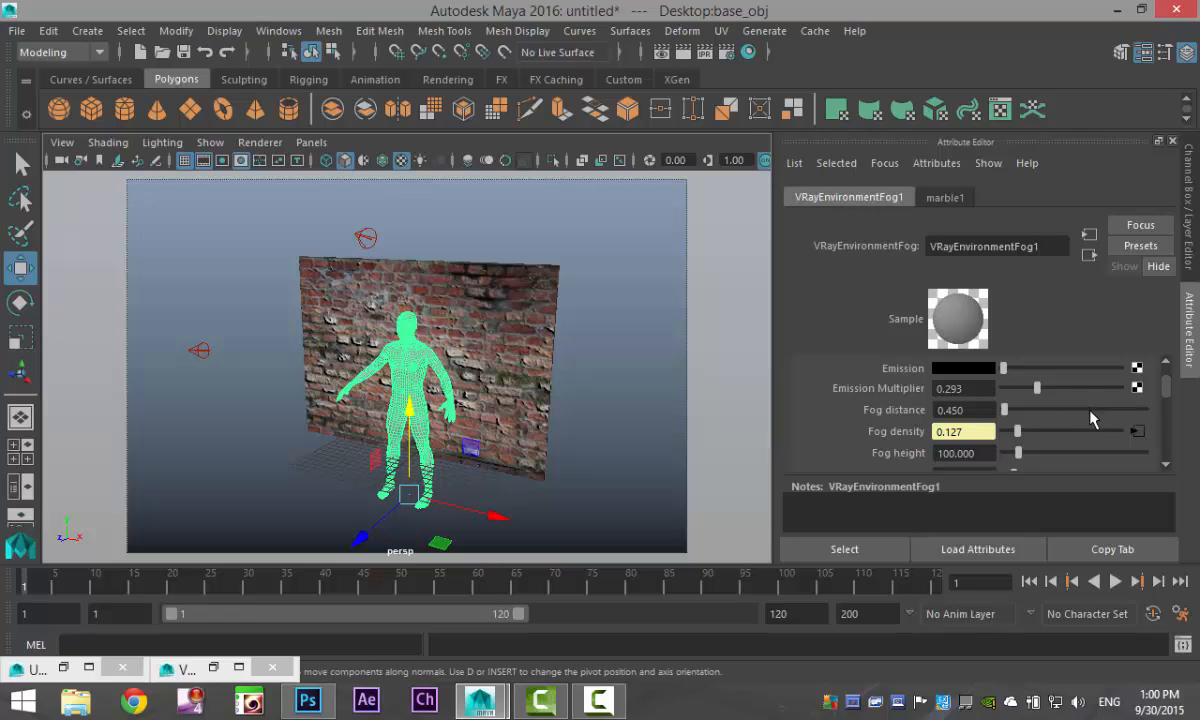
{"action": "mouse_move", "coordinate": [1024, 424]}
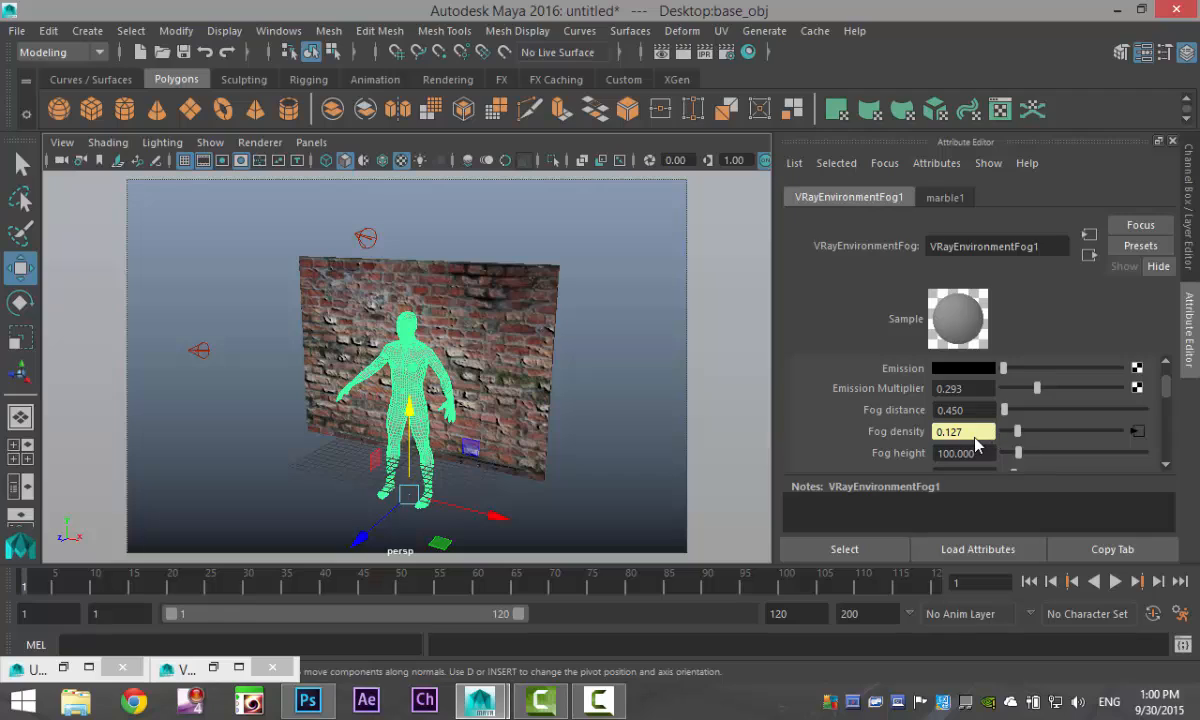
{"action": "mouse_move", "coordinate": [1130, 444]}
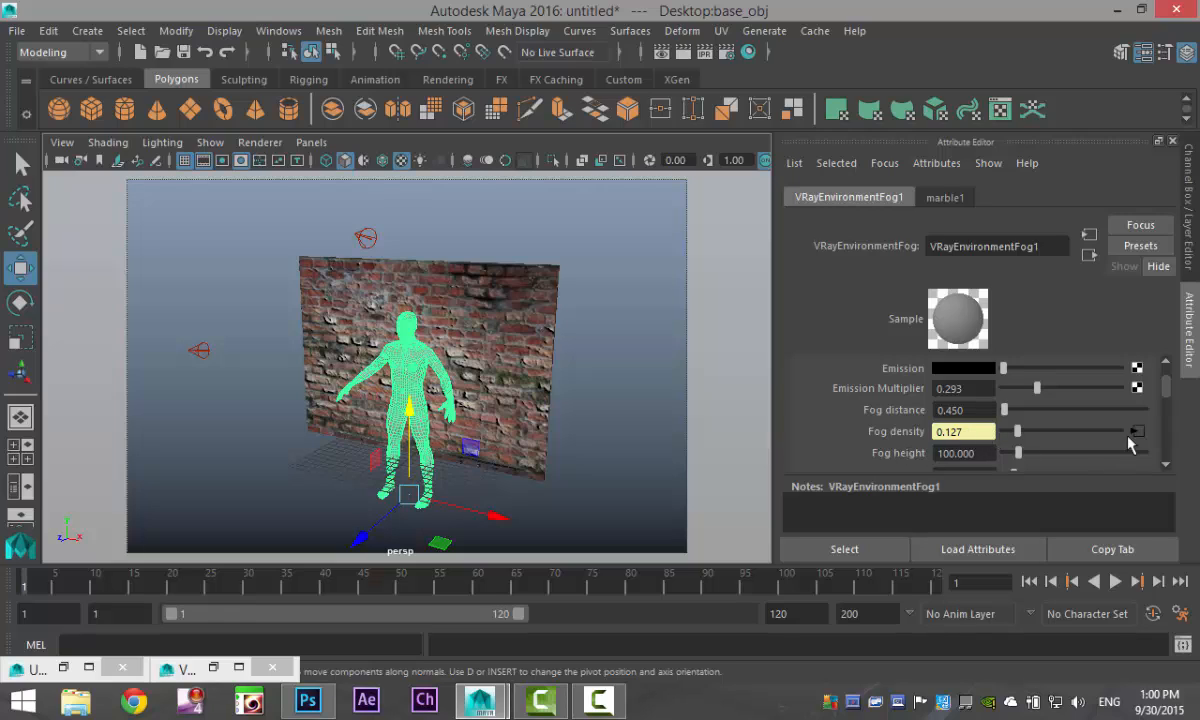
Open the marble1 texture node connected to VRayEnvironmentFog1's Fog density.
{"action": "left_click", "coordinate": [944, 198]}
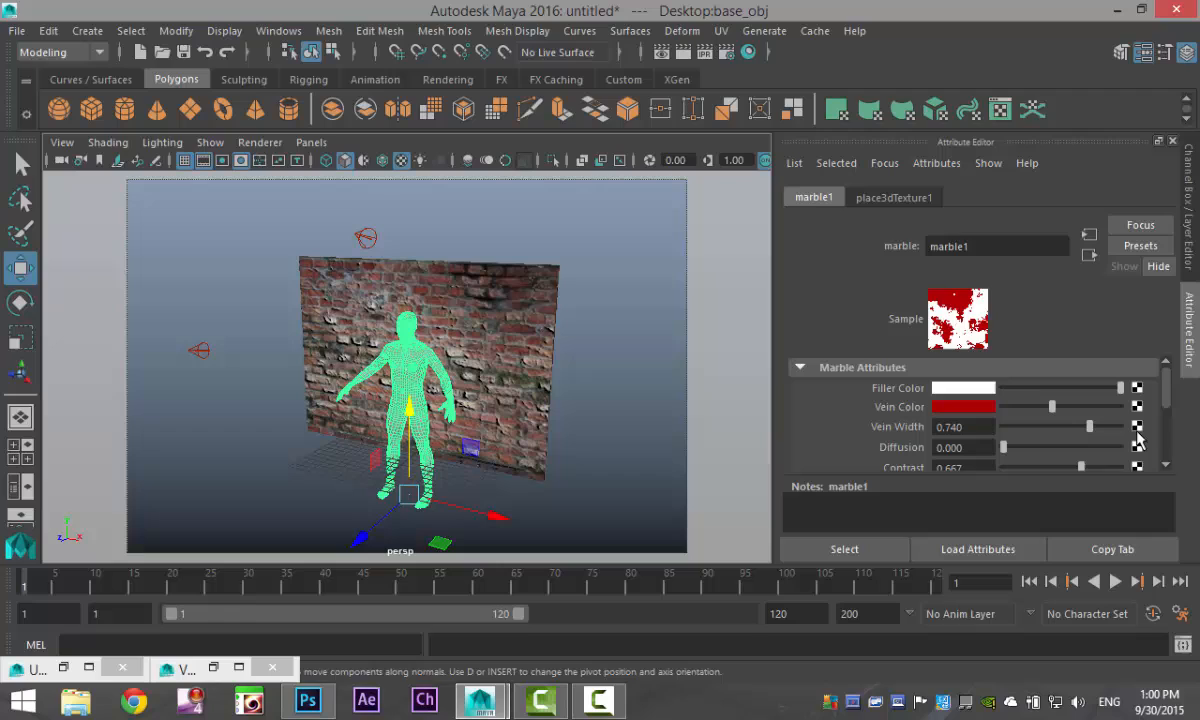
{"action": "mouse_move", "coordinate": [830, 278]}
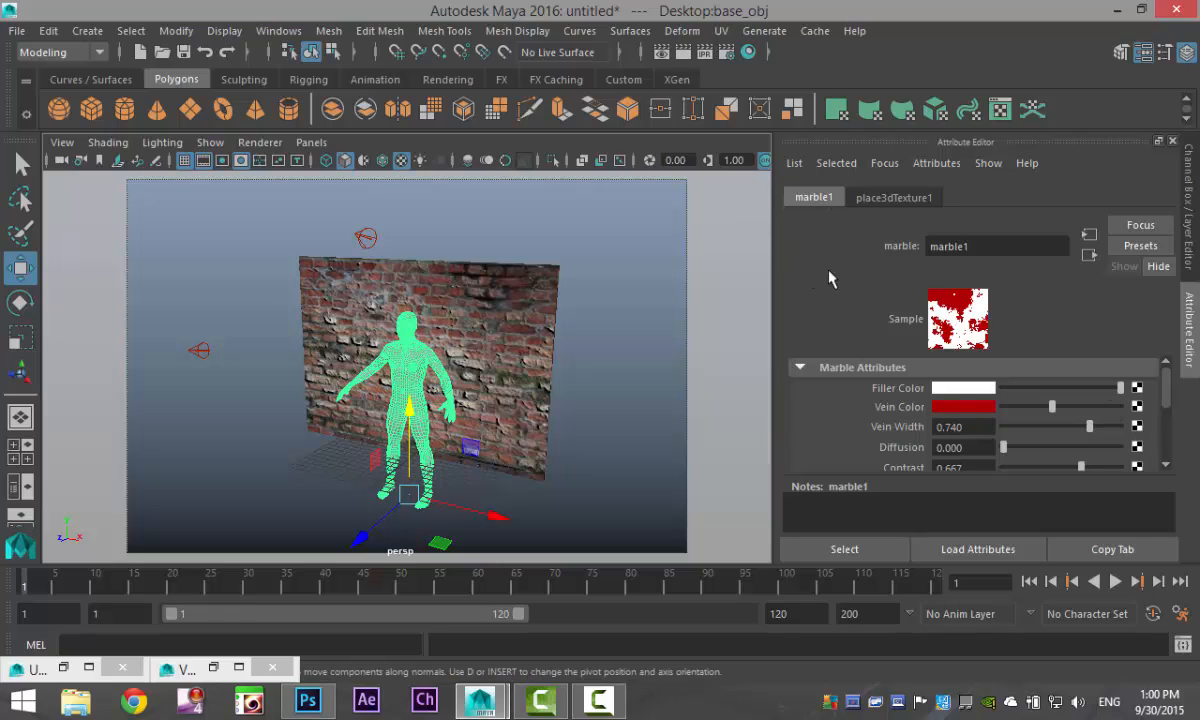
{"action": "mouse_move", "coordinate": [564, 390]}
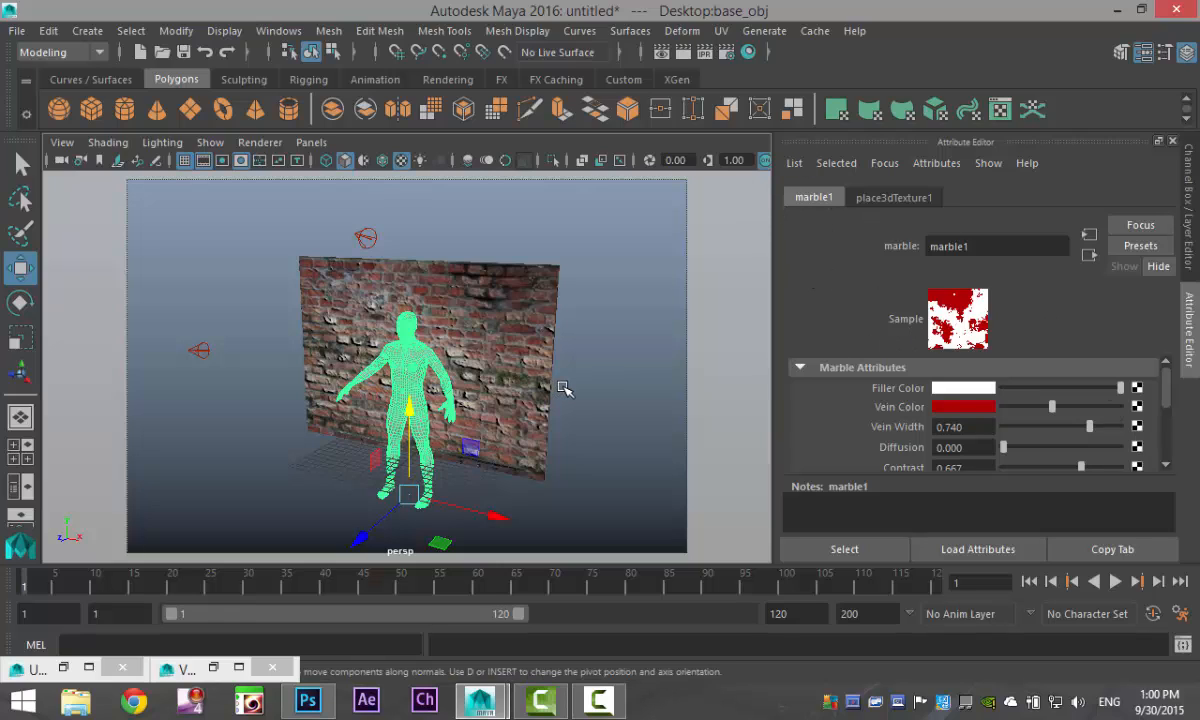
{"action": "mouse_move", "coordinate": [602, 374]}
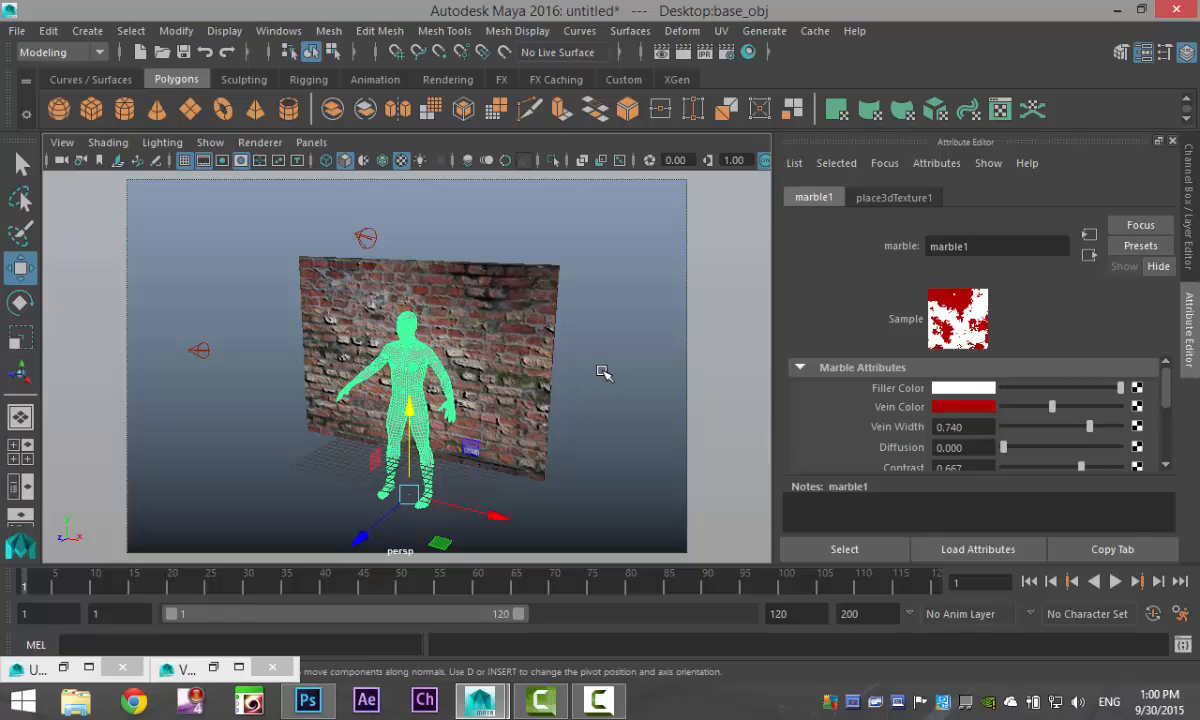